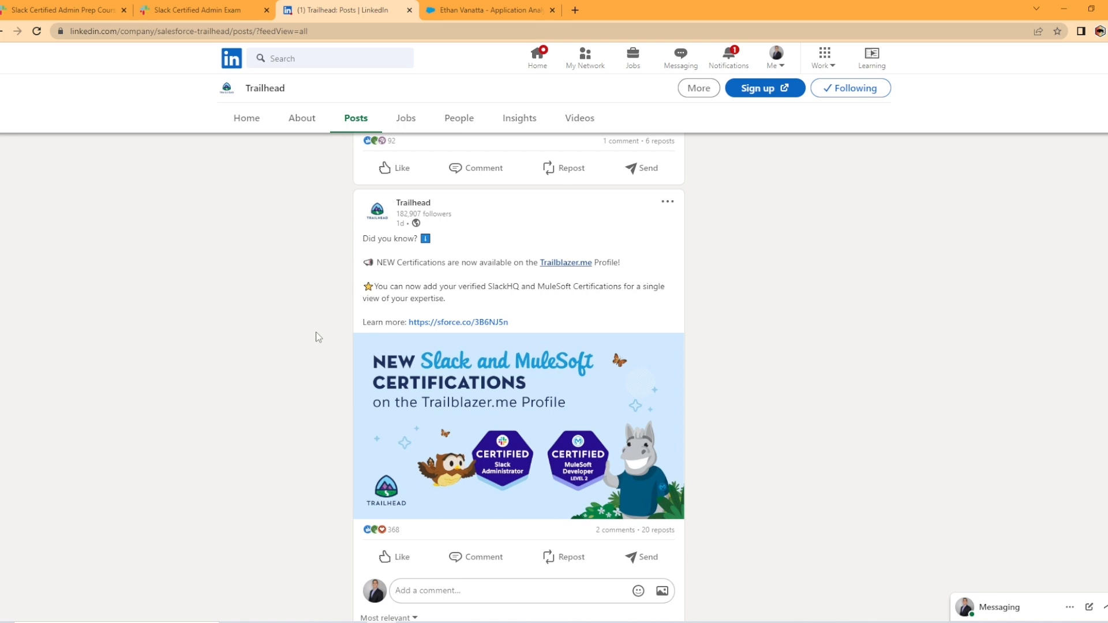
mouse_move(307, 268)
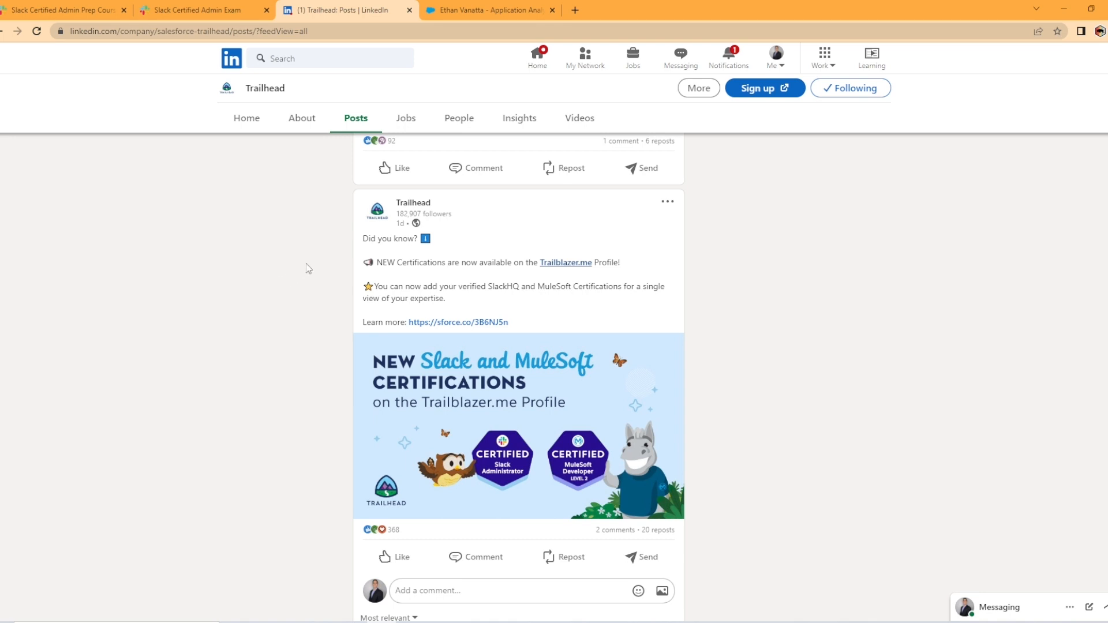
mouse_move(453, 242)
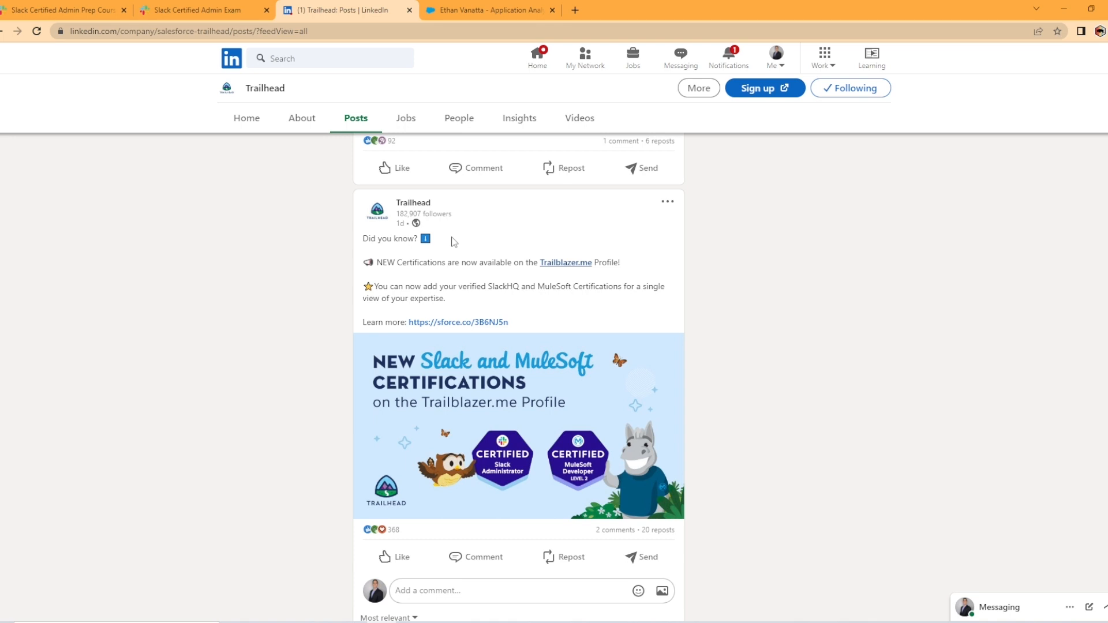
mouse_move(565, 262)
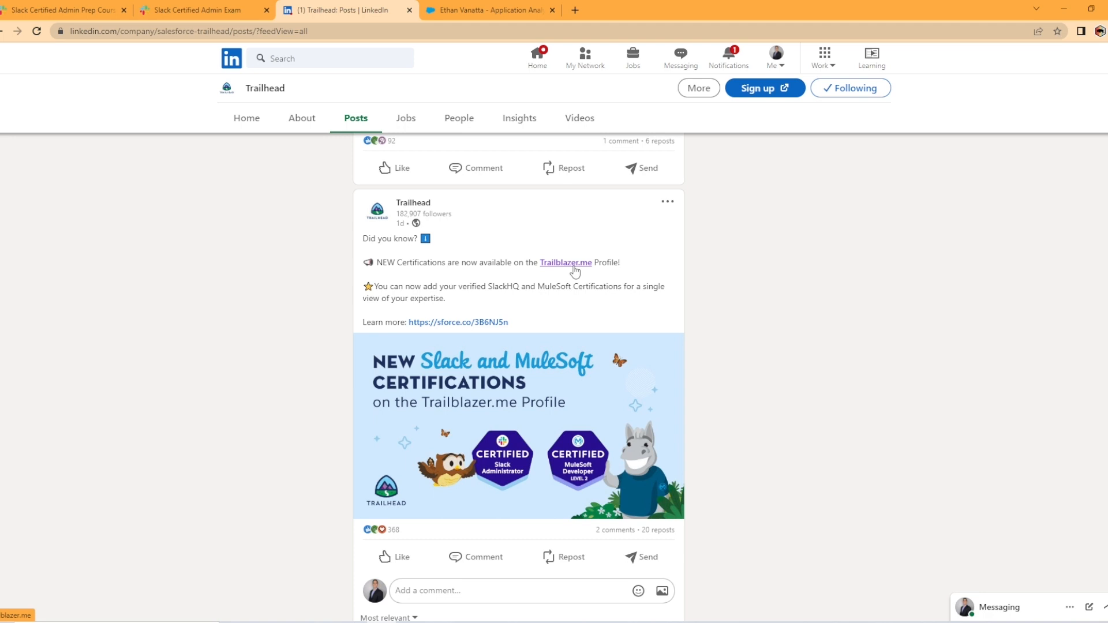
mouse_move(552, 330)
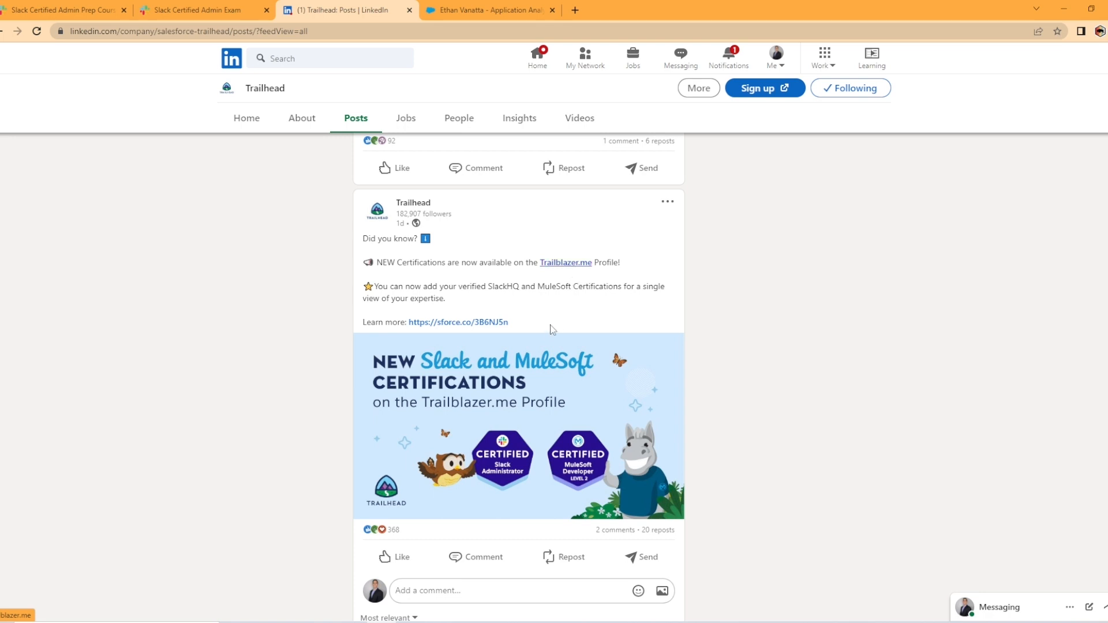
mouse_move(516, 511)
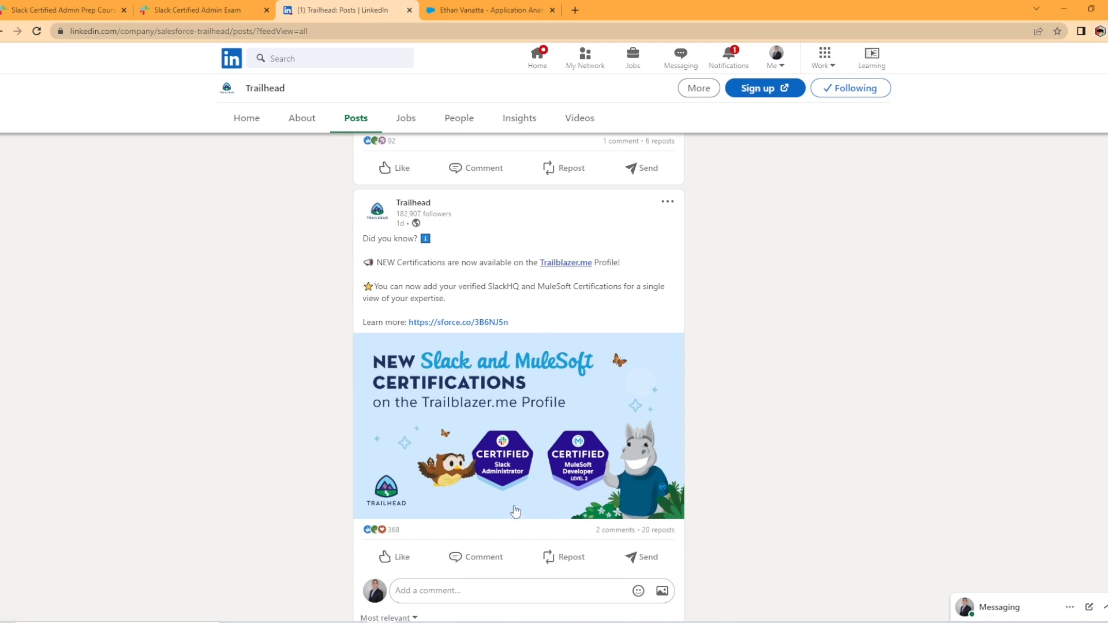
mouse_move(513, 498)
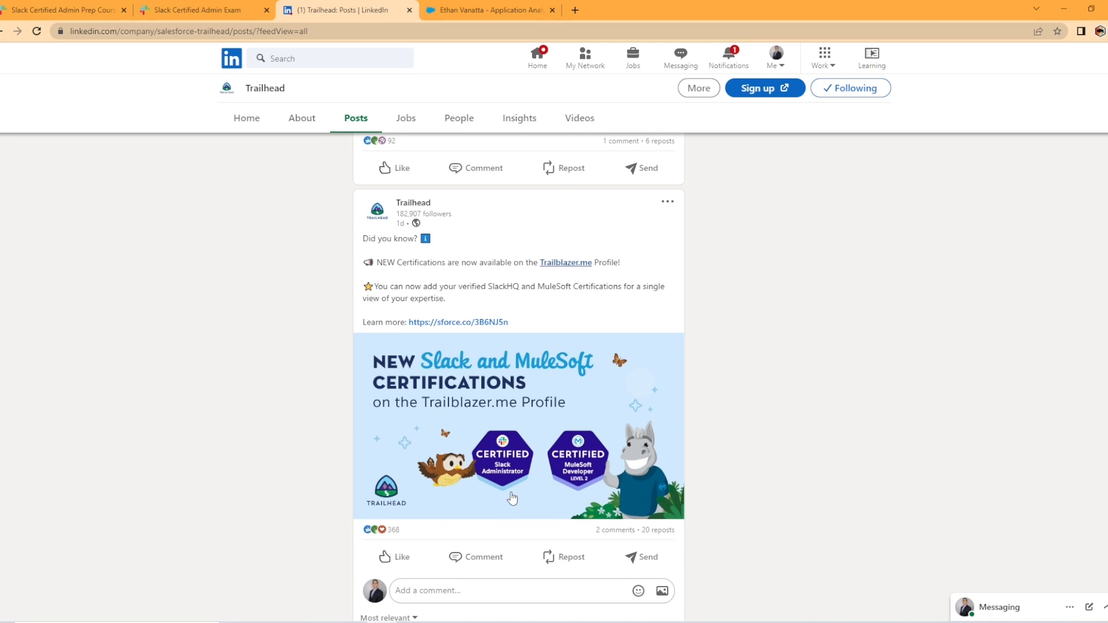
mouse_move(611, 486)
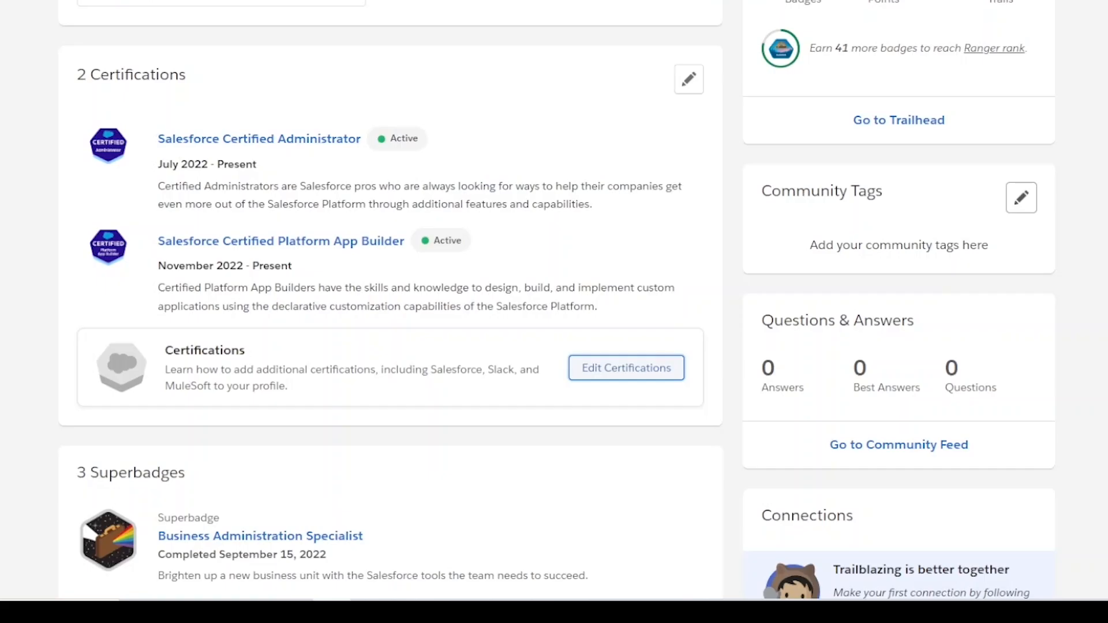
mouse_move(497, 357)
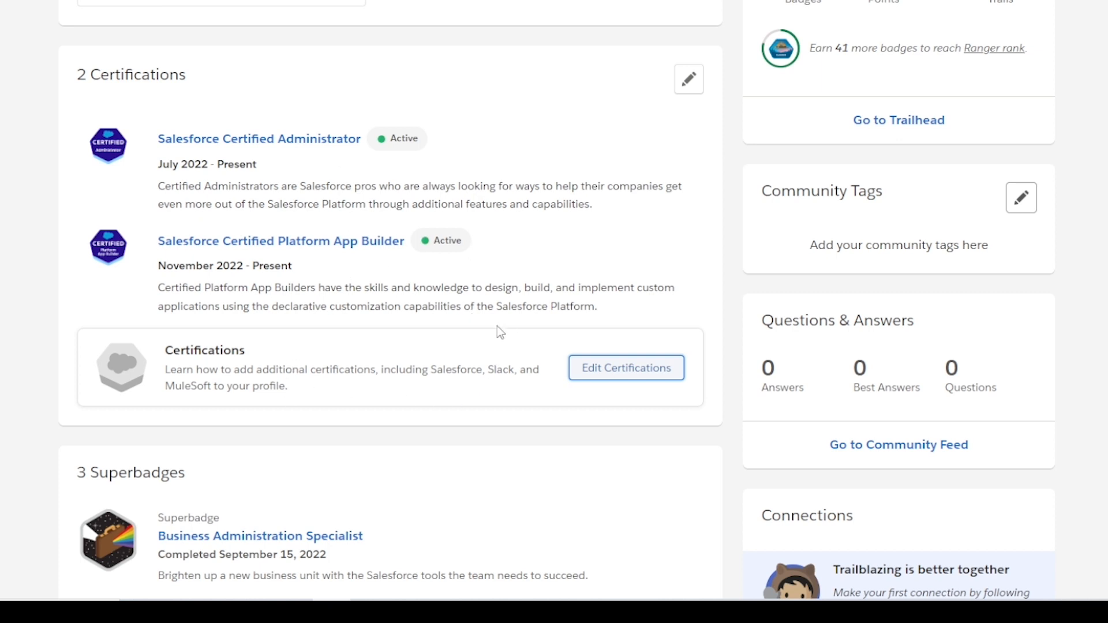
mouse_move(635, 391)
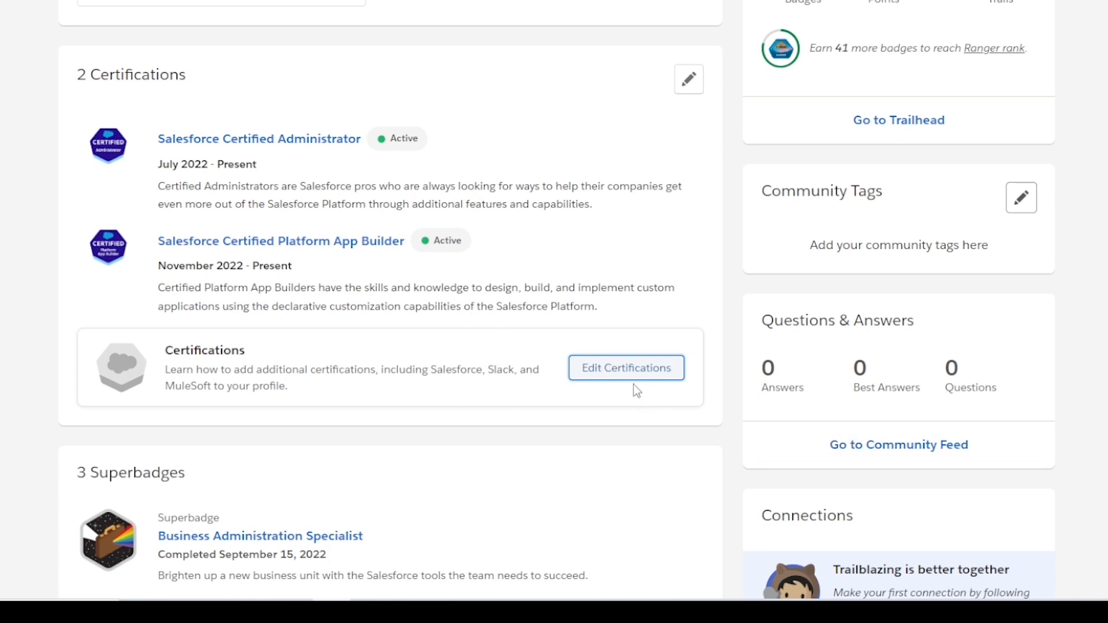
Step: Open the Edit Certifications dialog on the Trailblazer.me profile
left_click(624, 367)
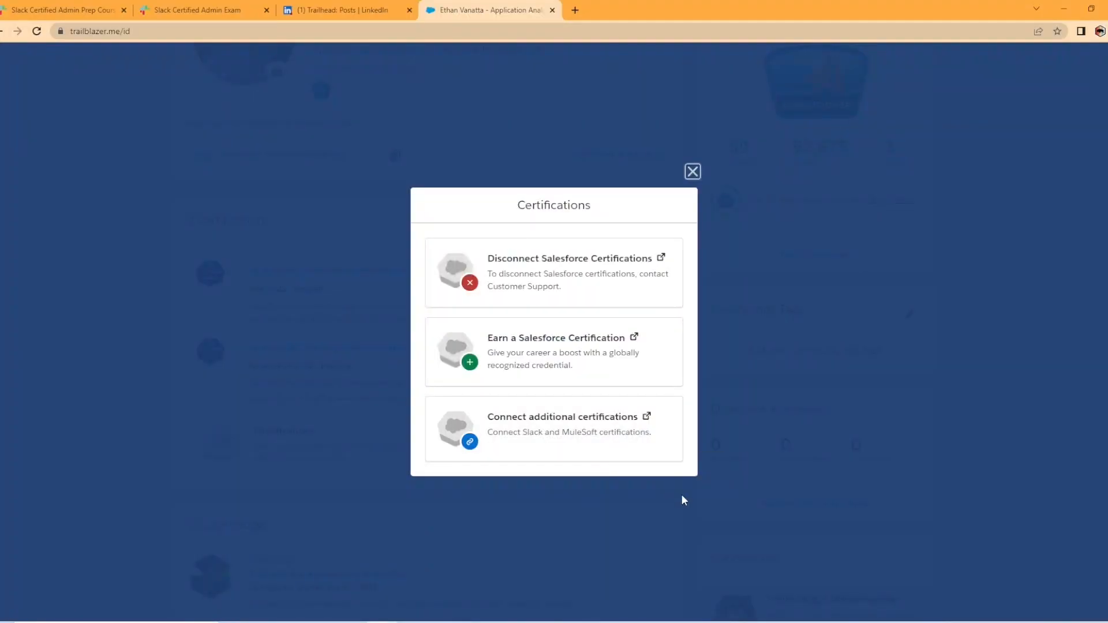
mouse_move(566, 436)
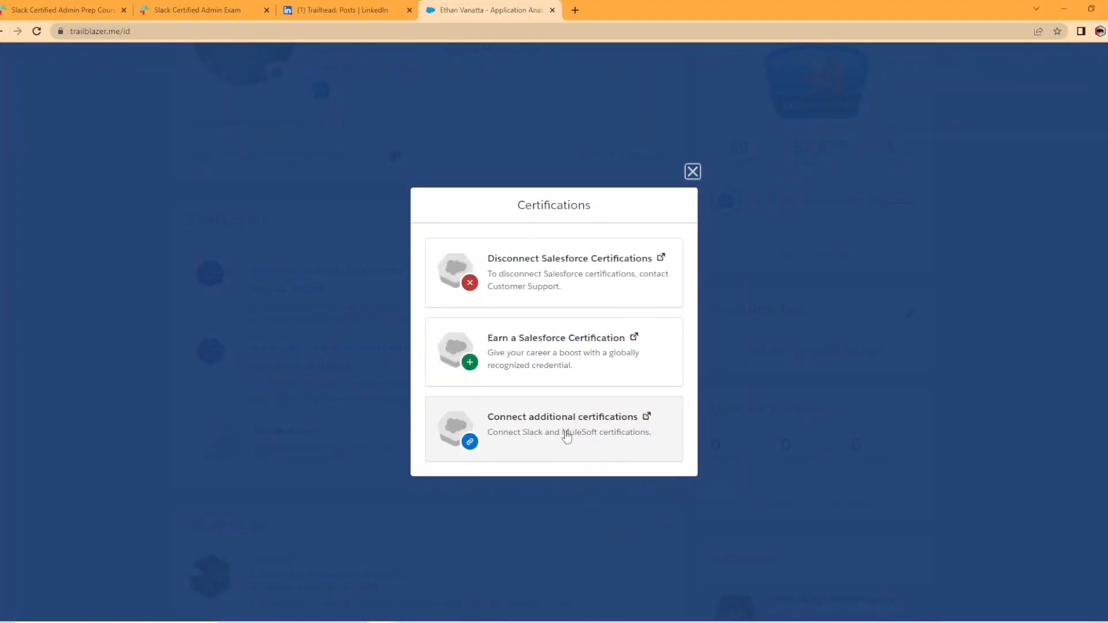
mouse_move(539, 451)
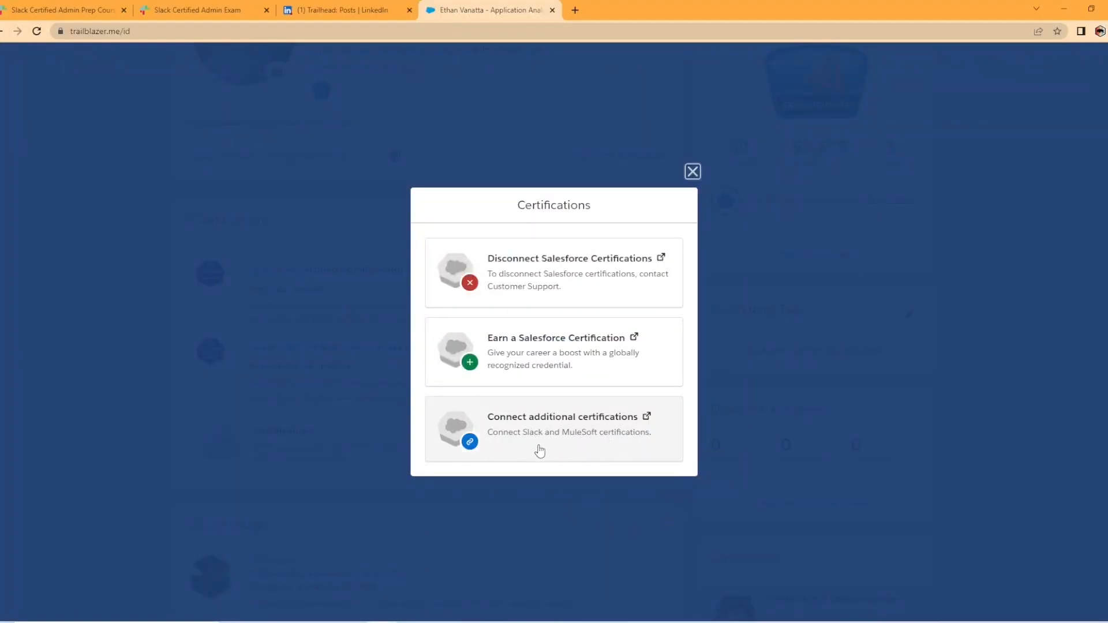
mouse_move(539, 450)
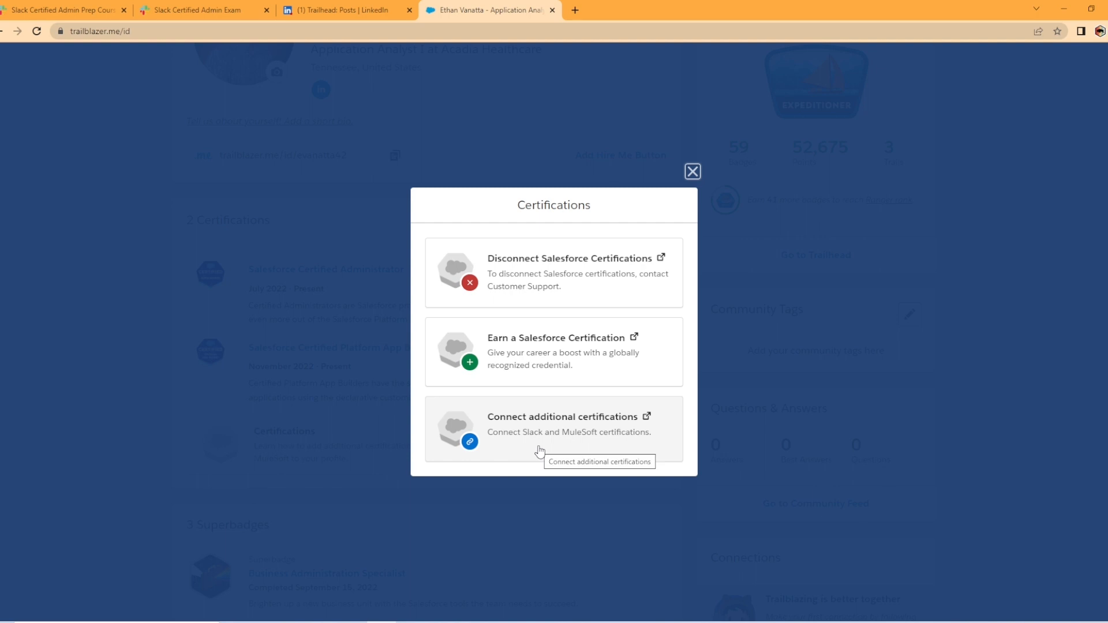
mouse_move(318, 6)
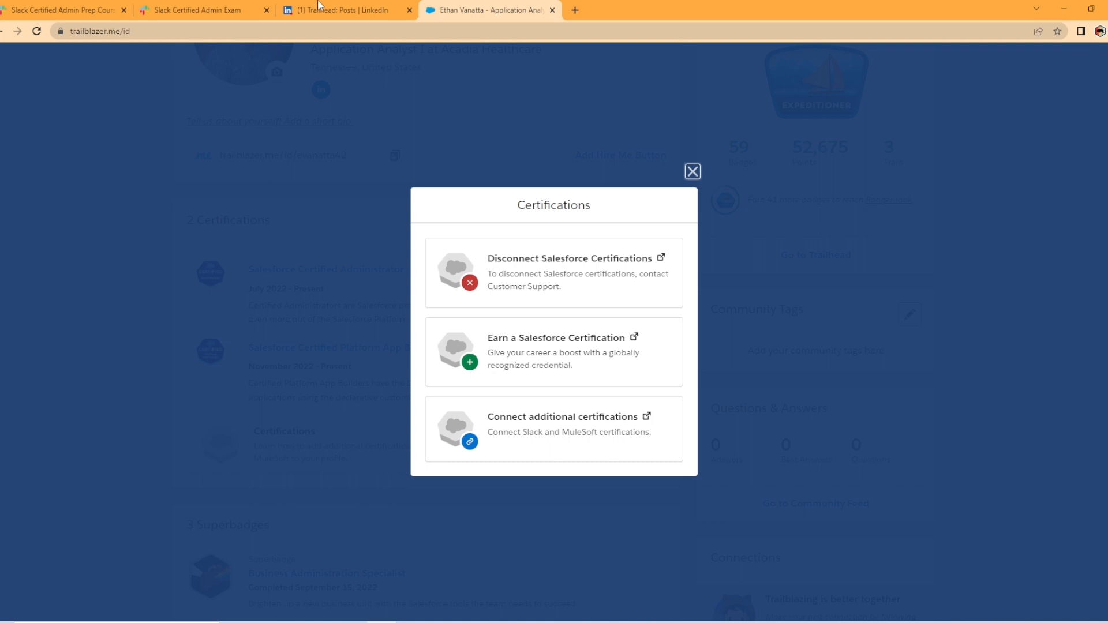
Step: Switch to the LinkedIn tab showing the Trailhead certifications post
left_click(347, 10)
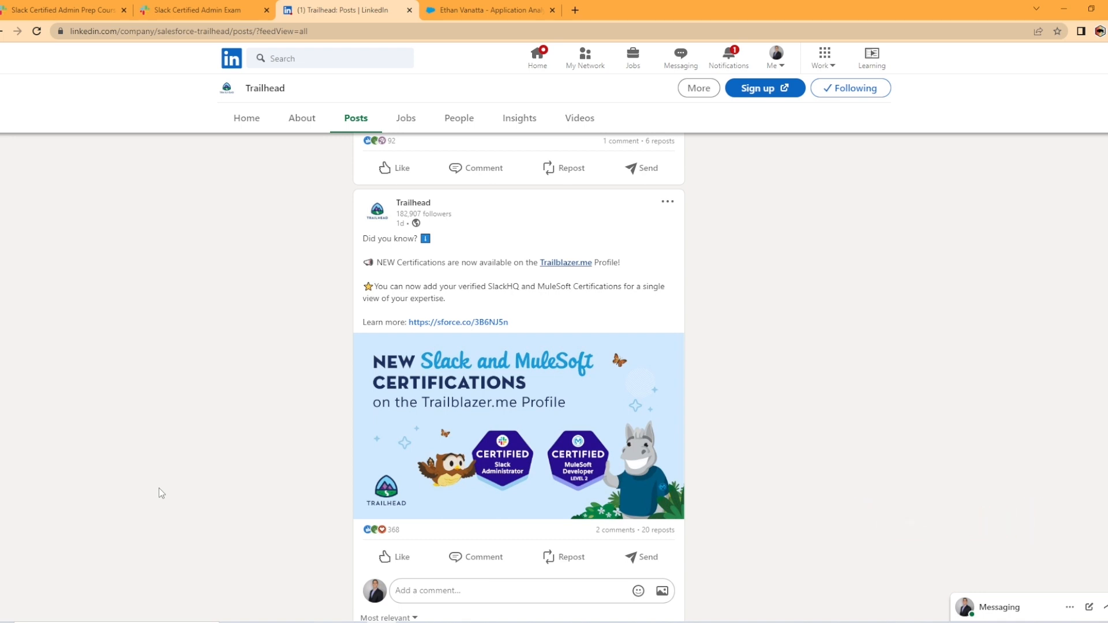
mouse_move(86, 189)
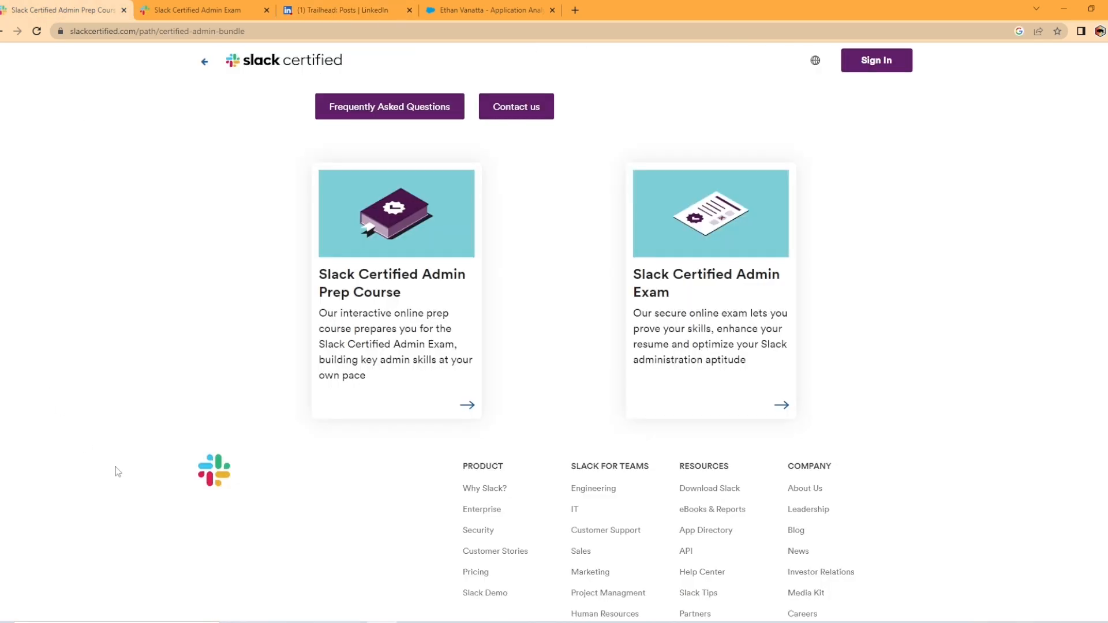
Step: Compare the $150 Admin Exam page with the $300 Prep Course + Exam bundle page
scroll("up", 3)
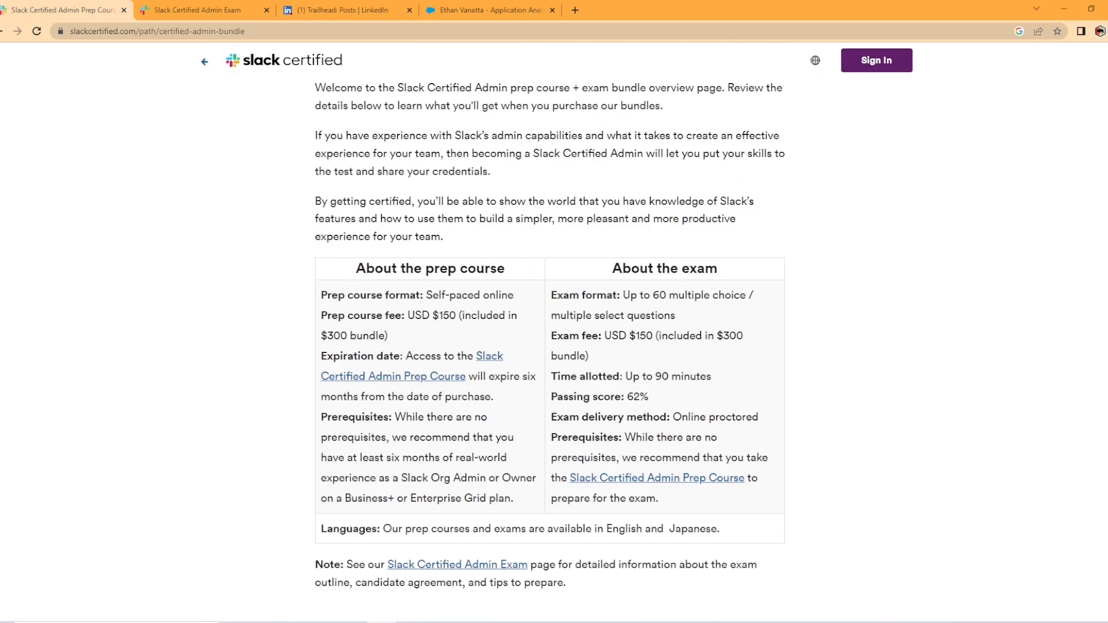
scroll("up", 3)
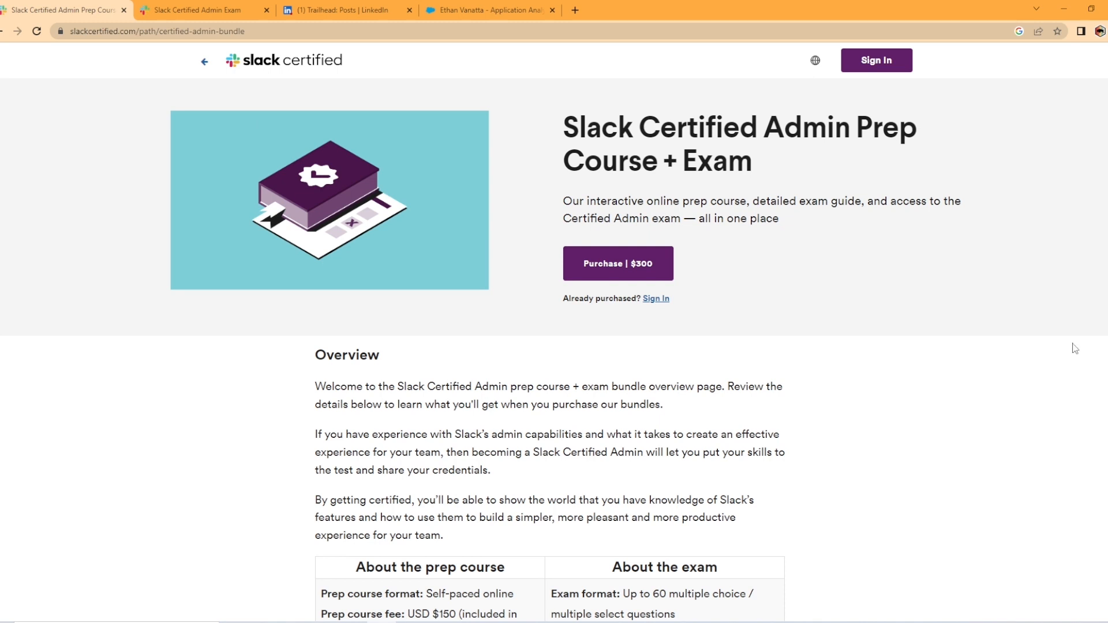
mouse_move(503, 256)
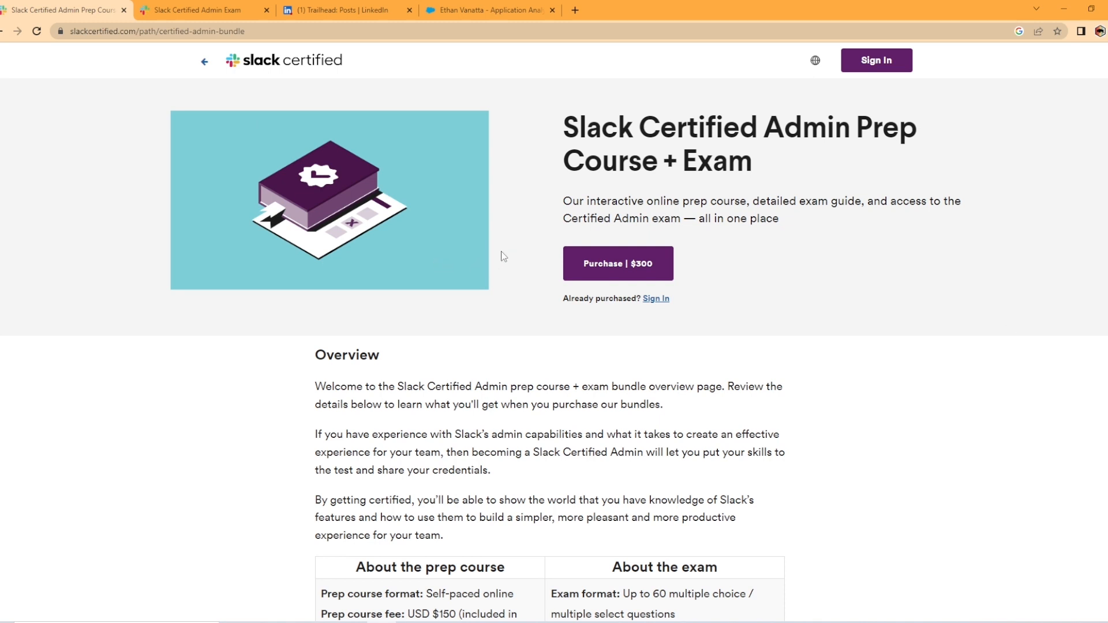
mouse_move(1081, 524)
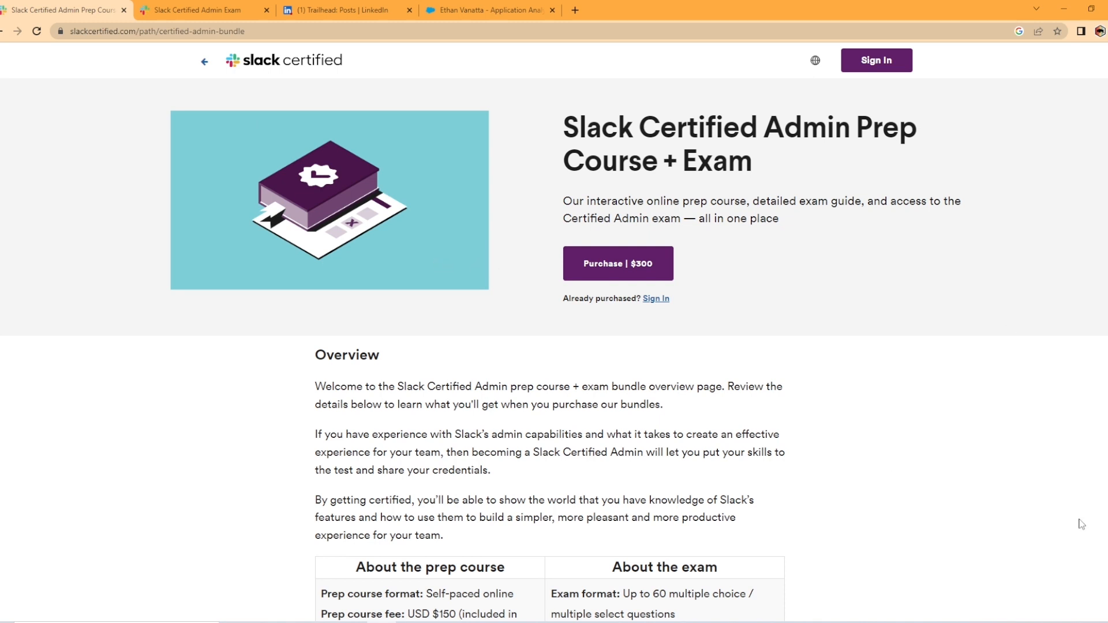
mouse_move(905, 463)
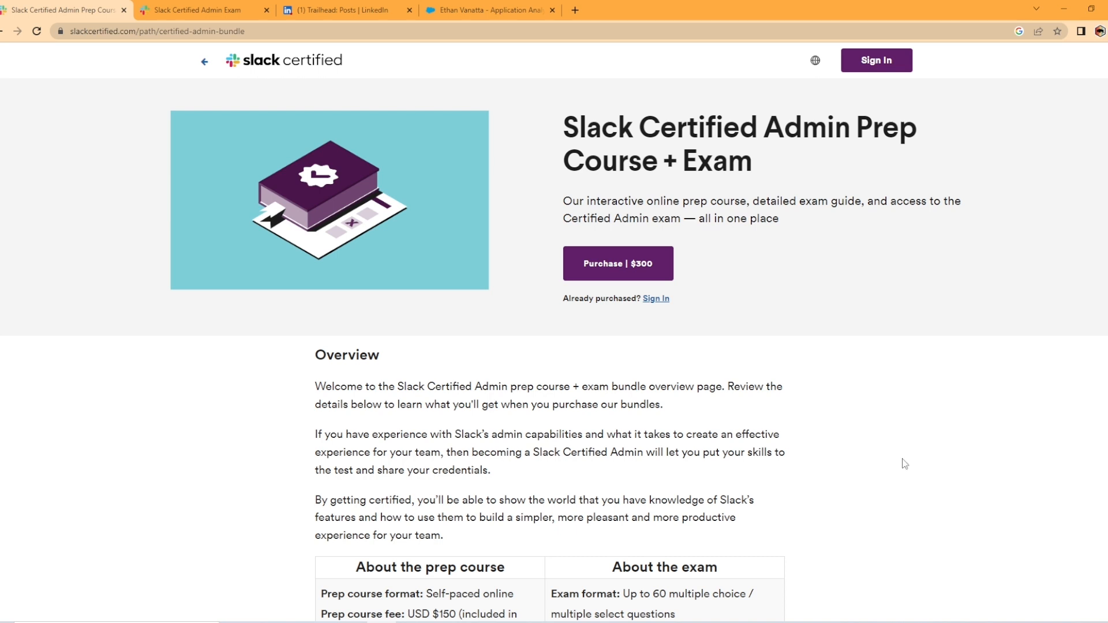
scroll("down", 3)
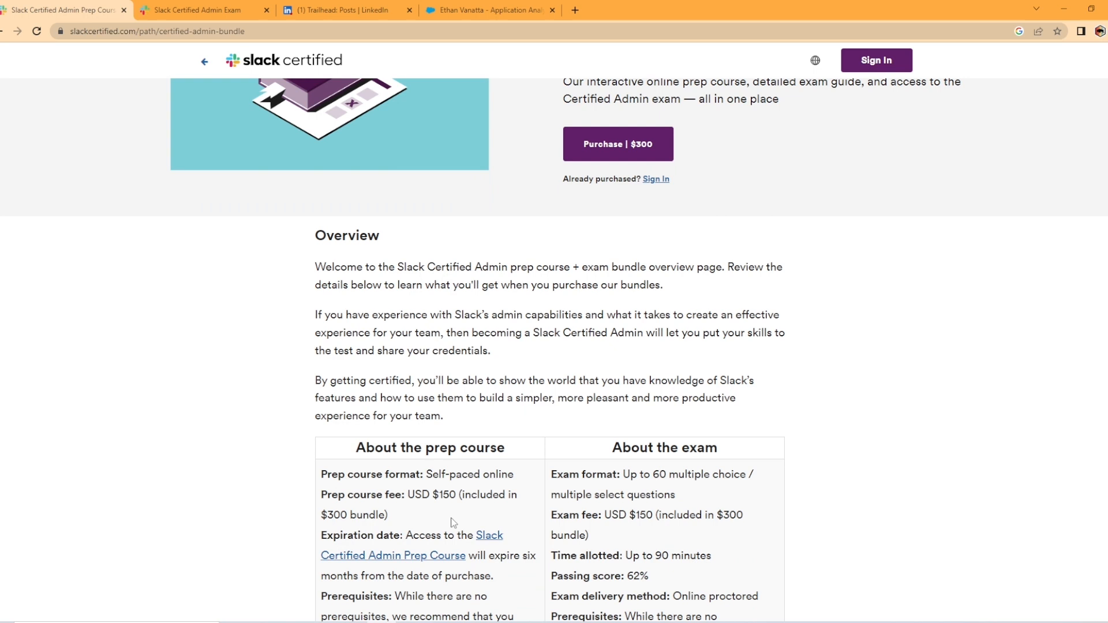
mouse_move(155, 10)
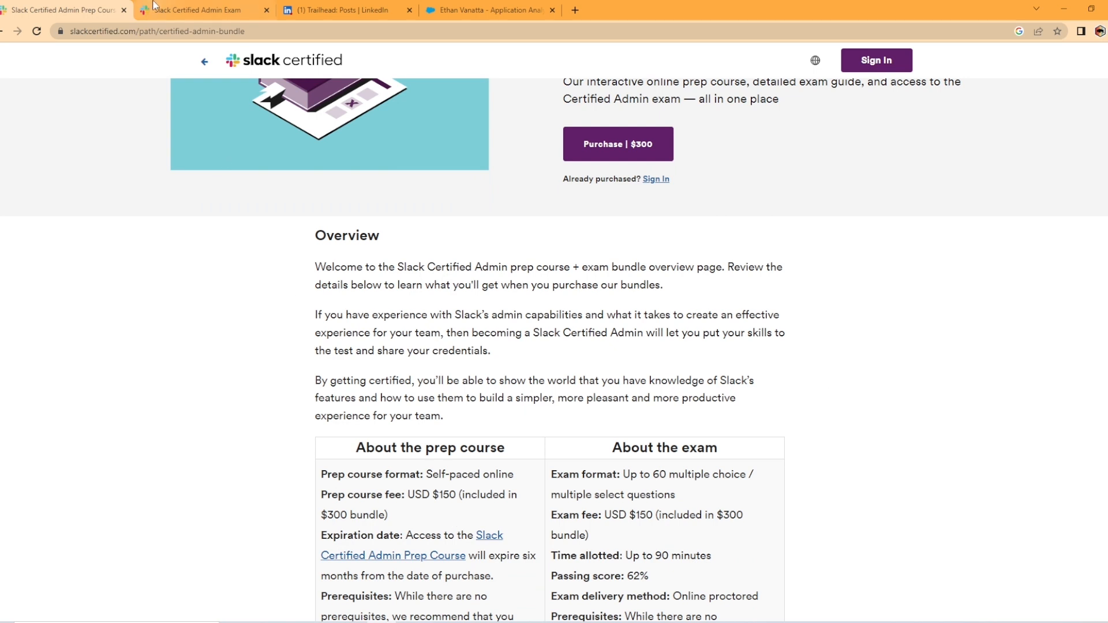
left_click(205, 10)
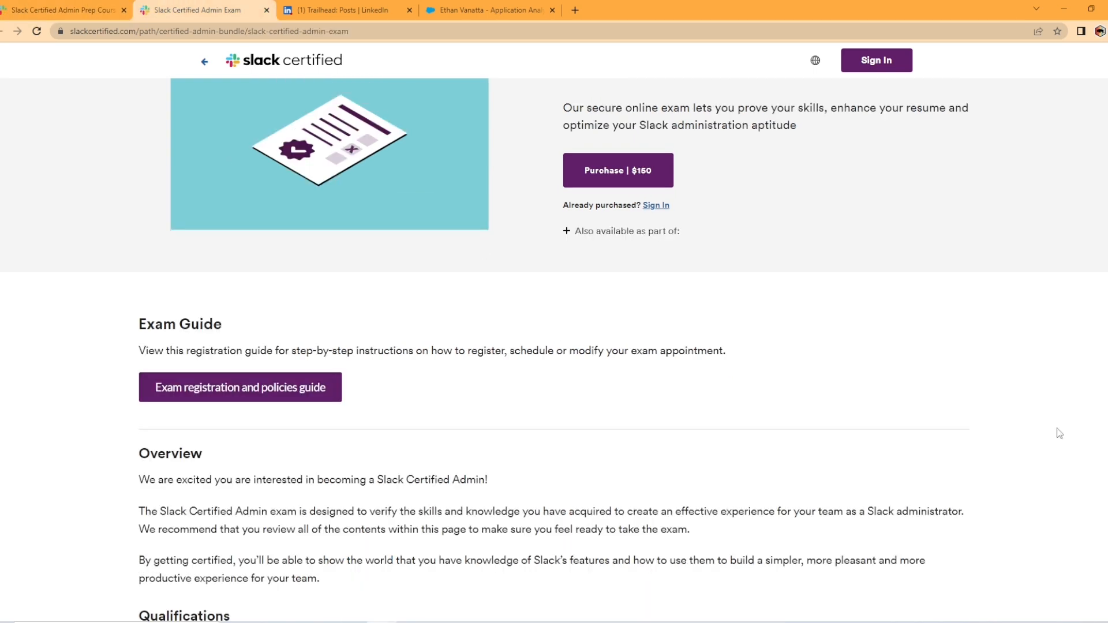
scroll("up", 3)
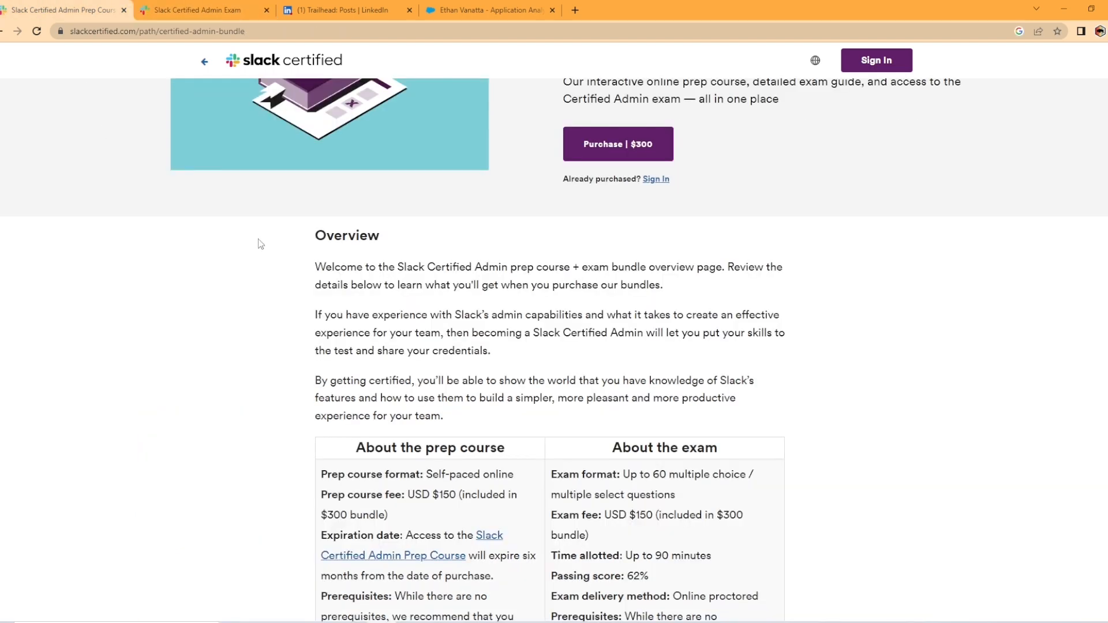
scroll("up", 3)
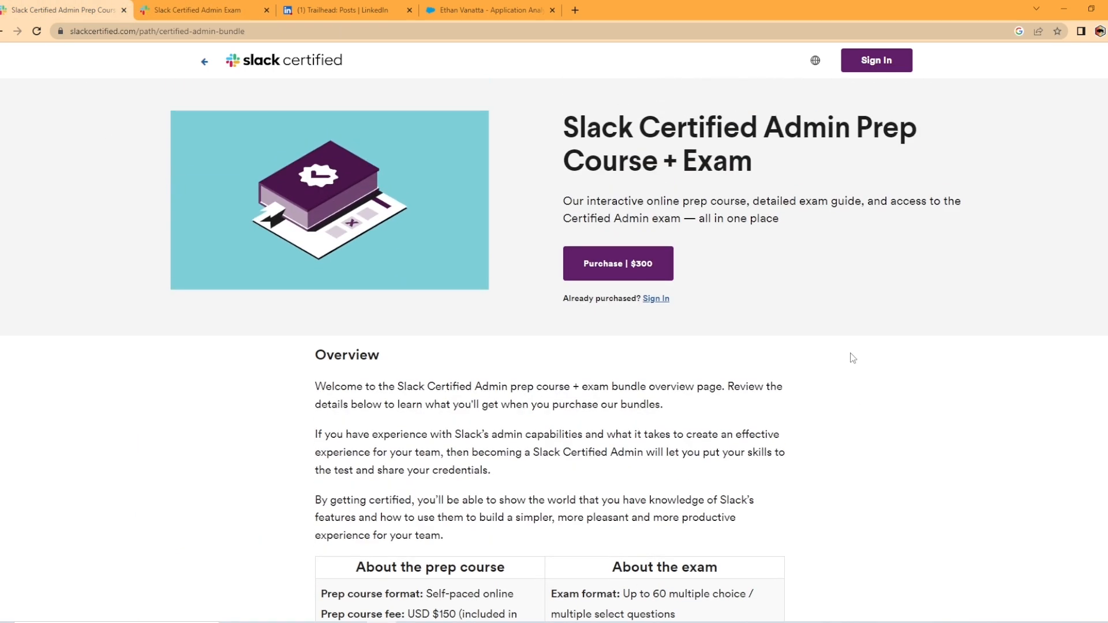
mouse_move(859, 347)
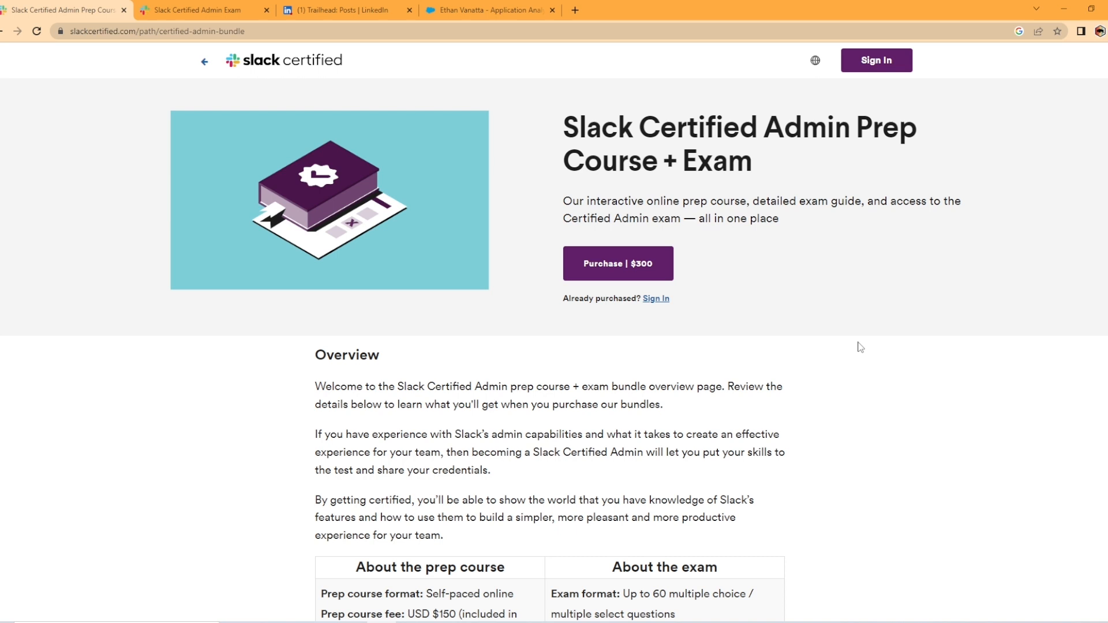
mouse_move(859, 340)
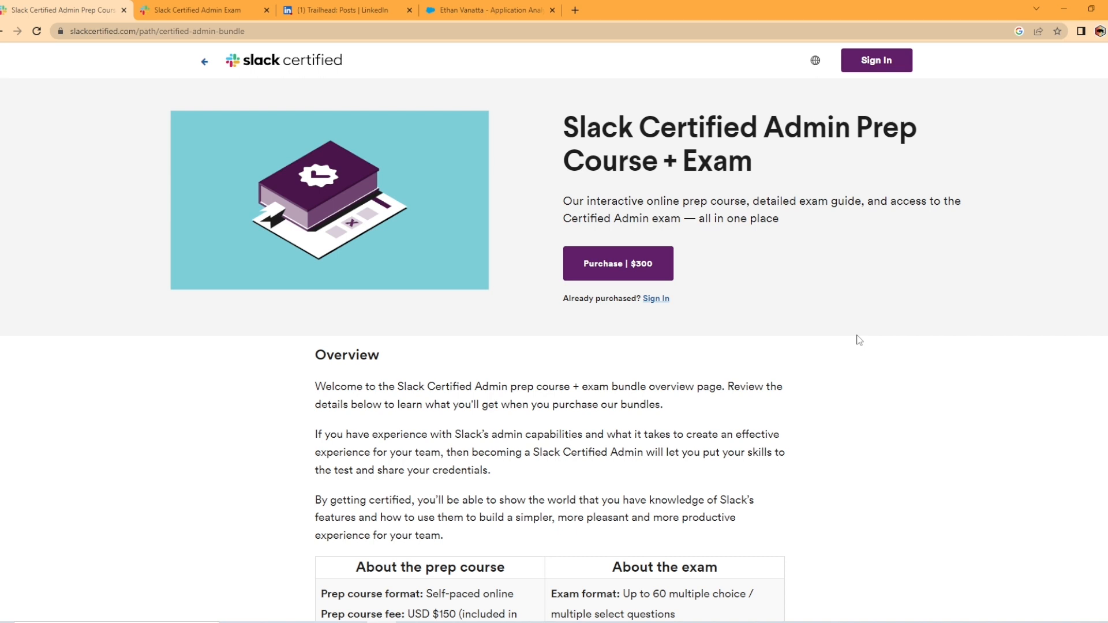
Step: Return to the Admin Exam tab and read the overview down to Qualifications
left_click(198, 10)
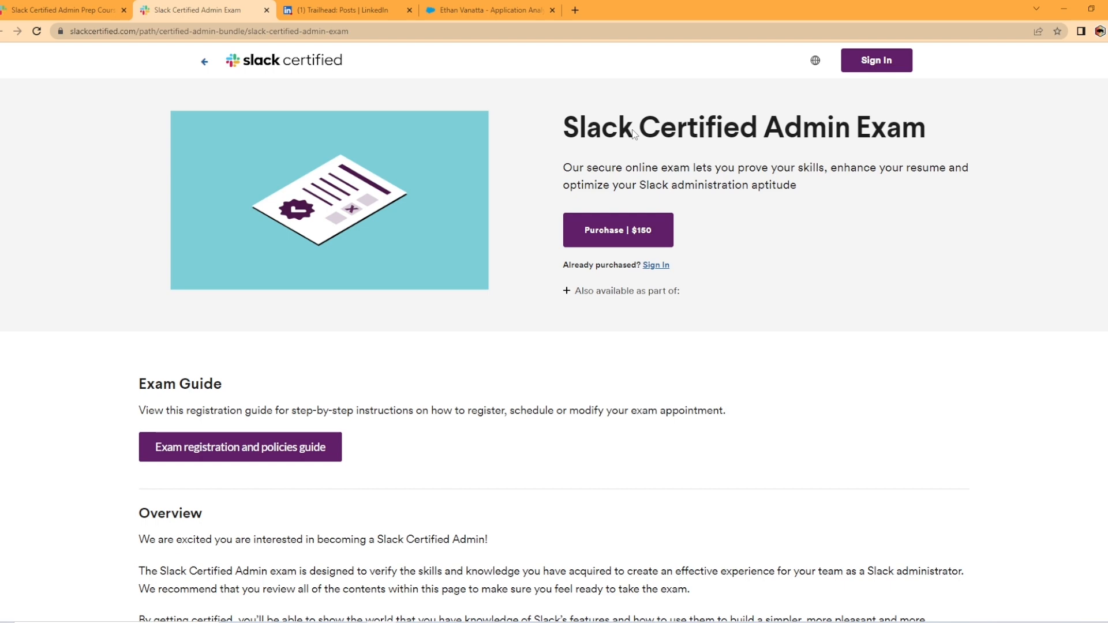
scroll("down", 3)
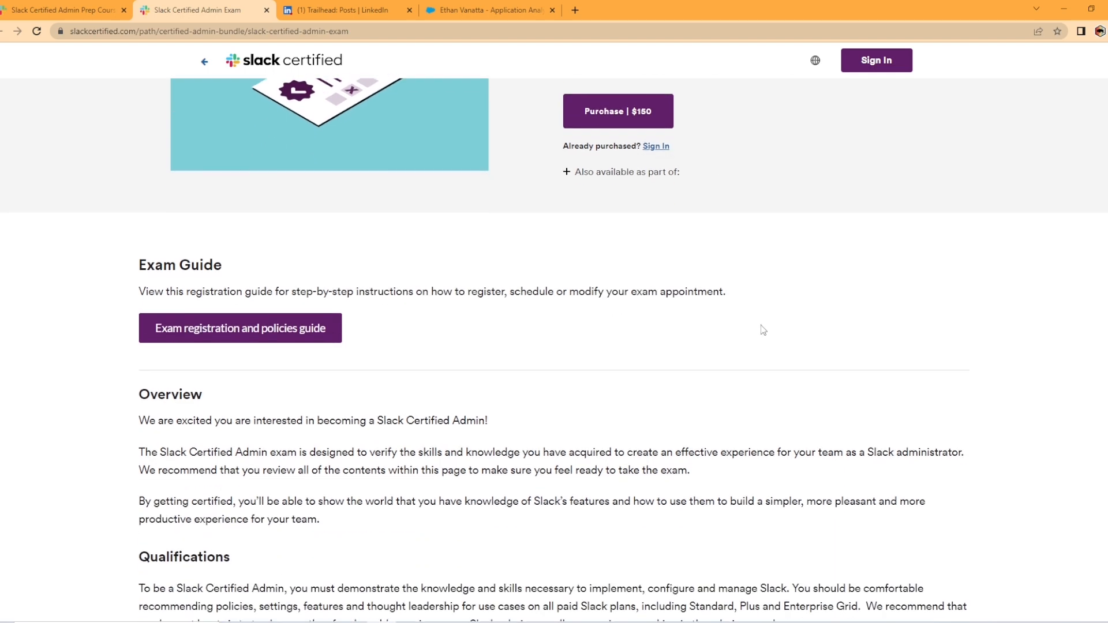
scroll("down", 3)
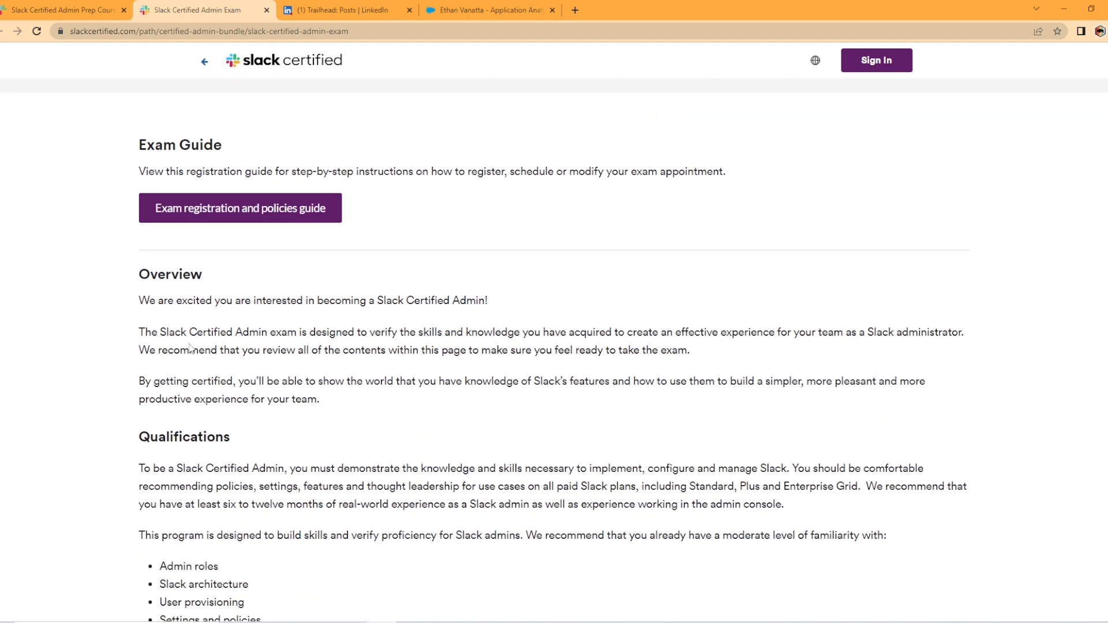
mouse_move(361, 345)
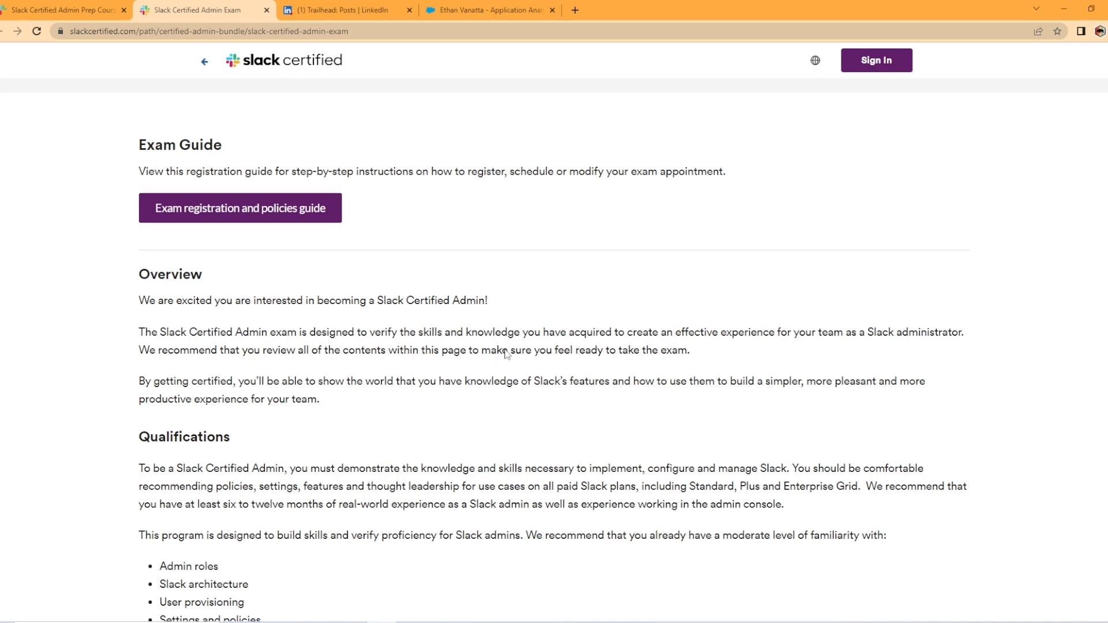
mouse_move(654, 360)
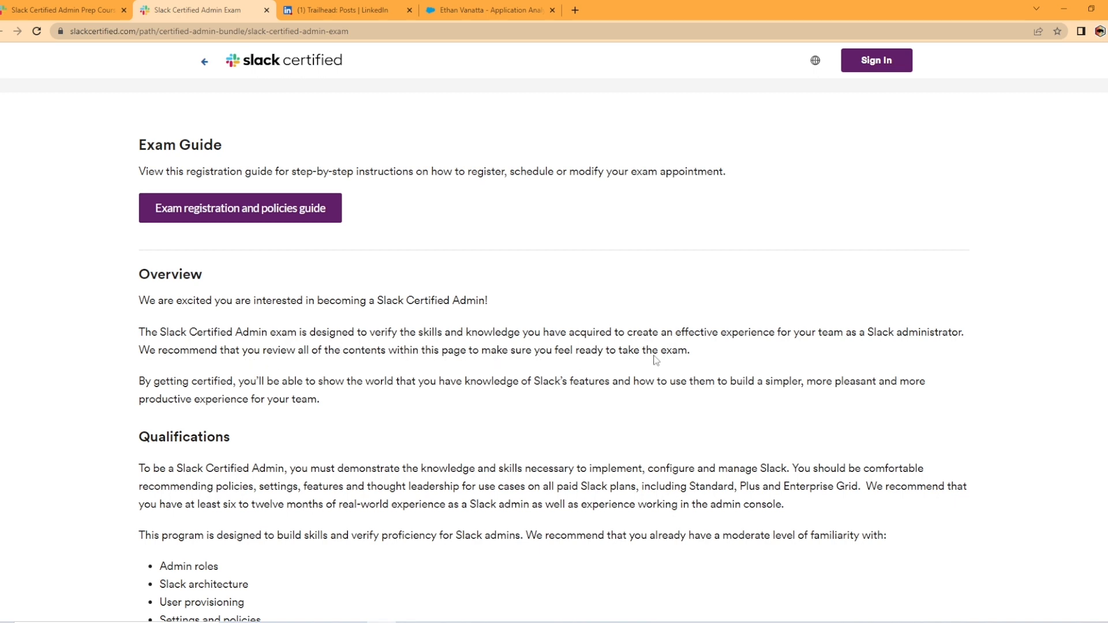
mouse_move(791, 346)
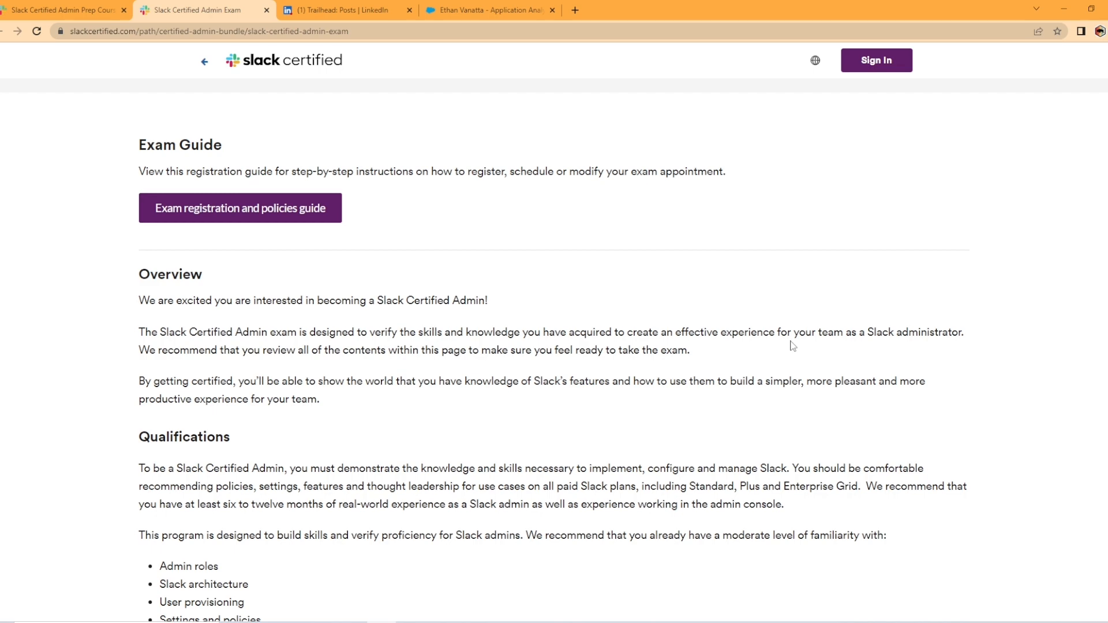
scroll("down", 3)
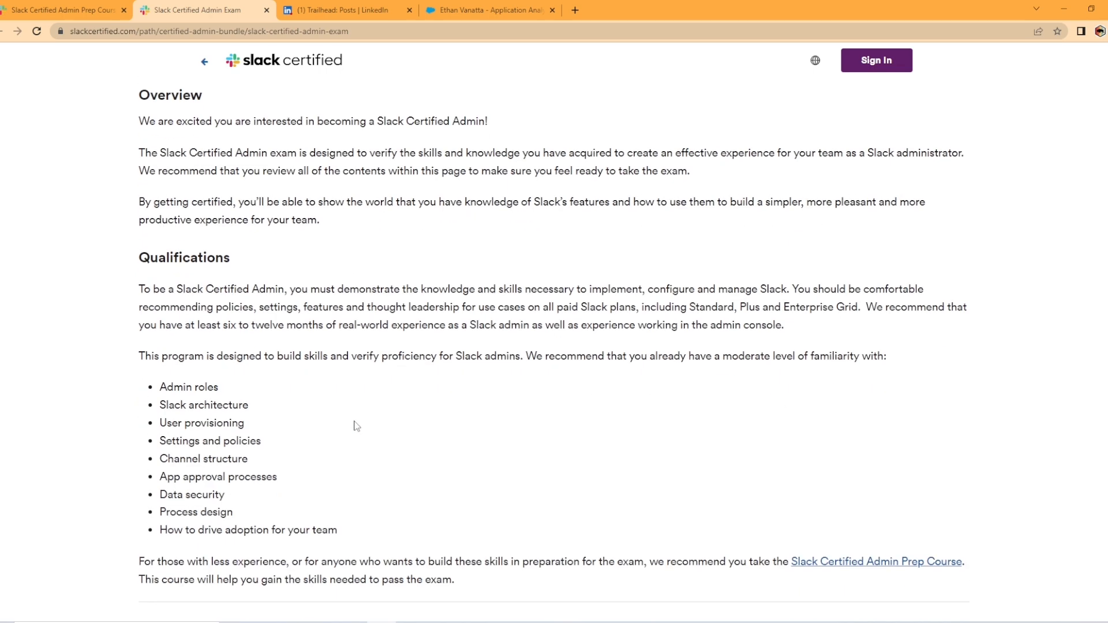
mouse_move(248, 320)
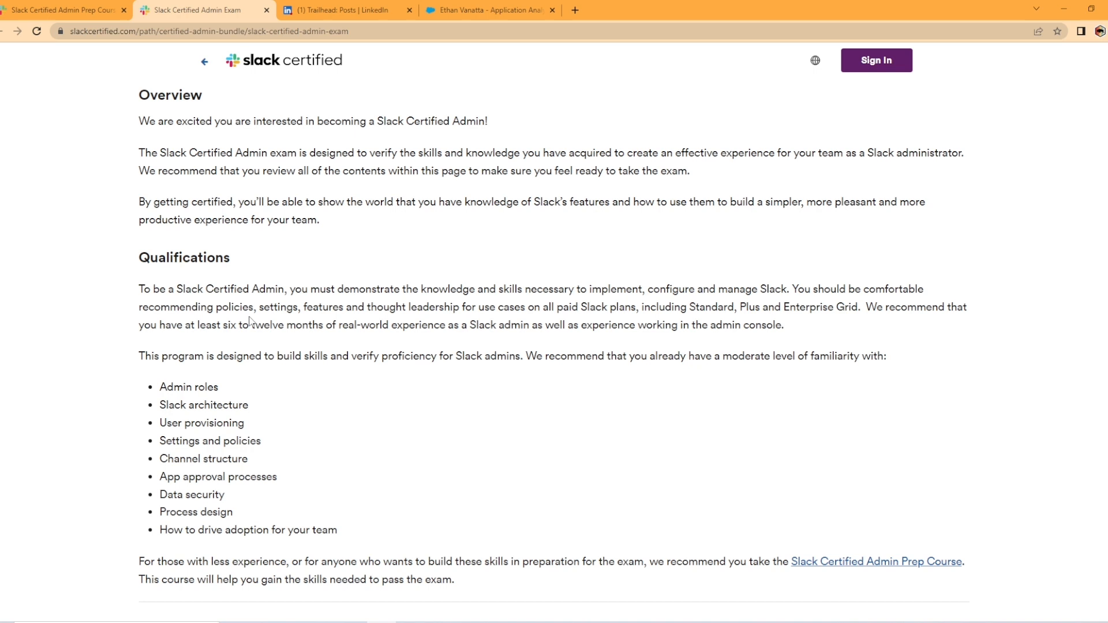
mouse_move(409, 308)
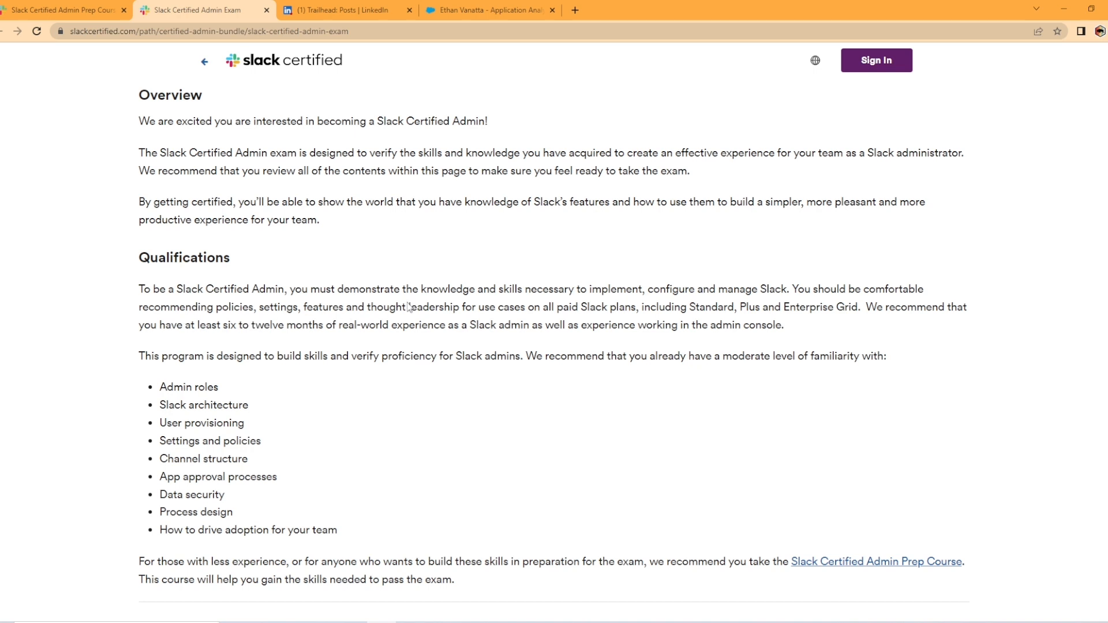
mouse_move(682, 295)
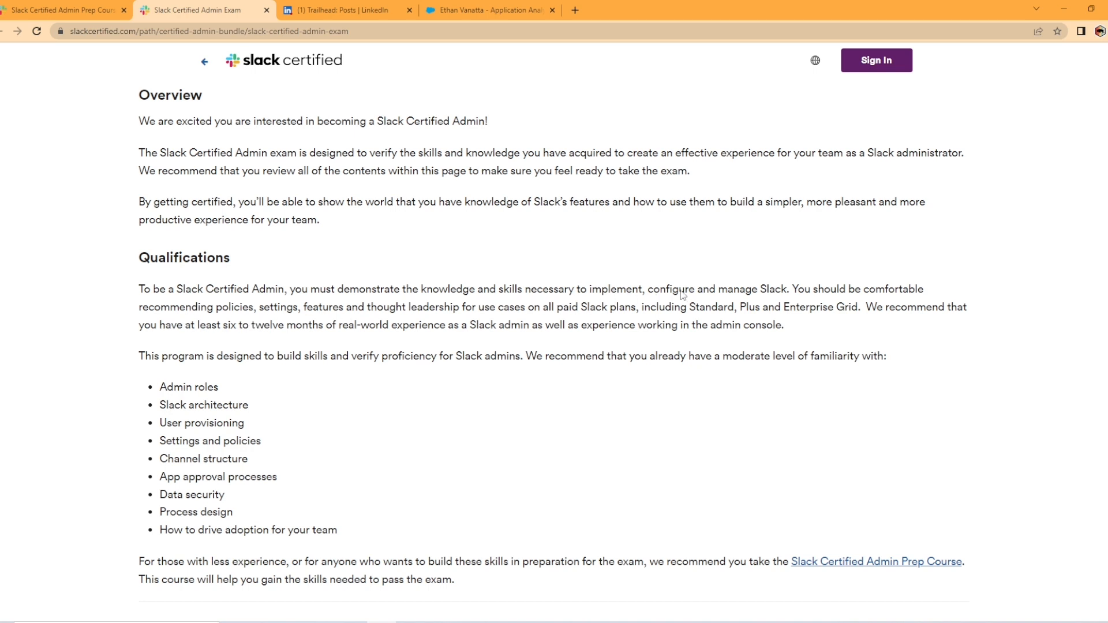
mouse_move(738, 303)
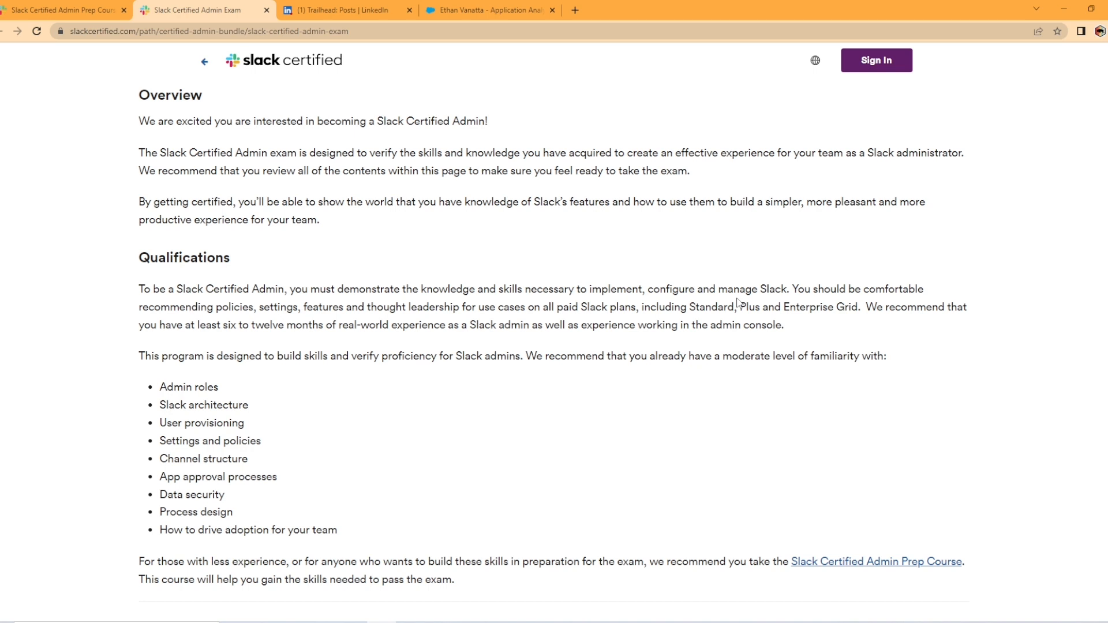
mouse_move(229, 336)
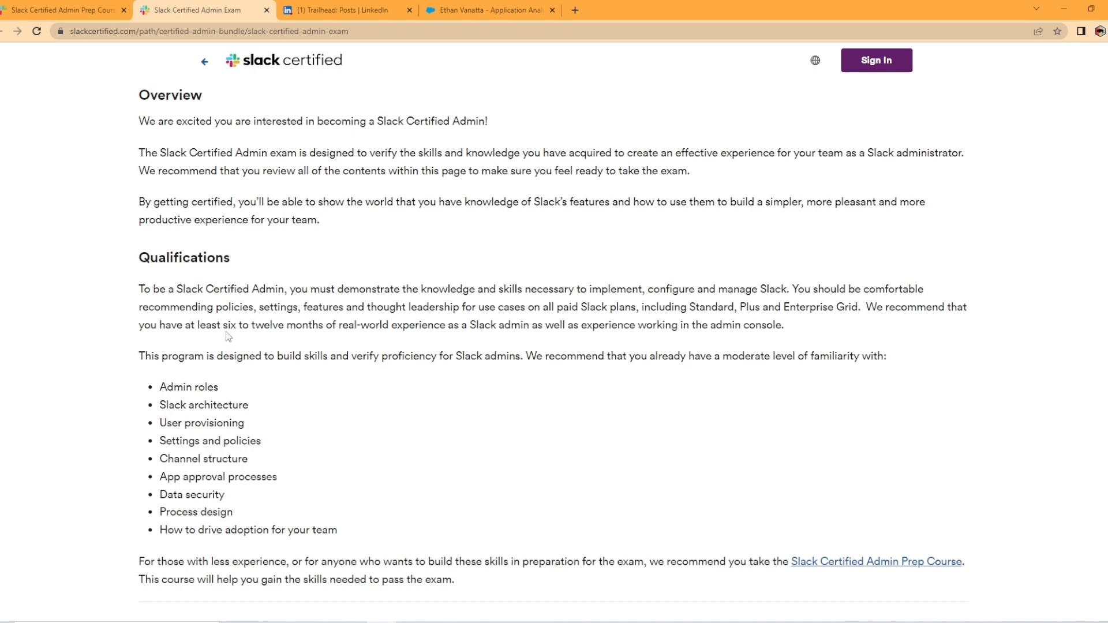
mouse_move(358, 334)
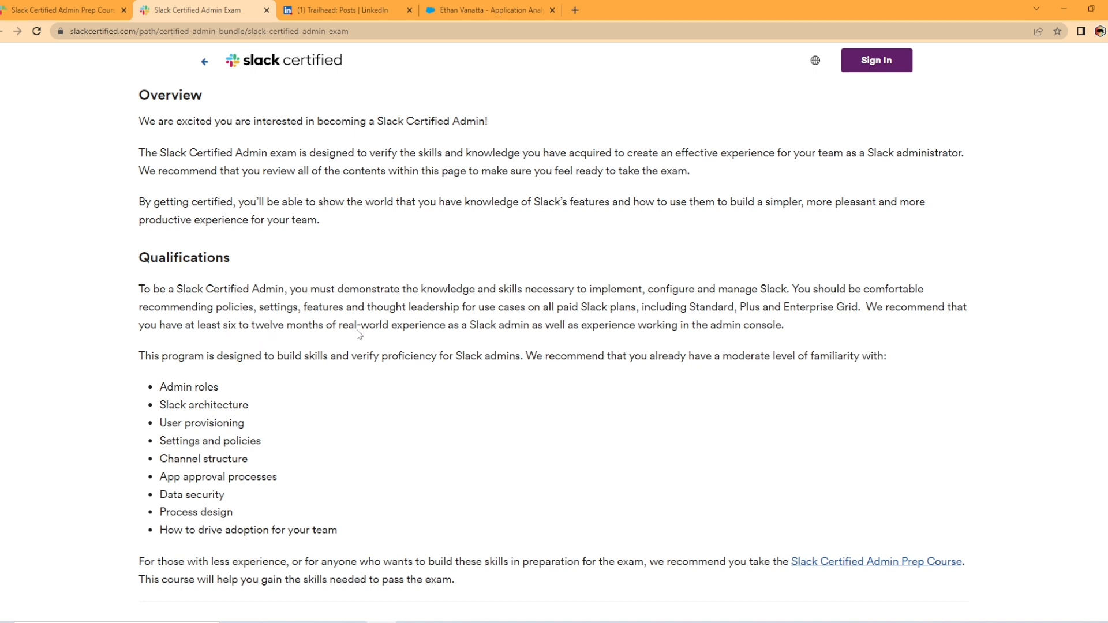
mouse_move(571, 357)
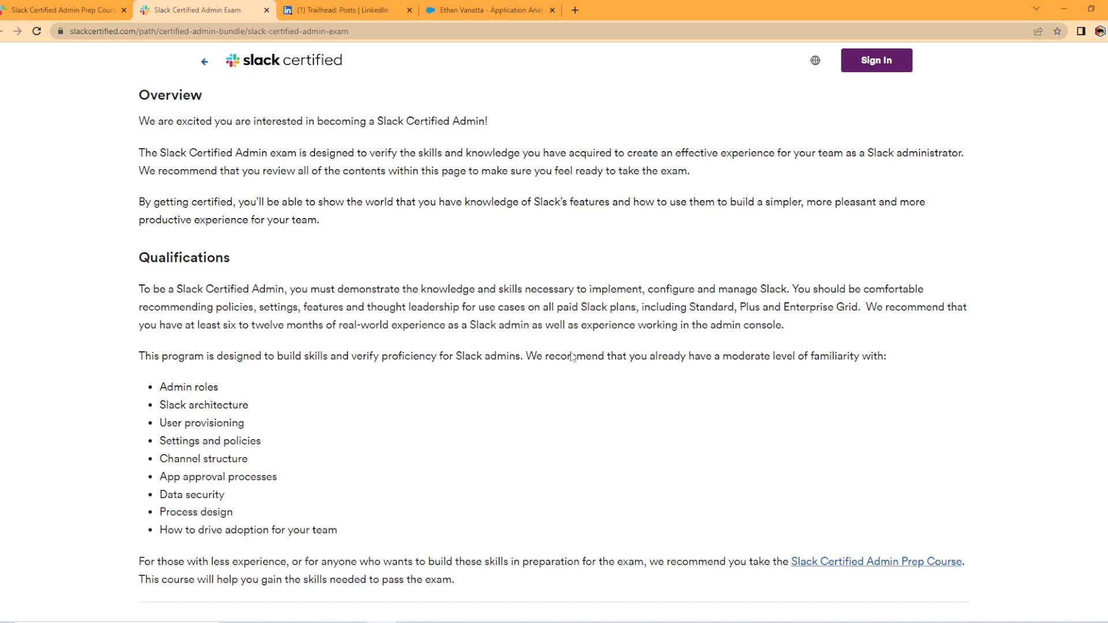
mouse_move(793, 333)
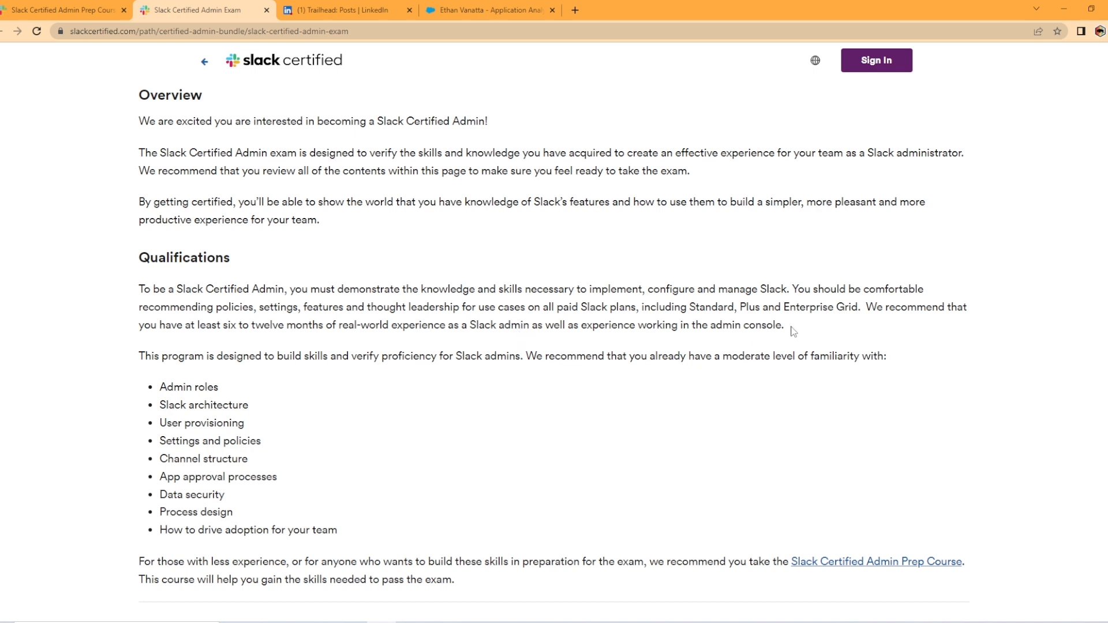
mouse_move(255, 367)
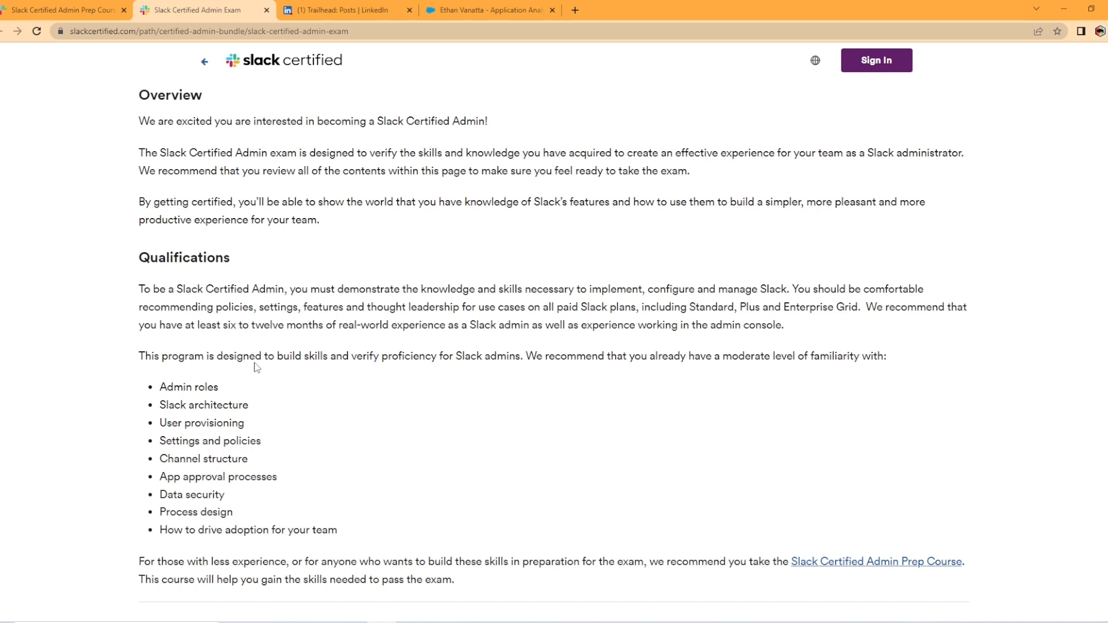
mouse_move(431, 355)
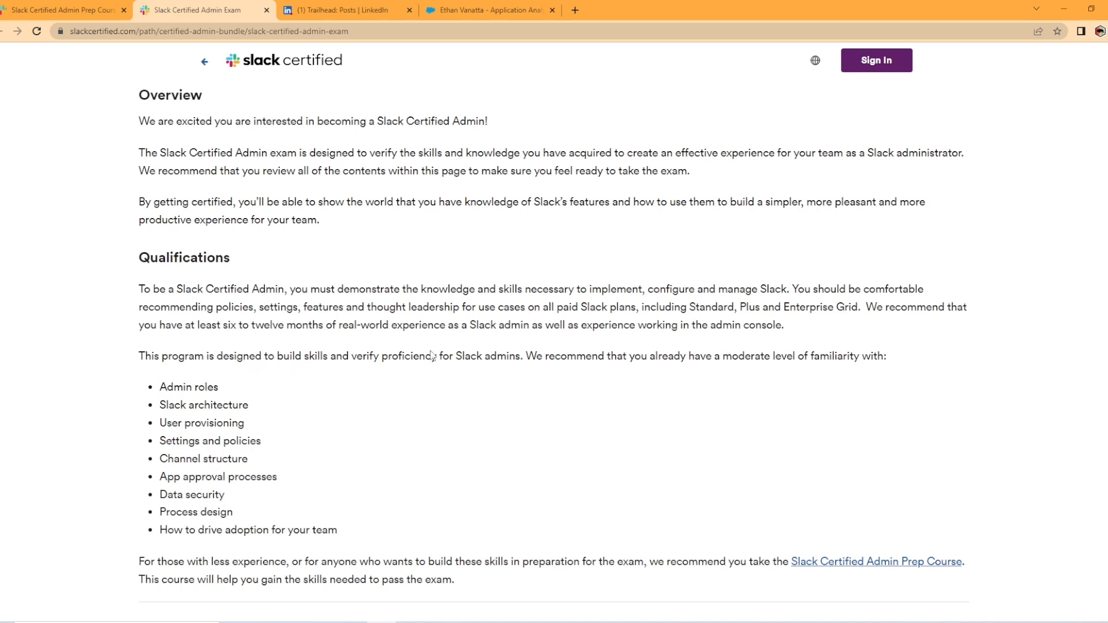
mouse_move(500, 371)
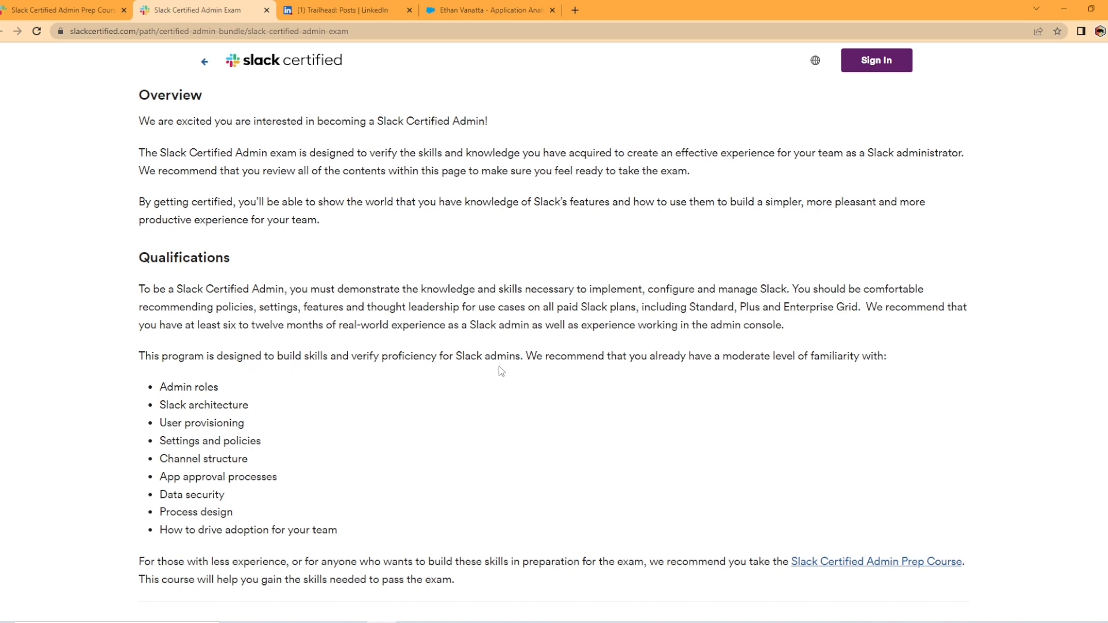
mouse_move(302, 498)
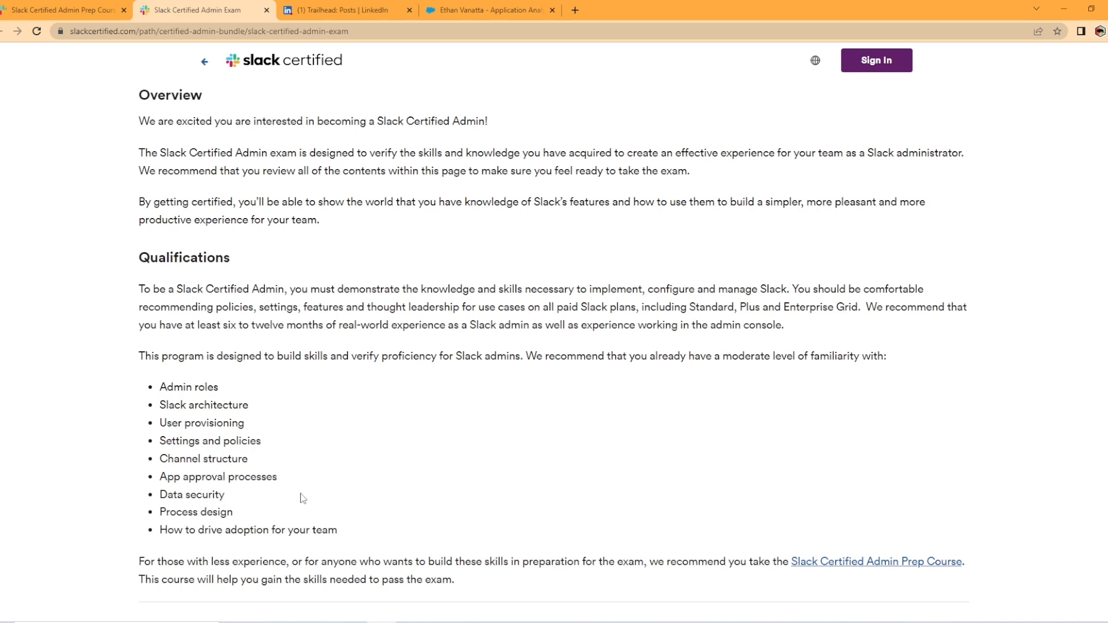
mouse_move(232, 449)
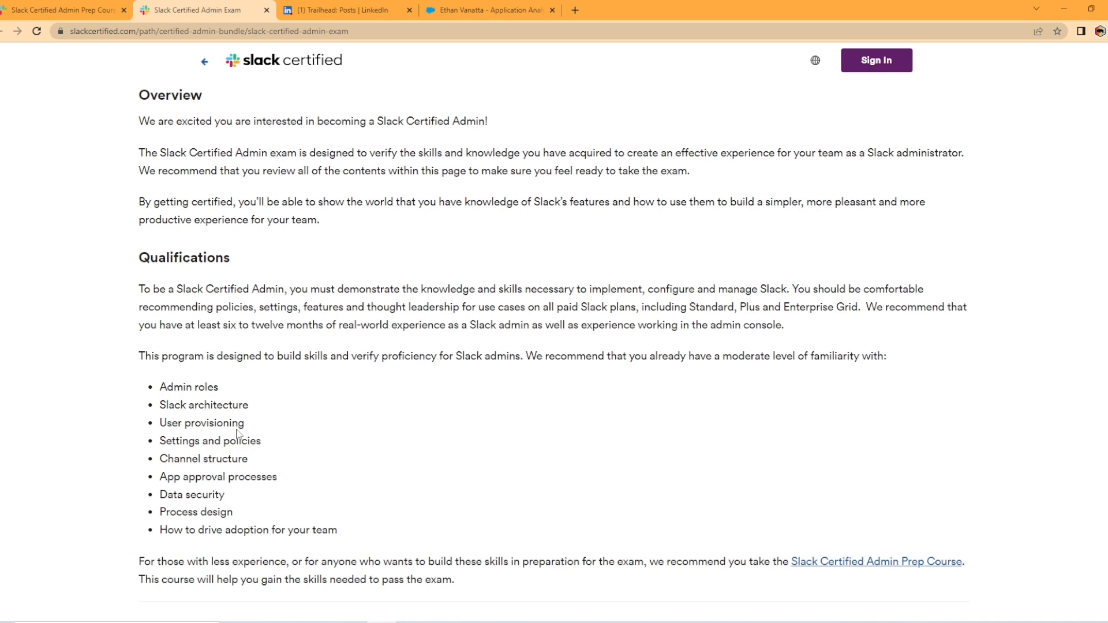
mouse_move(251, 415)
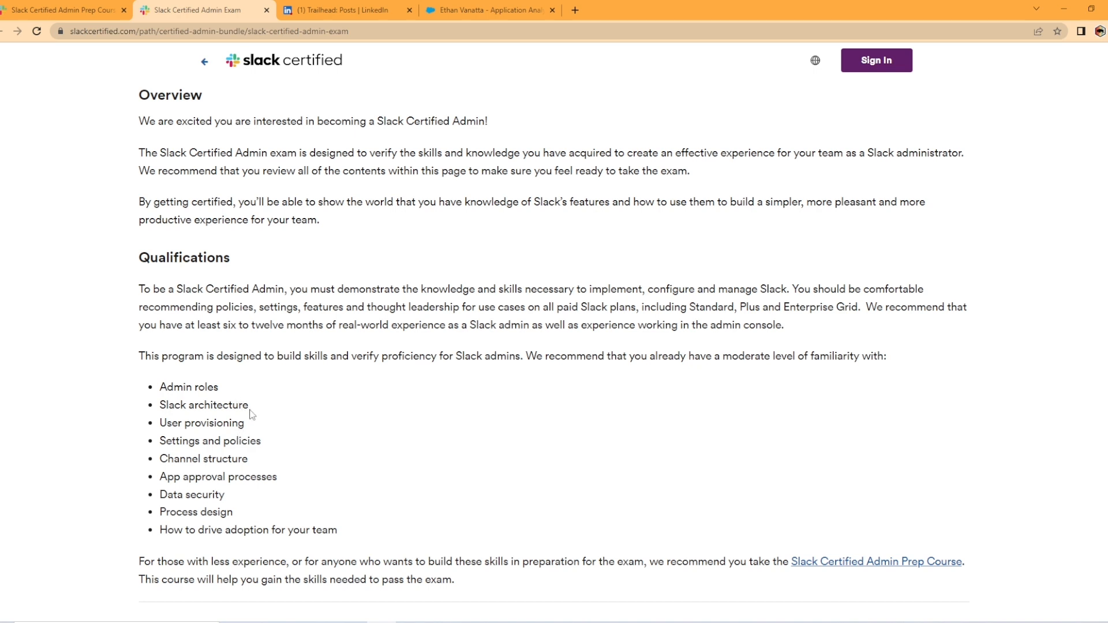
mouse_move(180, 432)
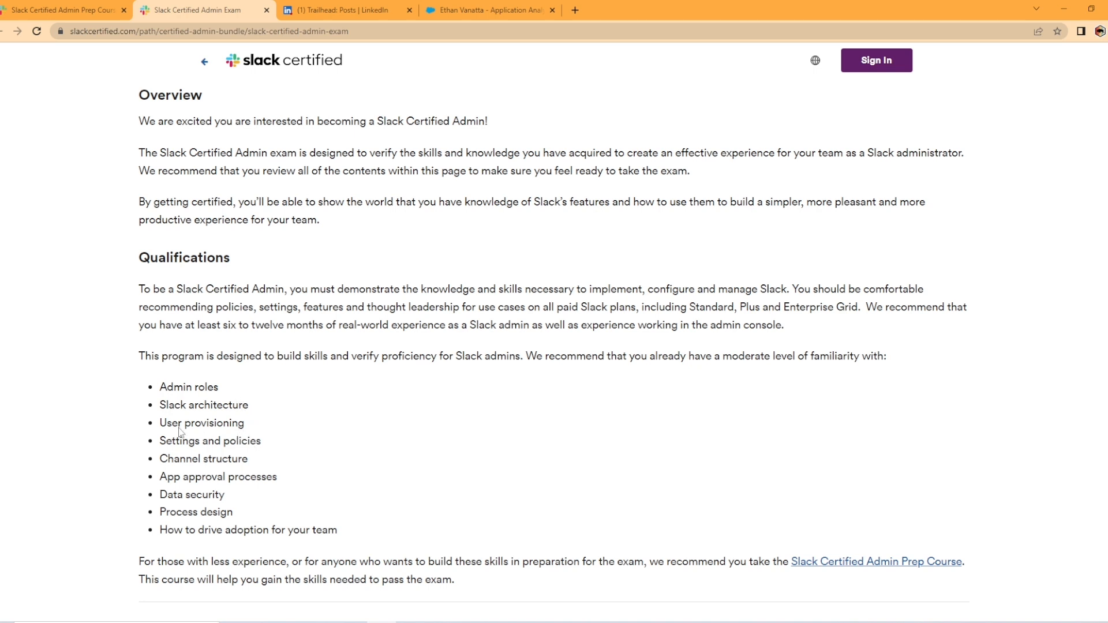
mouse_move(295, 450)
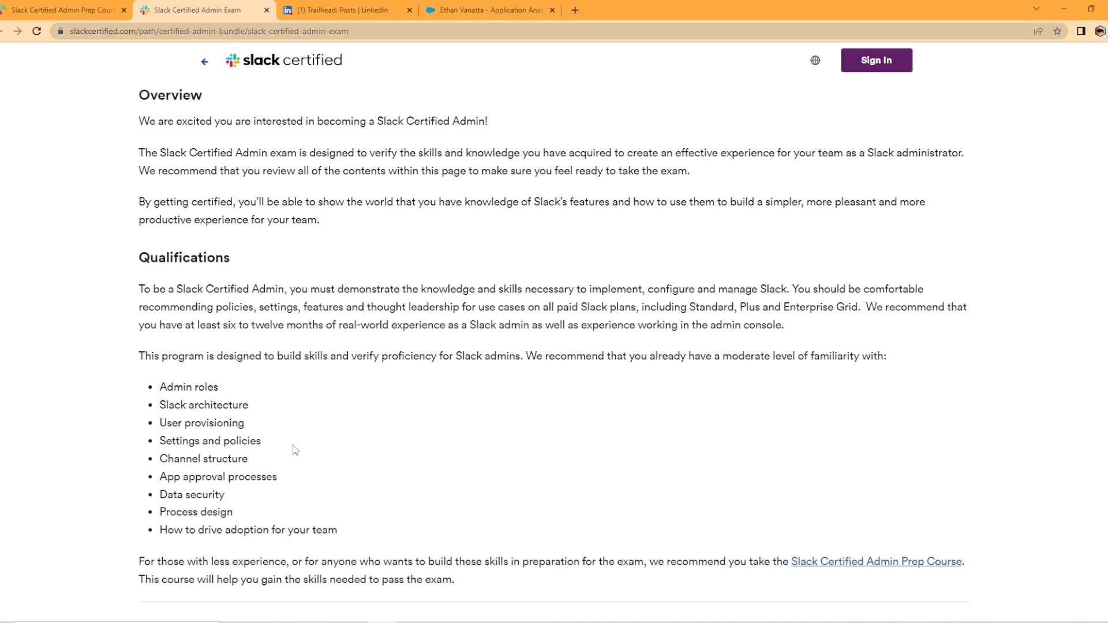
mouse_move(217, 488)
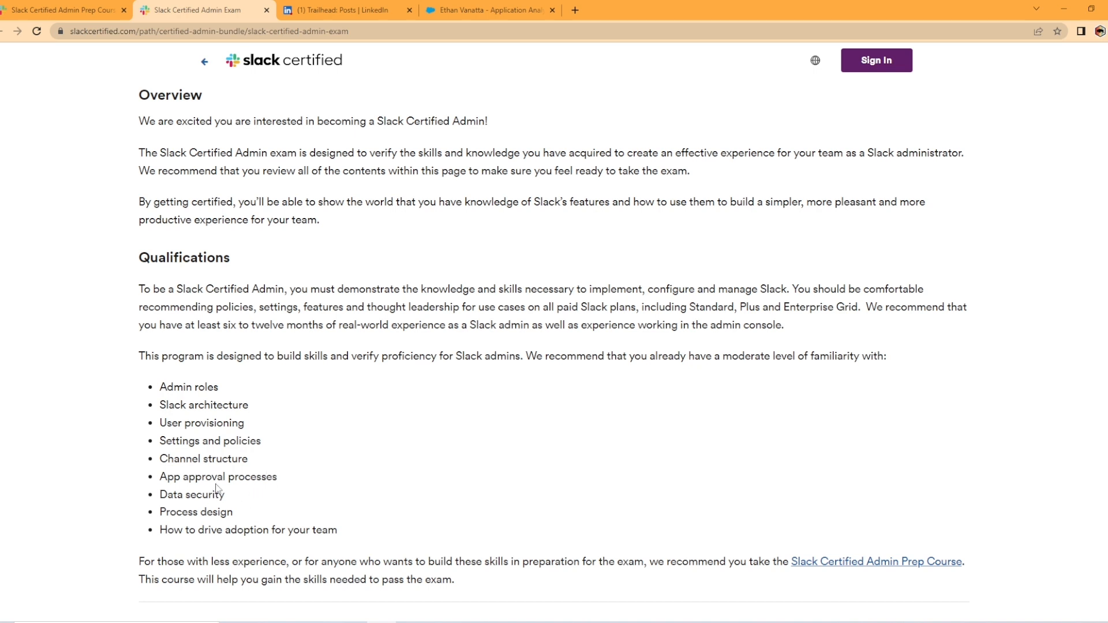
mouse_move(283, 503)
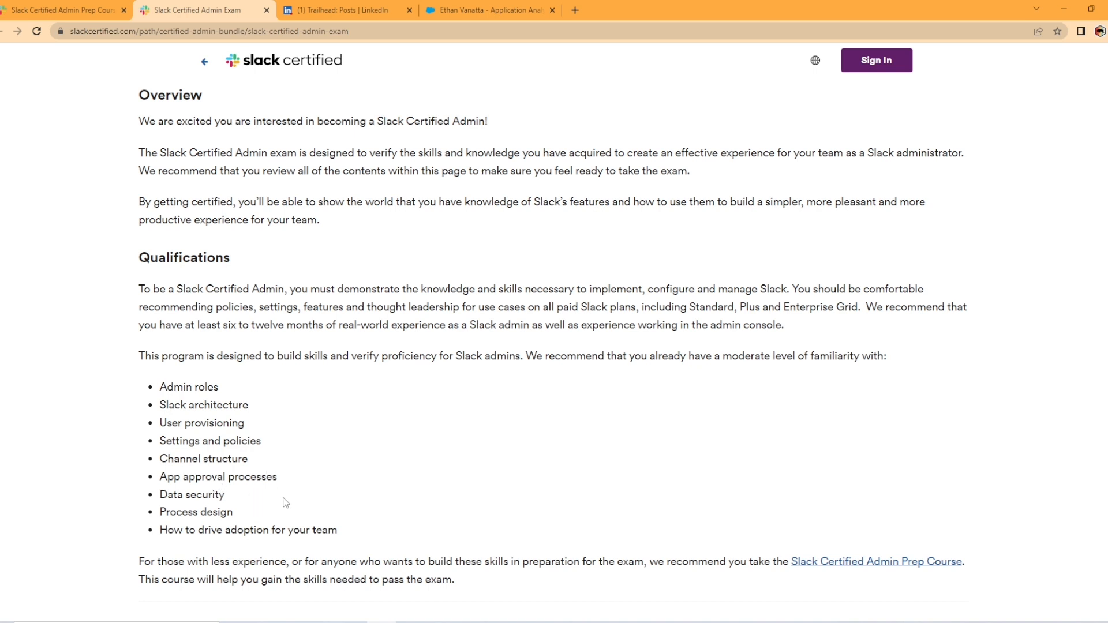
mouse_move(283, 490)
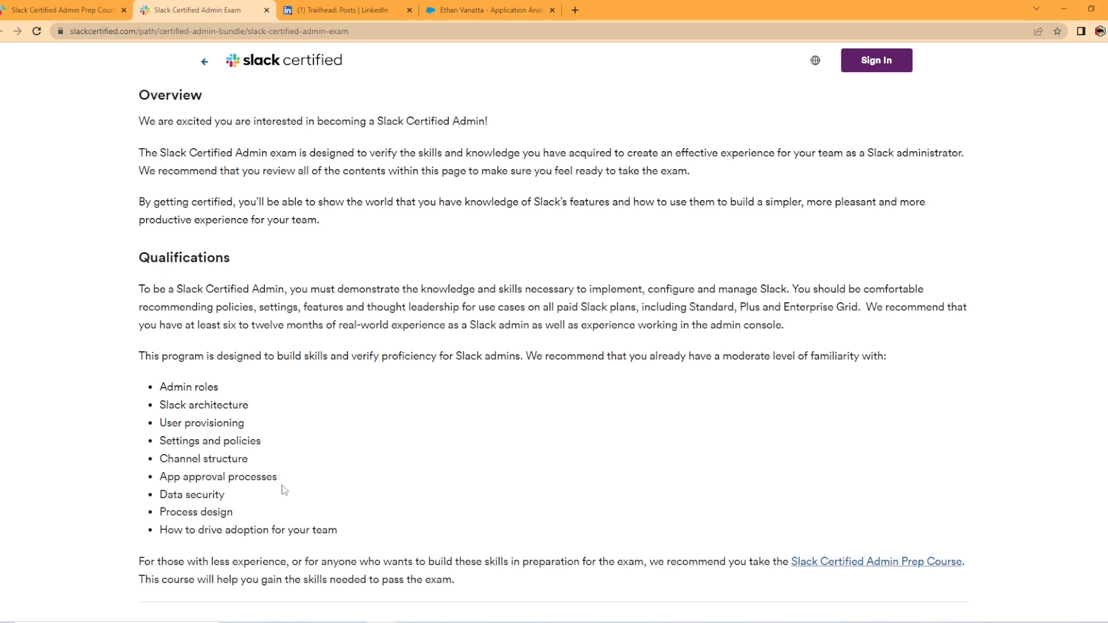
mouse_move(276, 497)
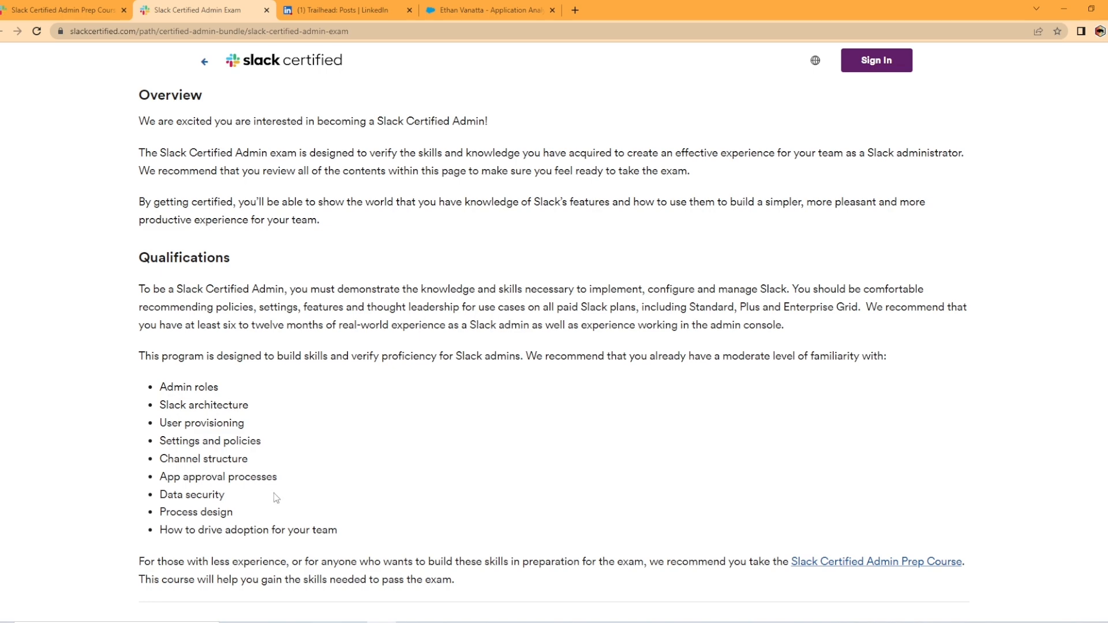
Step: Scroll to the Qualifications skills and About the exam's 60-question format
scroll("down", 3)
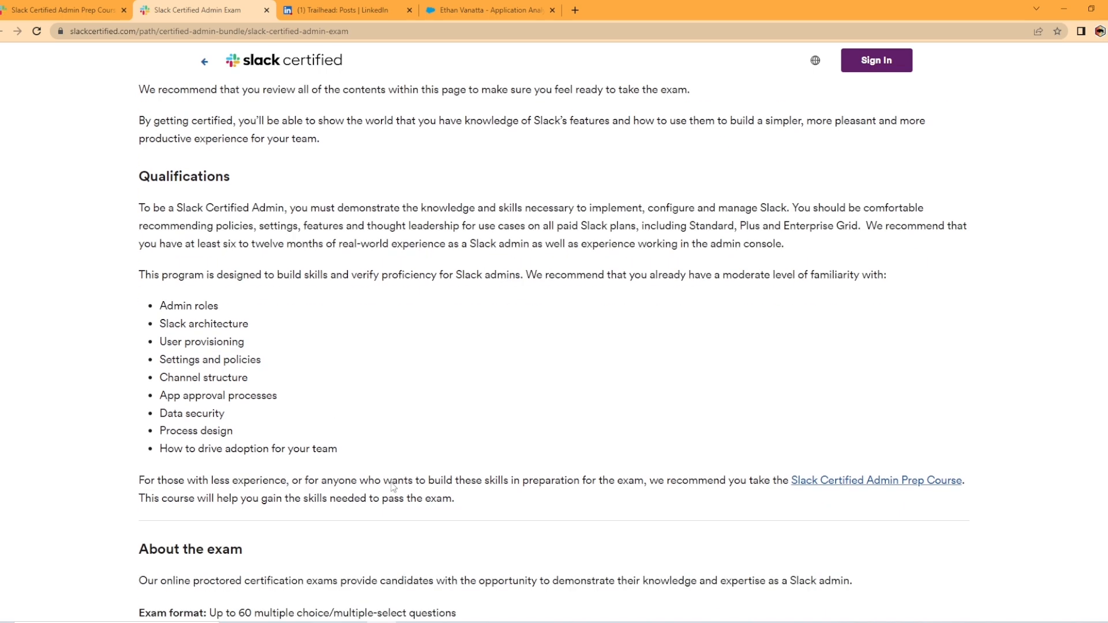
scroll("down", 3)
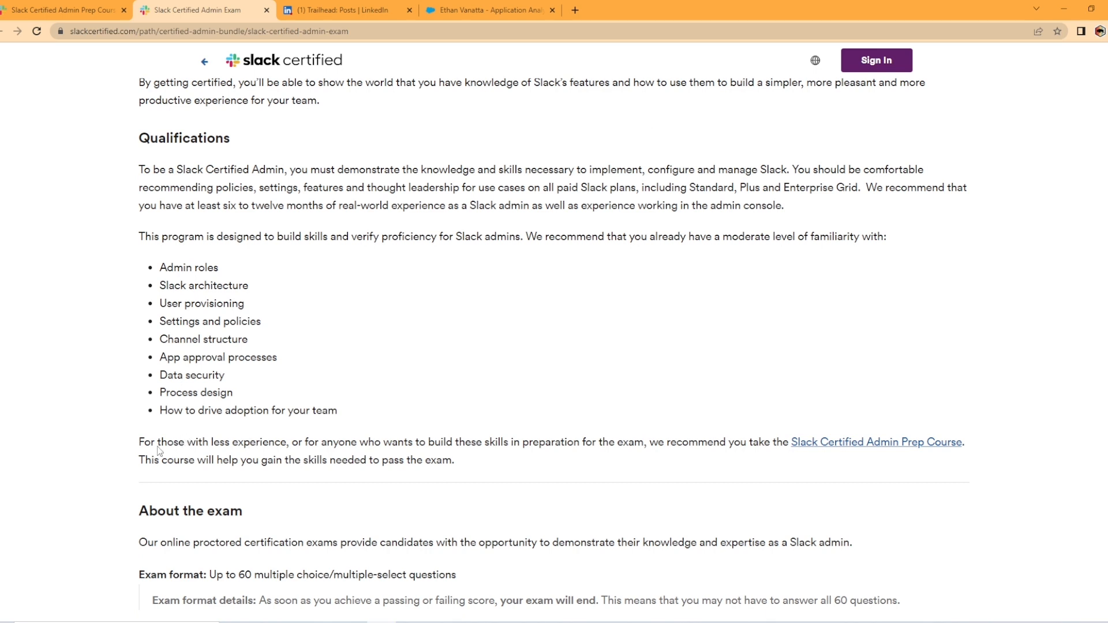
mouse_move(872, 451)
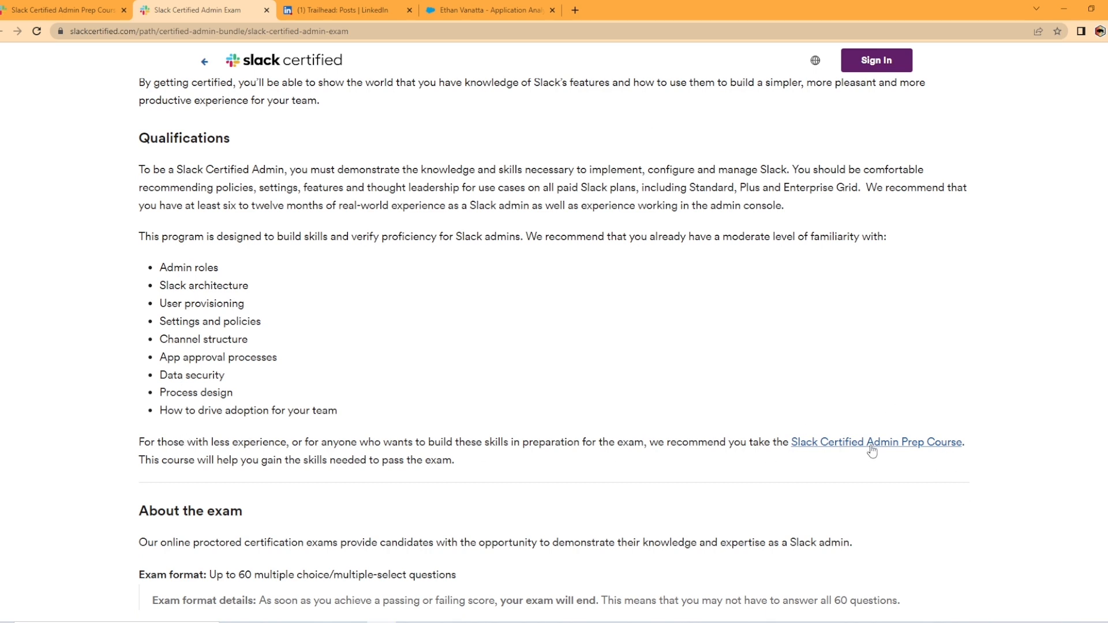
mouse_move(879, 469)
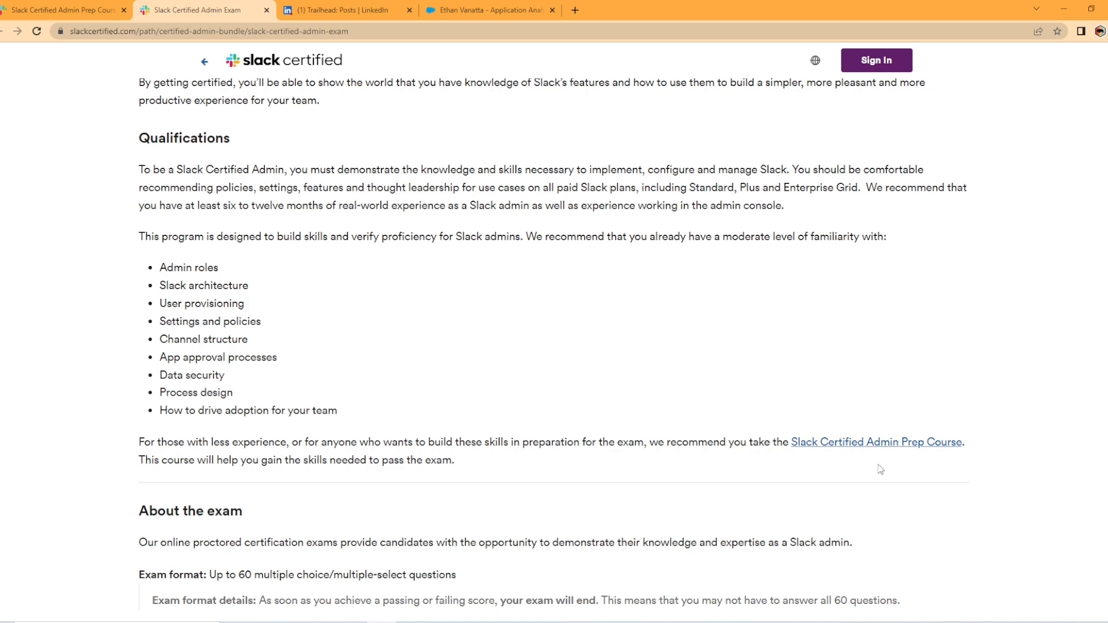
Step: Scroll to the 90-minute limit, 62% passing score, $150 fee and retake policy
scroll("down", 3)
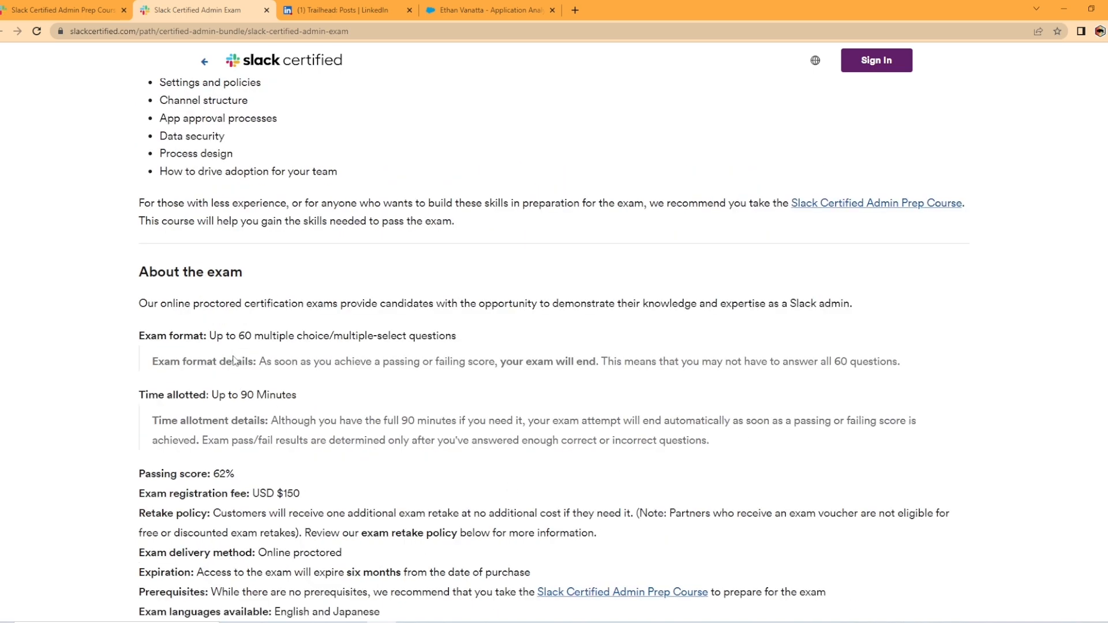
mouse_move(249, 349)
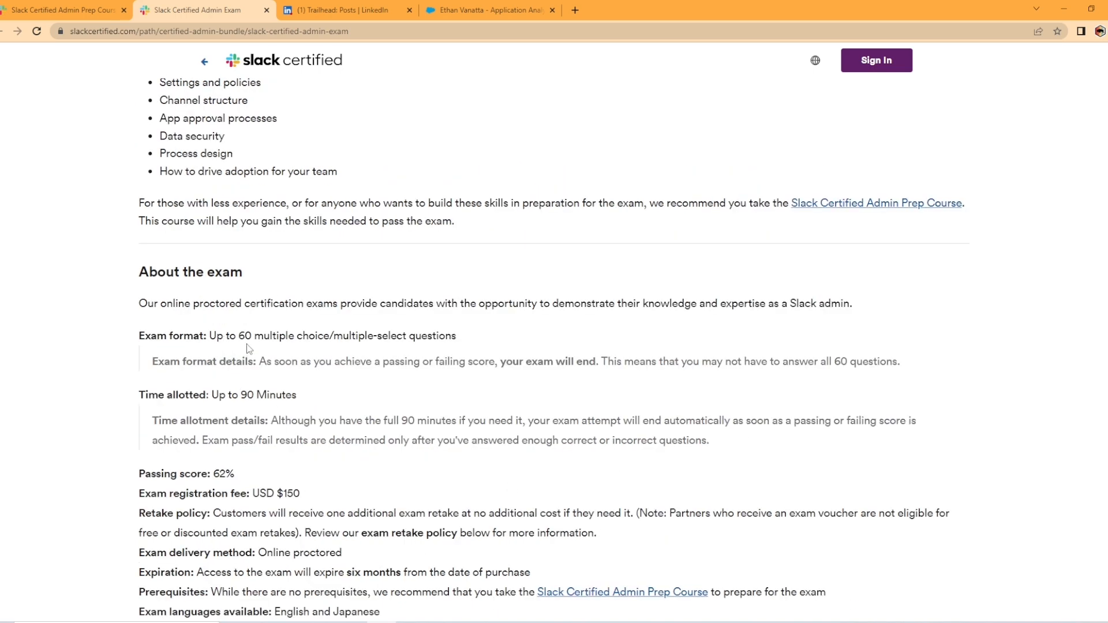
mouse_move(167, 320)
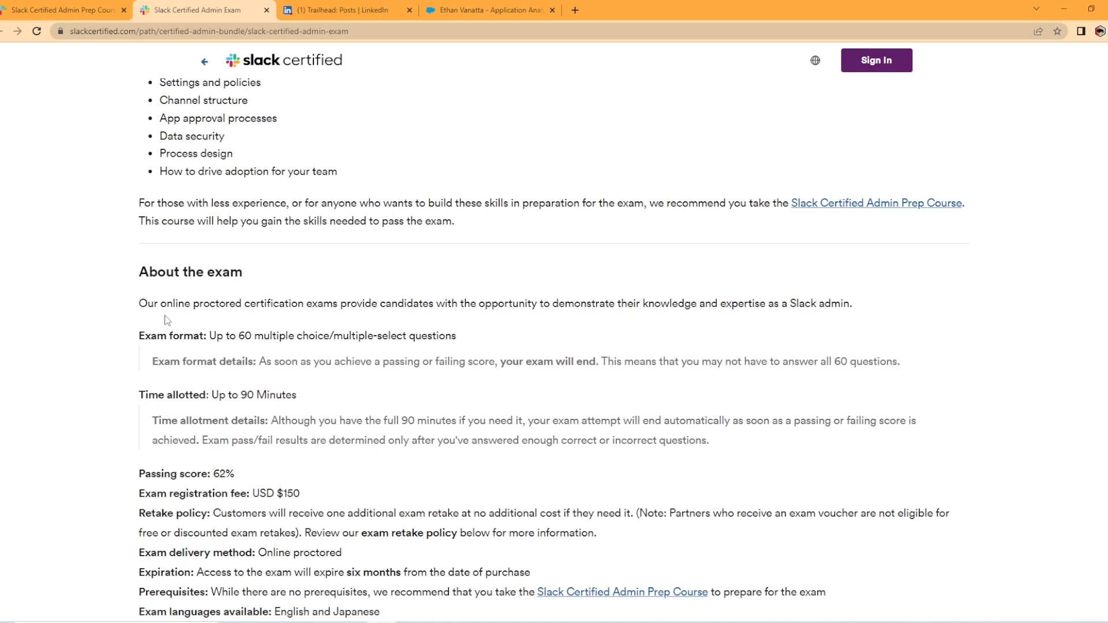
mouse_move(281, 372)
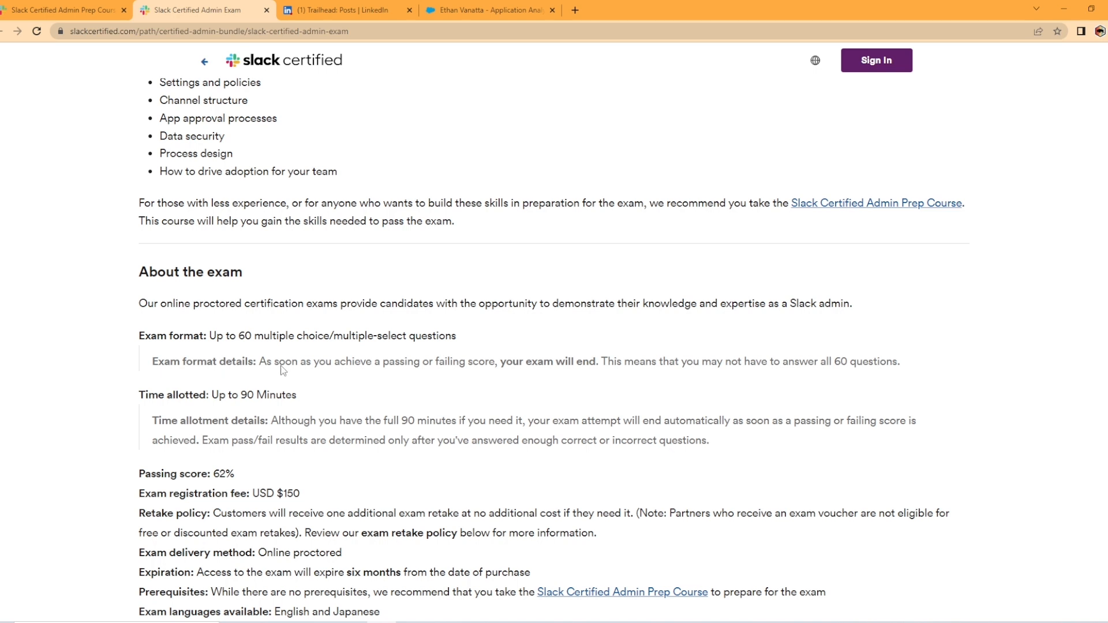
mouse_move(387, 387)
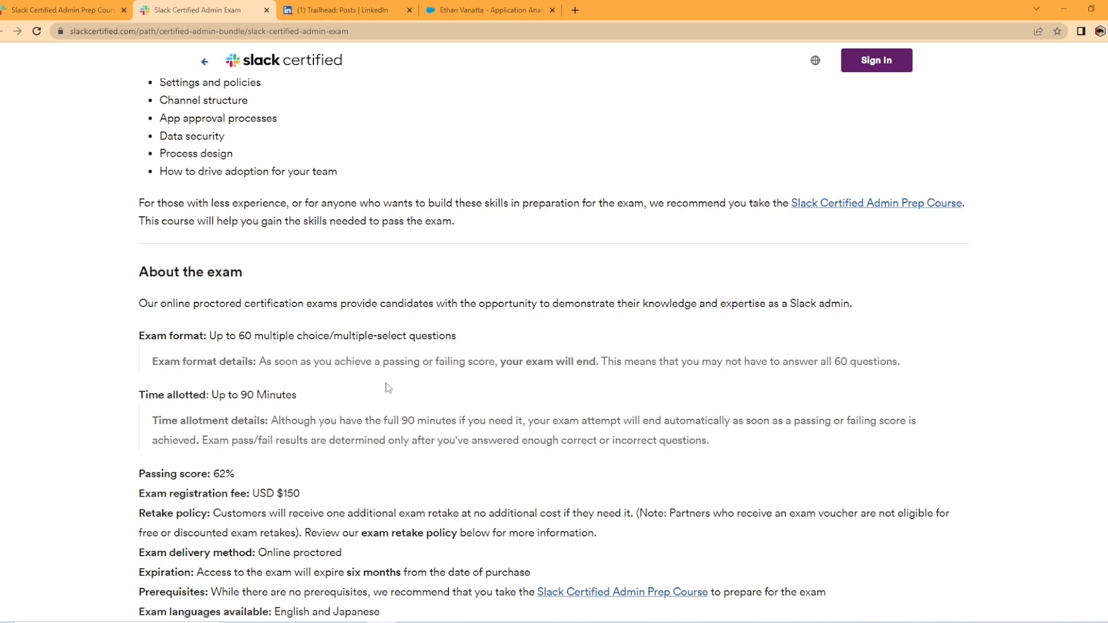
mouse_move(672, 380)
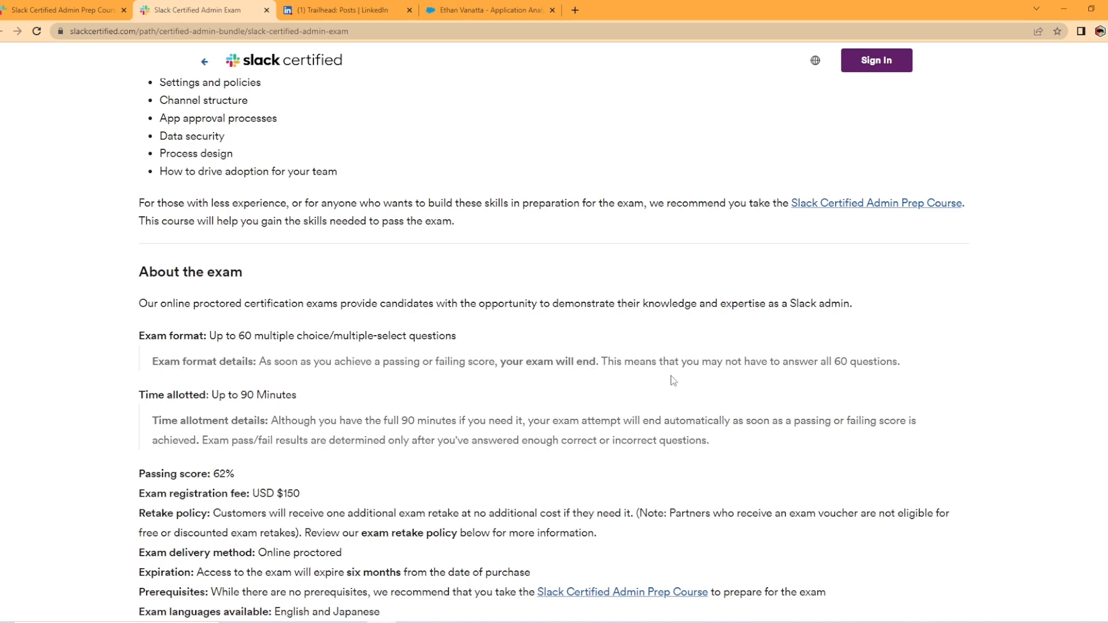
mouse_move(769, 380)
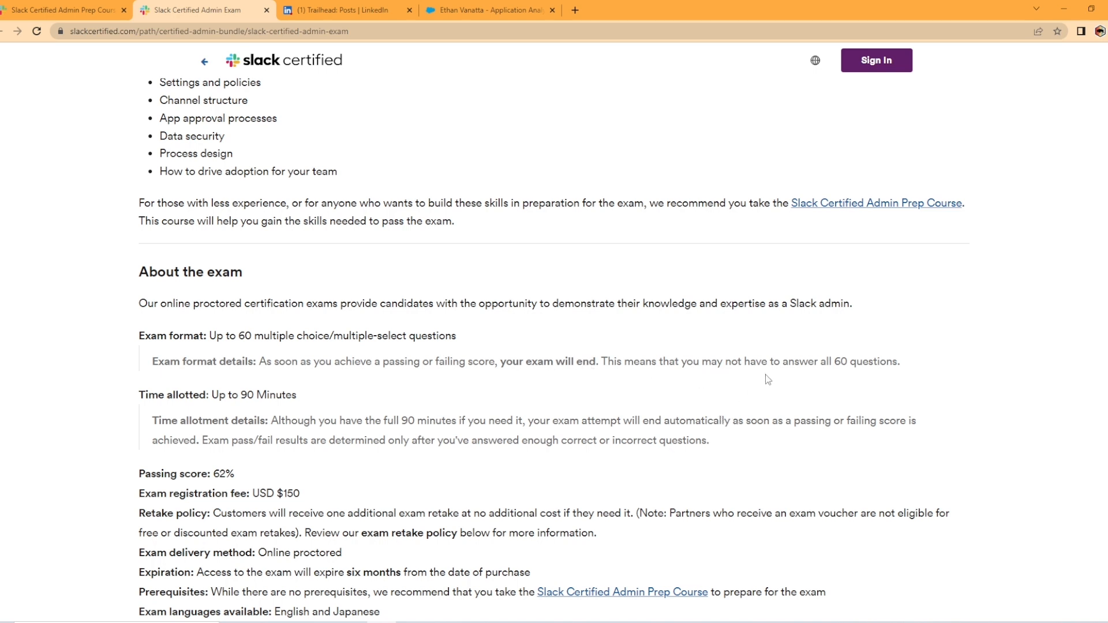
mouse_move(768, 366)
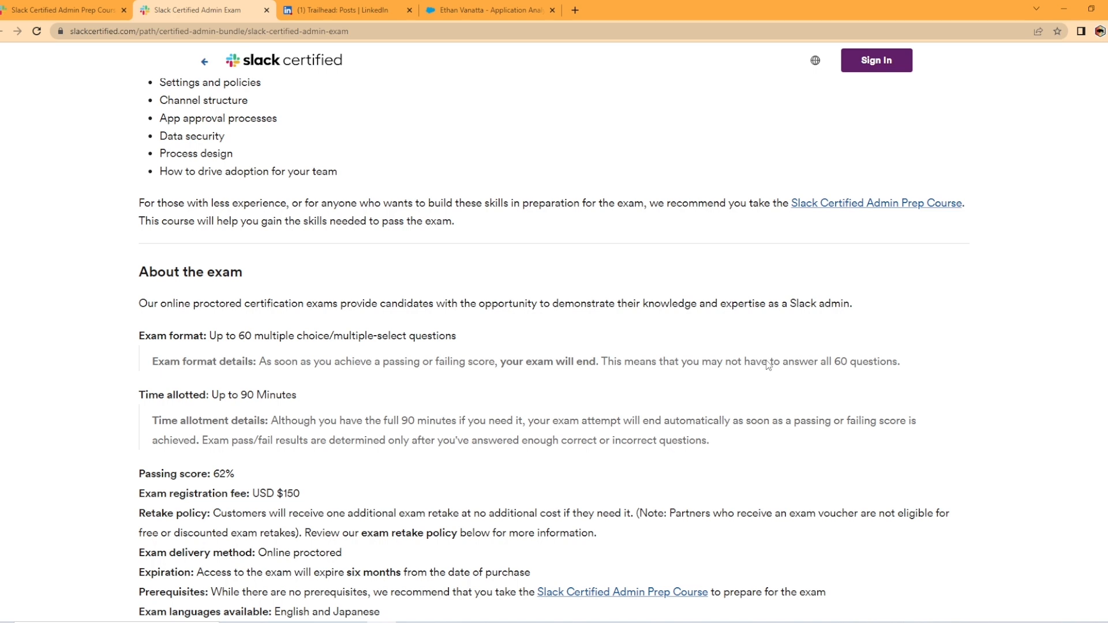
mouse_move(280, 402)
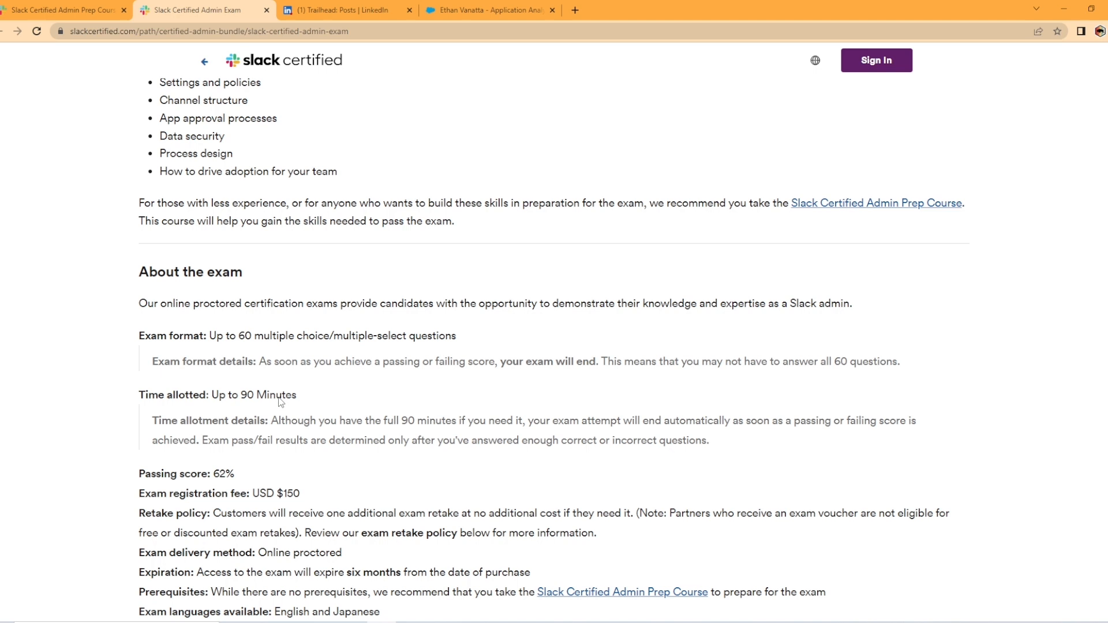
mouse_move(414, 472)
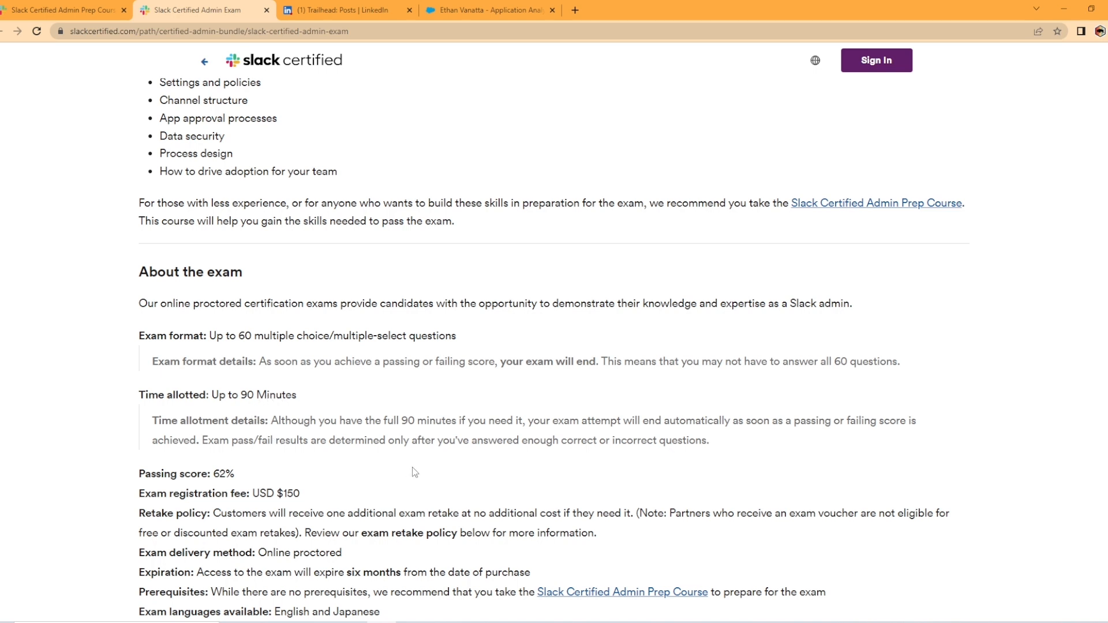
mouse_move(334, 412)
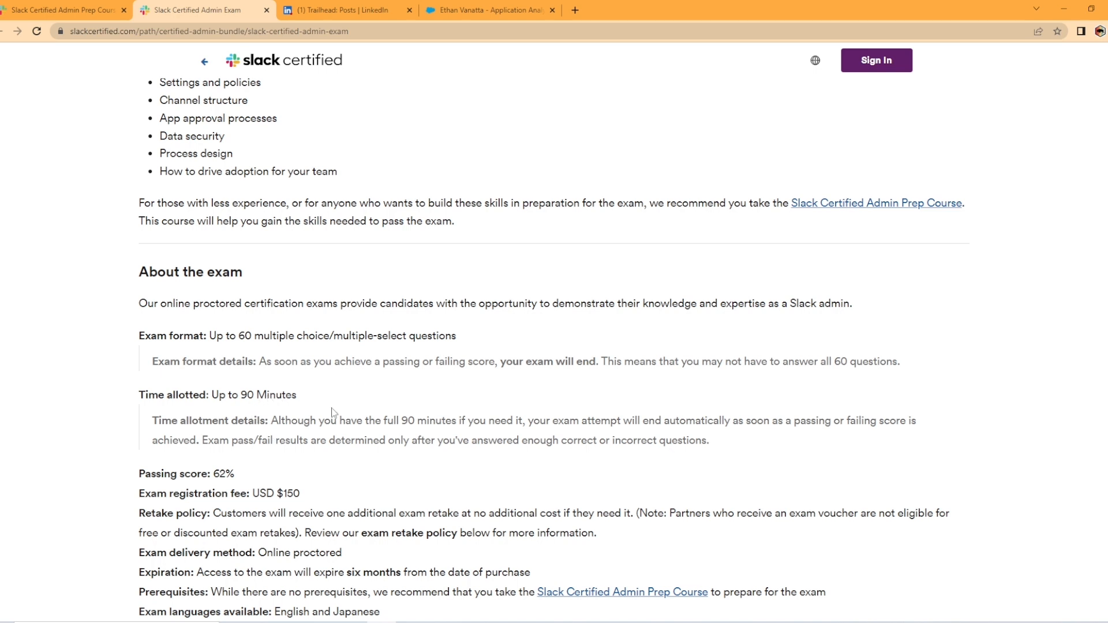
mouse_move(360, 422)
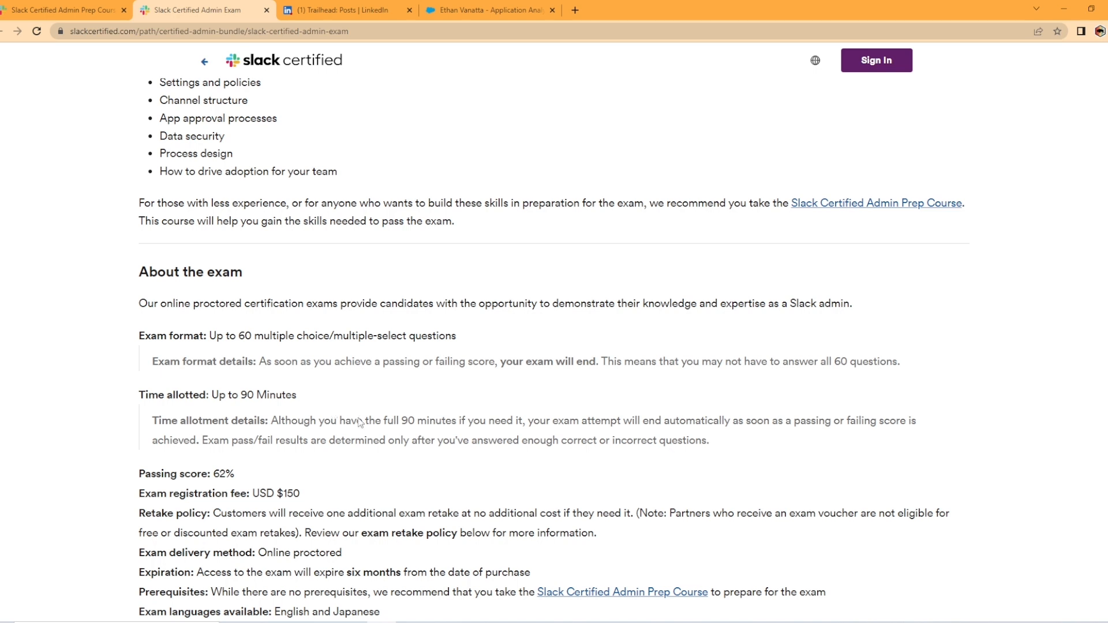
mouse_move(347, 462)
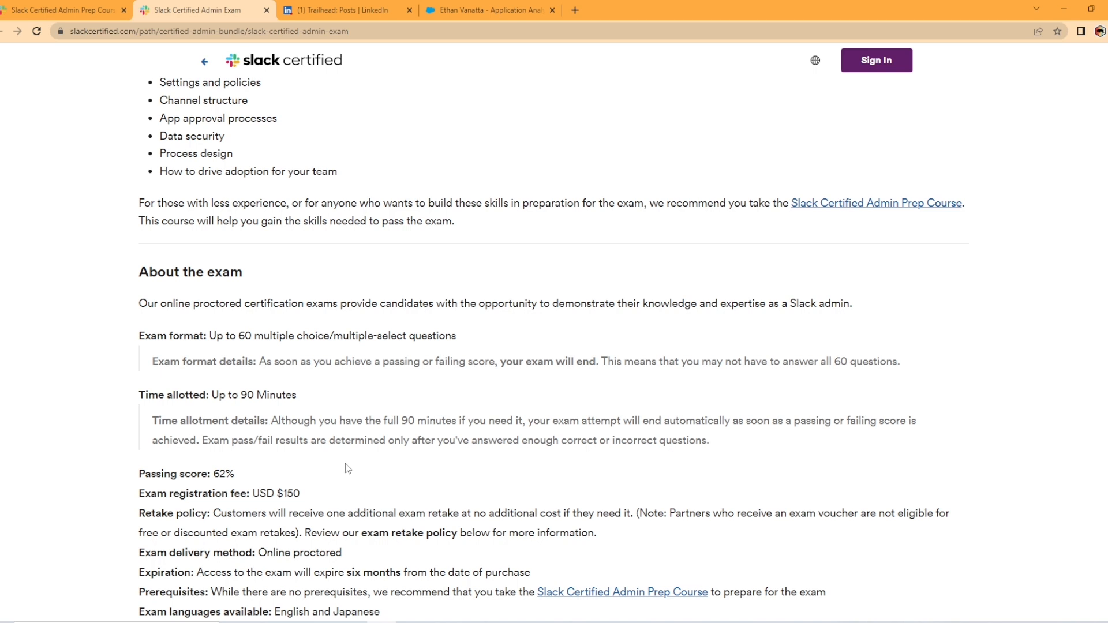
Step: Scroll to the exam outline weightings, Fundamentals 8% through Enabling Slack success 12%
scroll("down", 3)
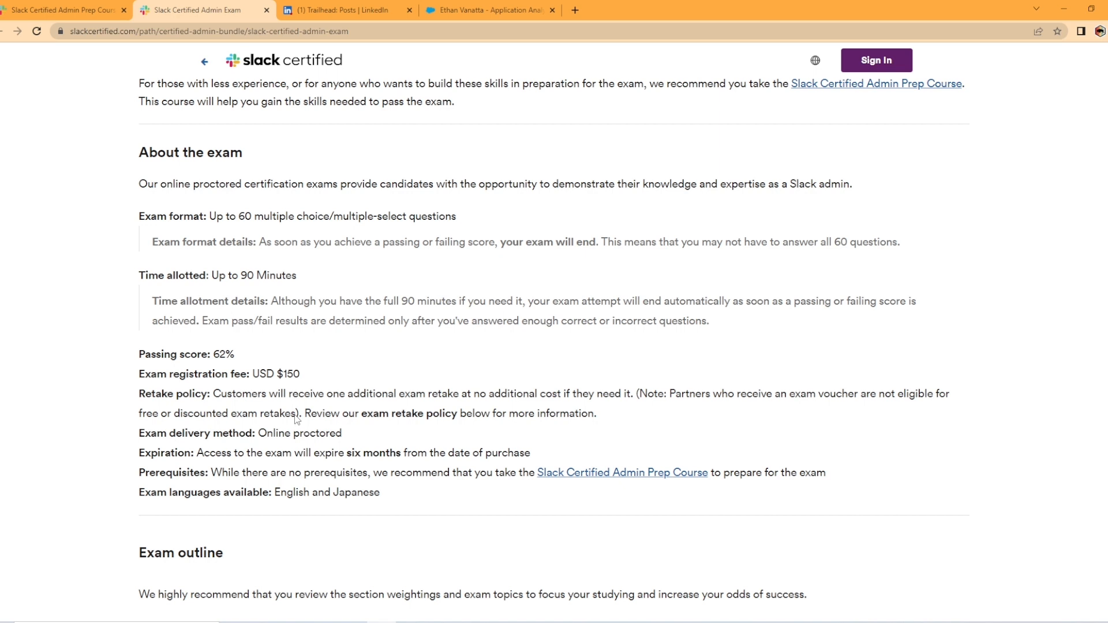
mouse_move(406, 410)
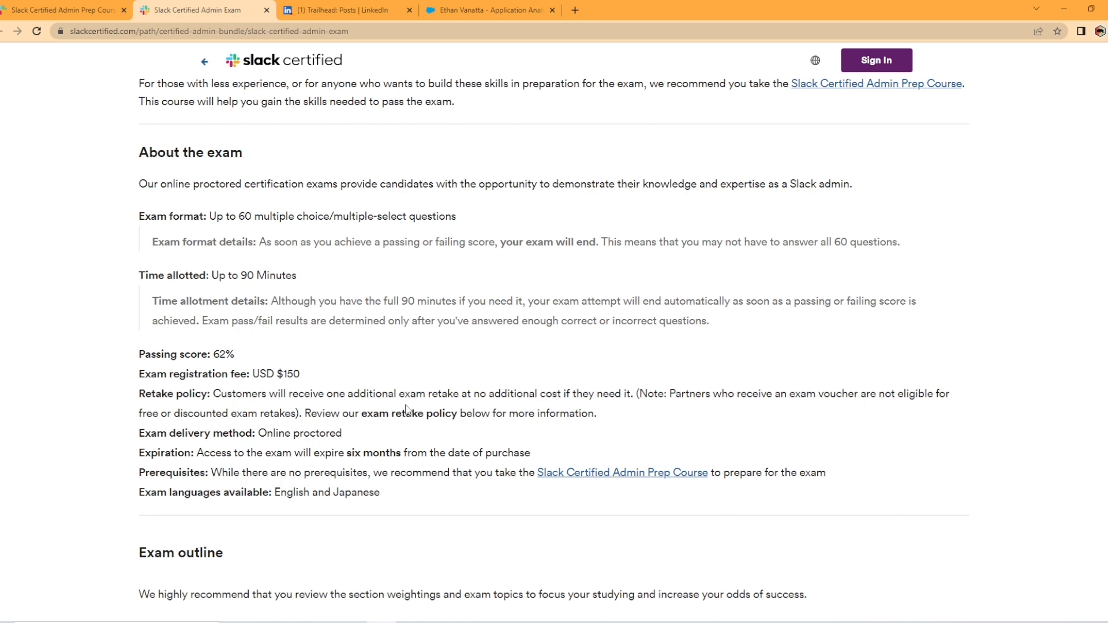
mouse_move(621, 409)
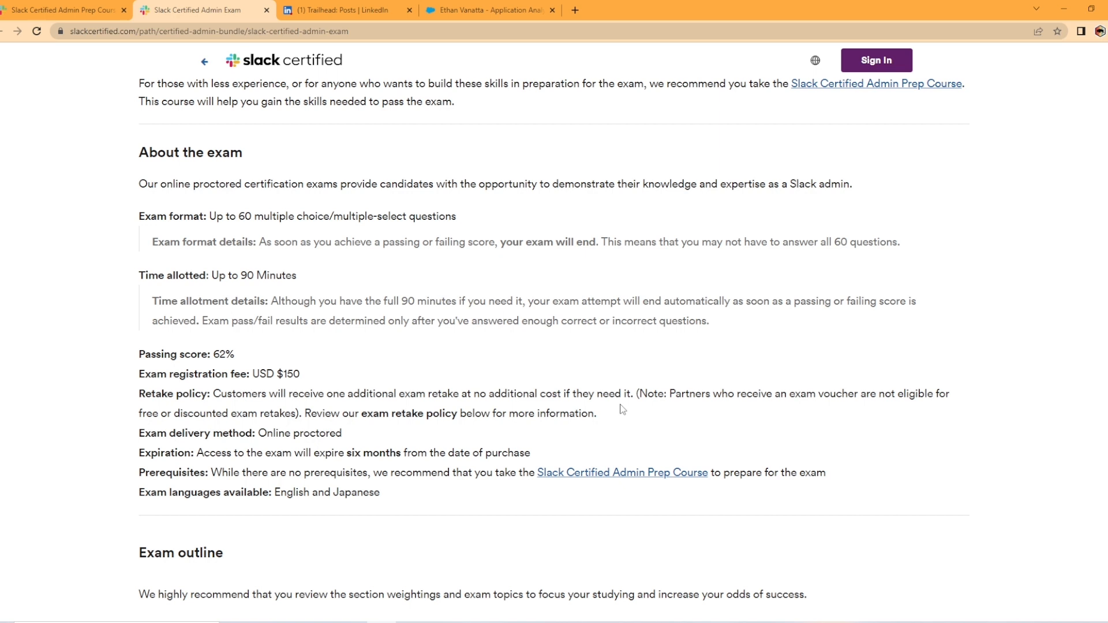
mouse_move(267, 461)
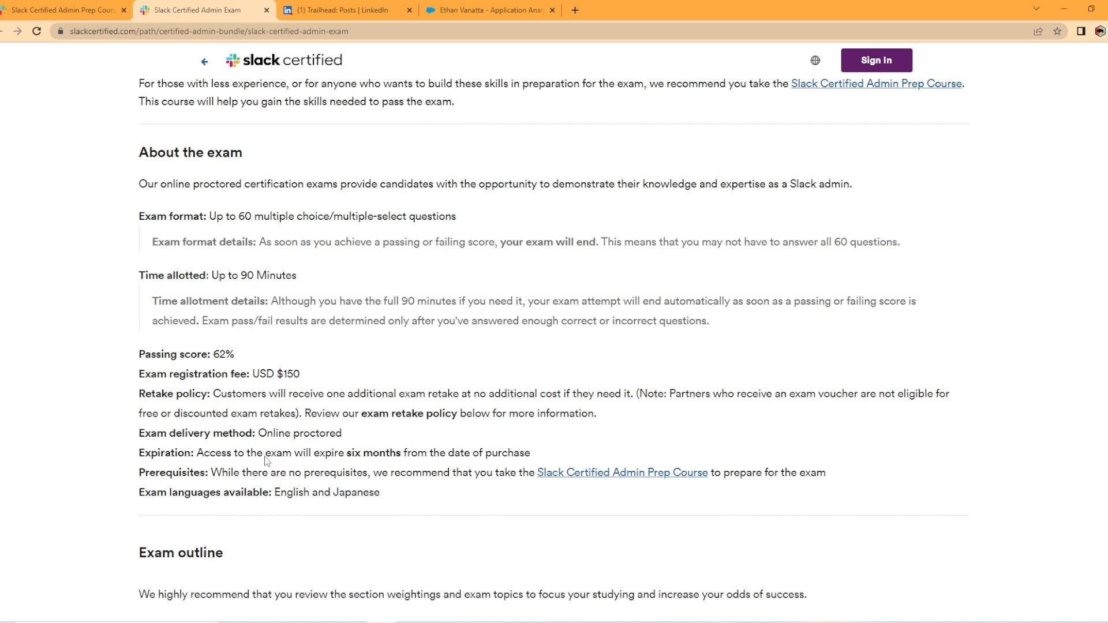
mouse_move(362, 432)
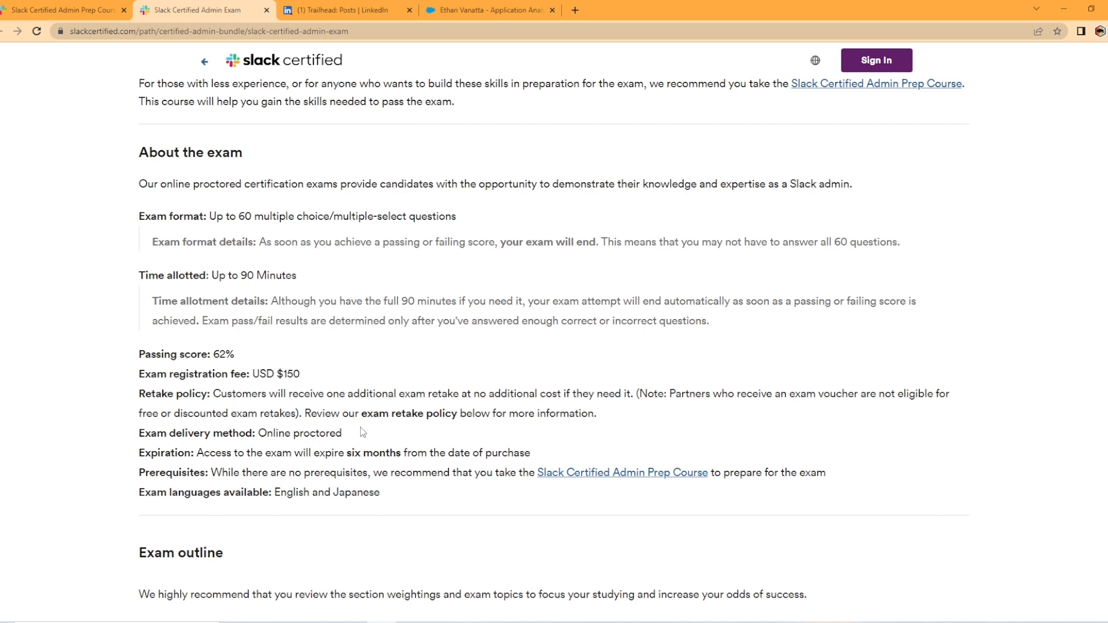
mouse_move(219, 470)
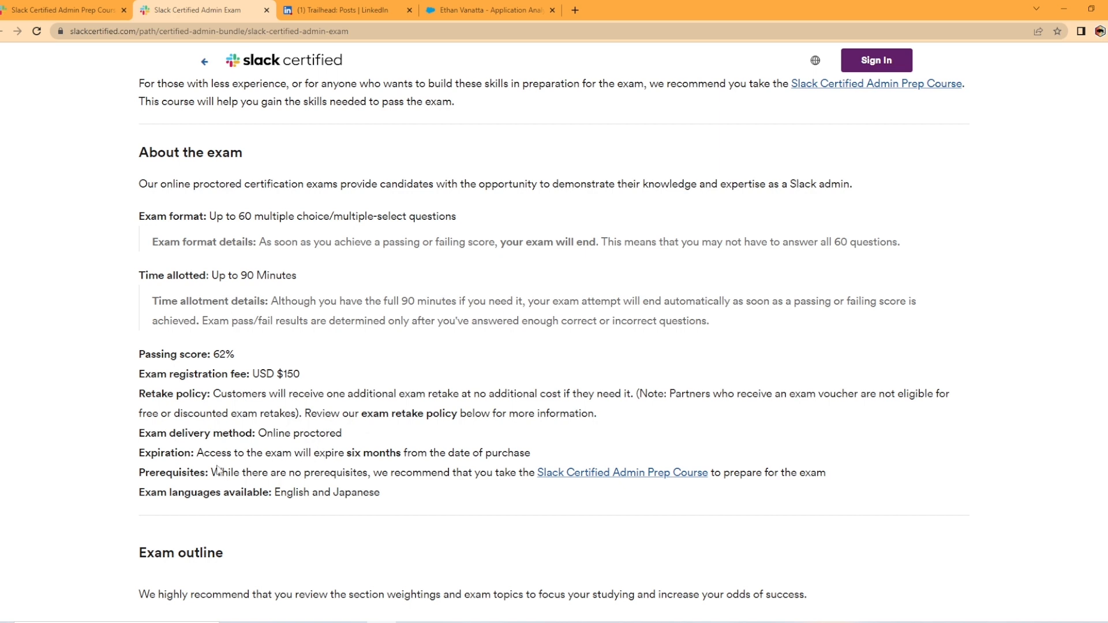
mouse_move(465, 463)
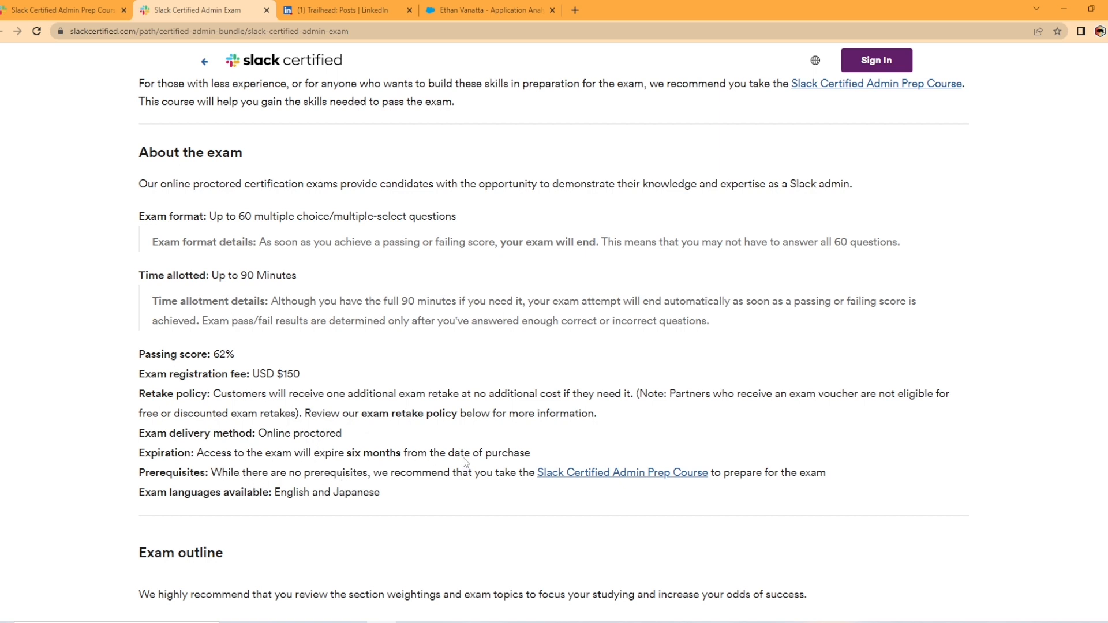
mouse_move(244, 492)
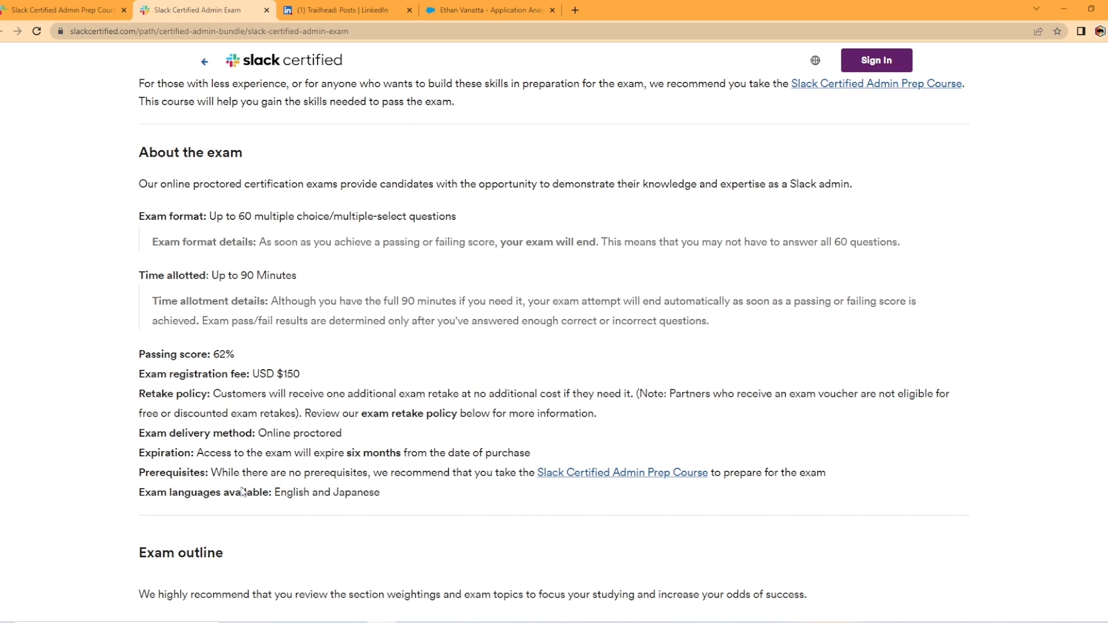
mouse_move(463, 481)
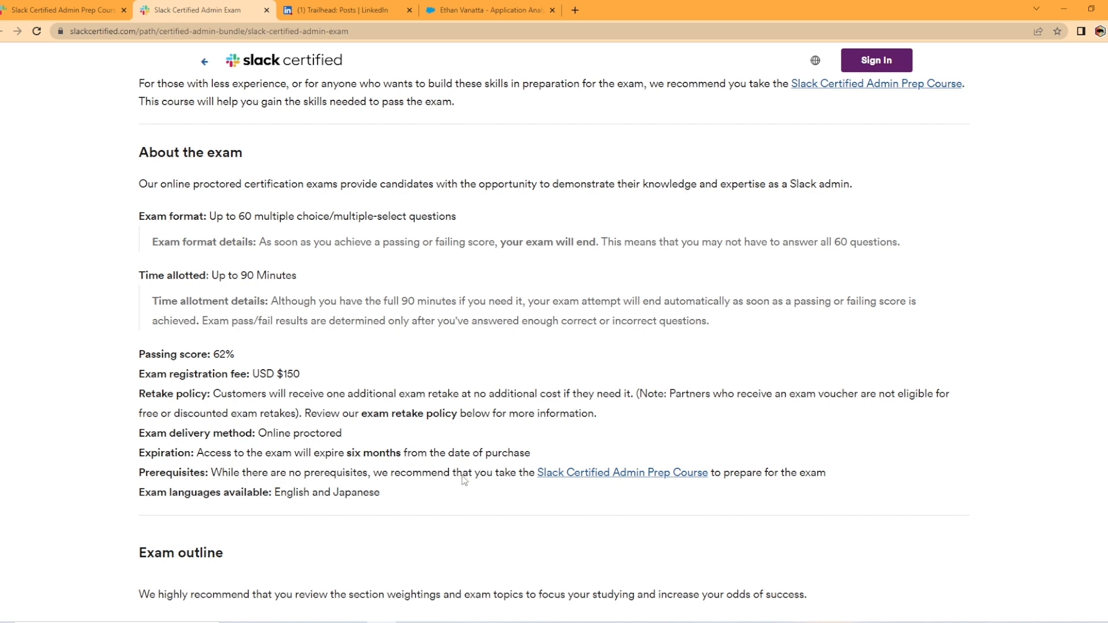
mouse_move(687, 481)
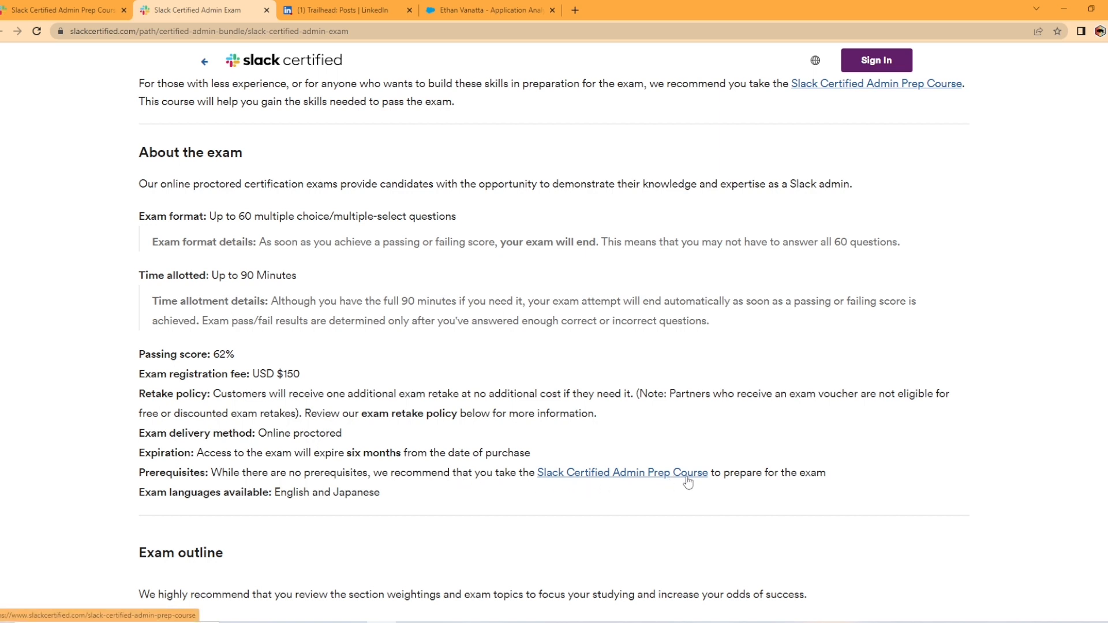
mouse_move(220, 526)
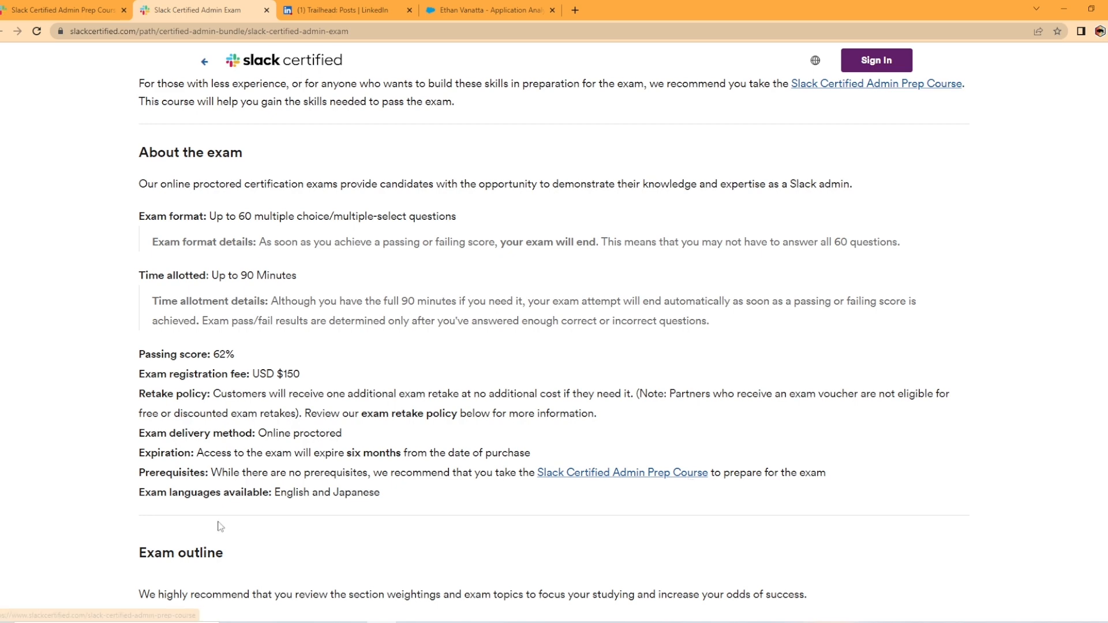
mouse_move(466, 516)
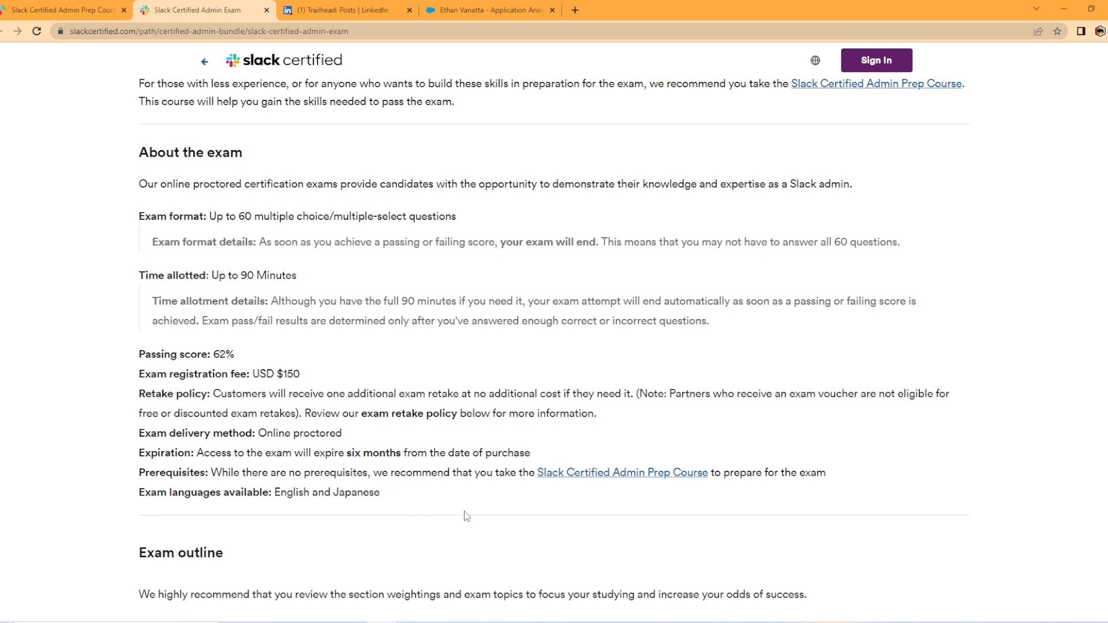
scroll("down", 3)
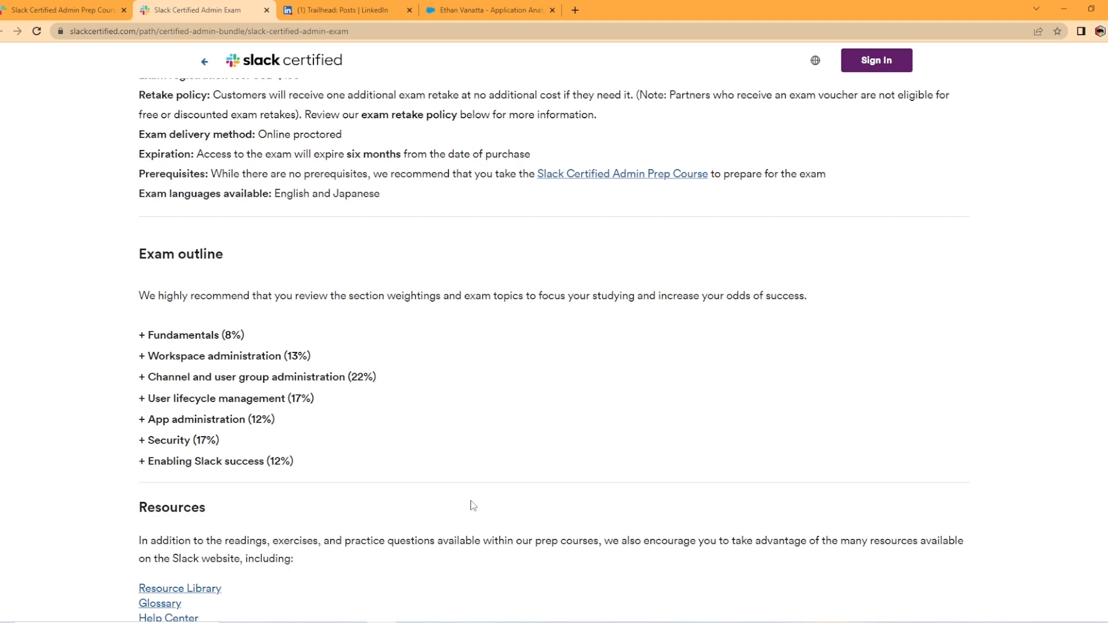
mouse_move(199, 371)
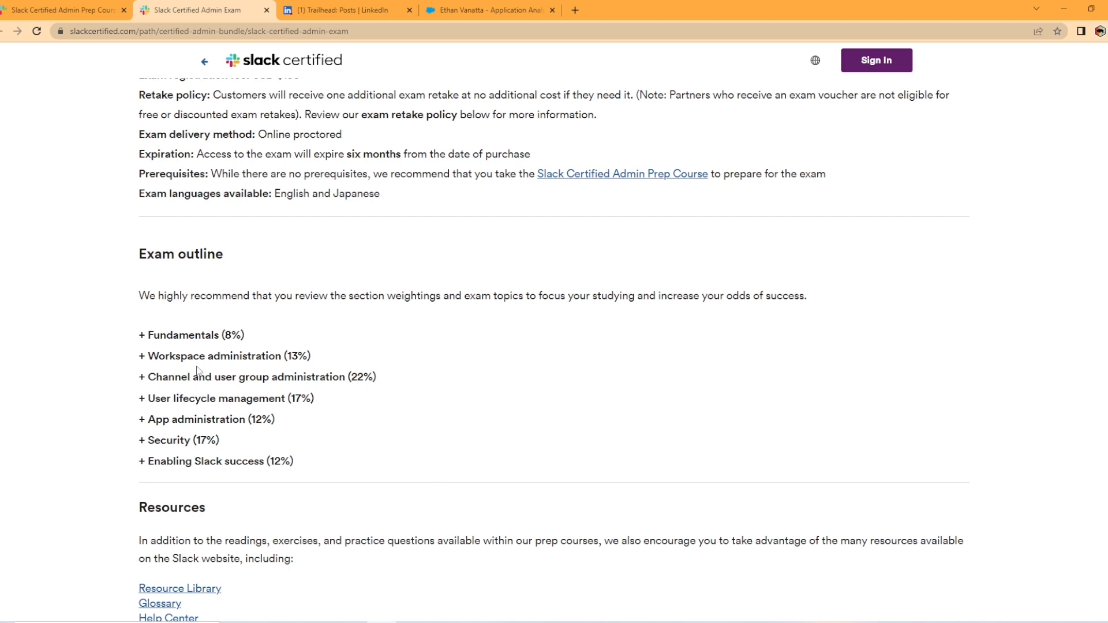
left_click(182, 335)
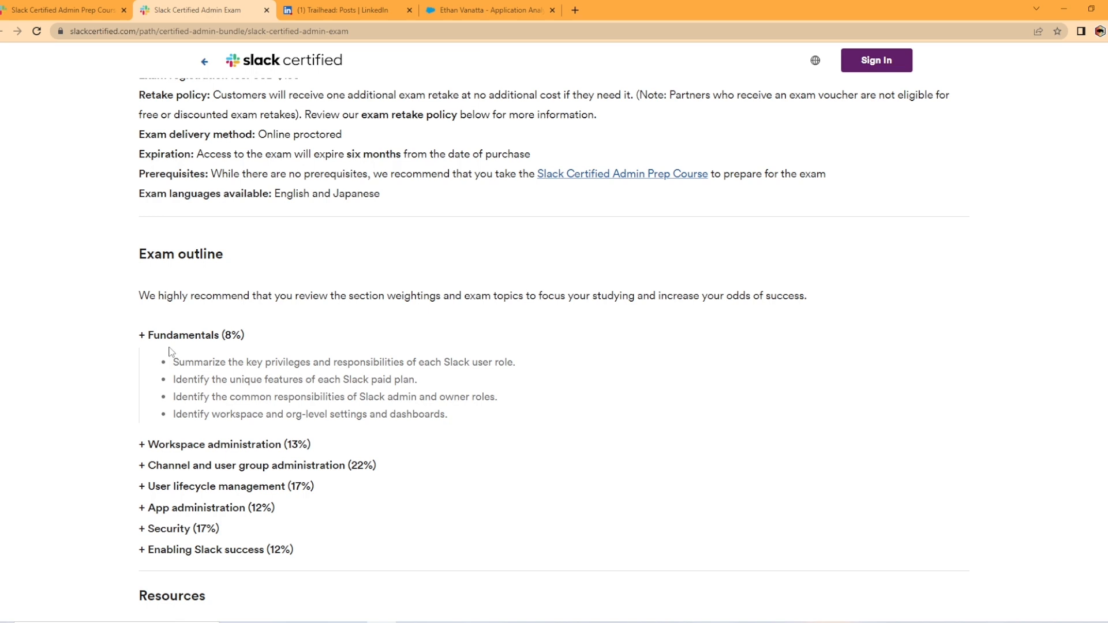
mouse_move(205, 392)
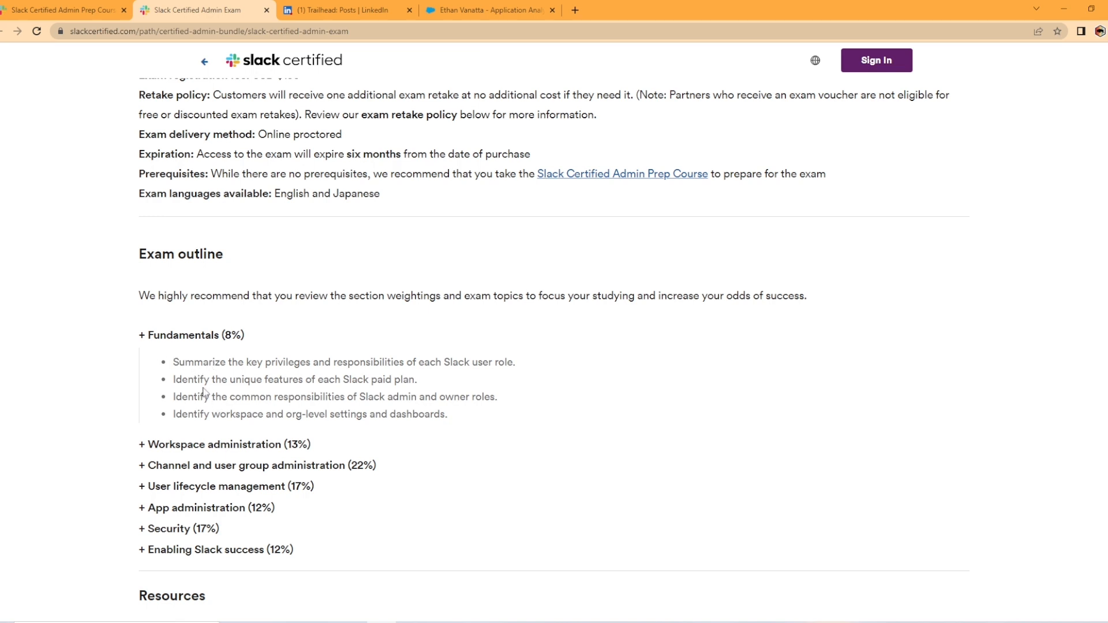
mouse_move(254, 368)
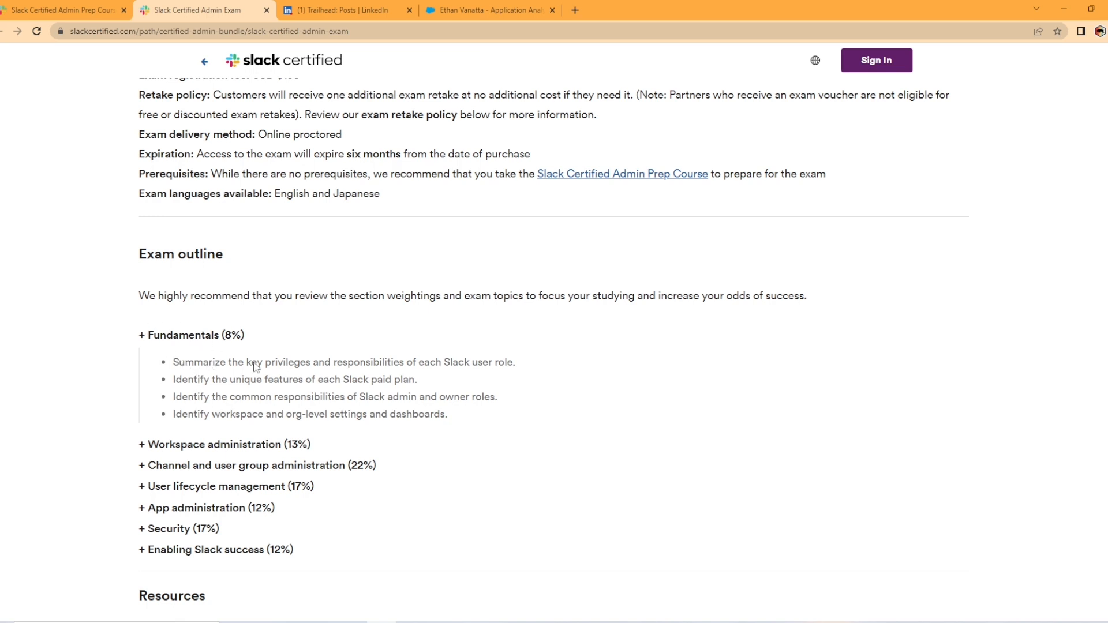
left_click(191, 335)
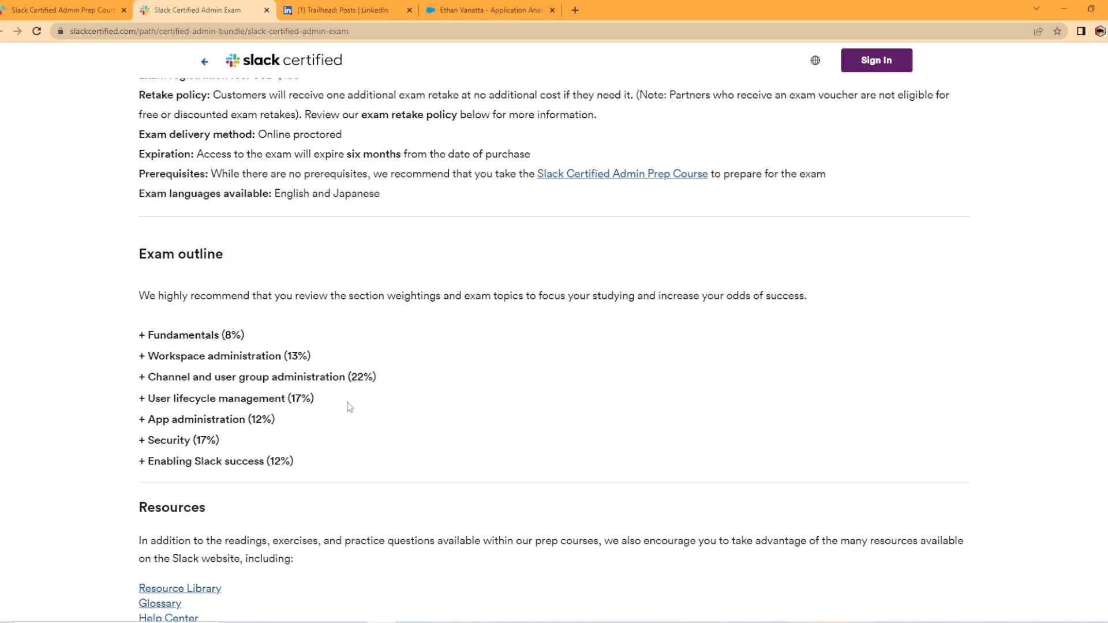
mouse_move(300, 359)
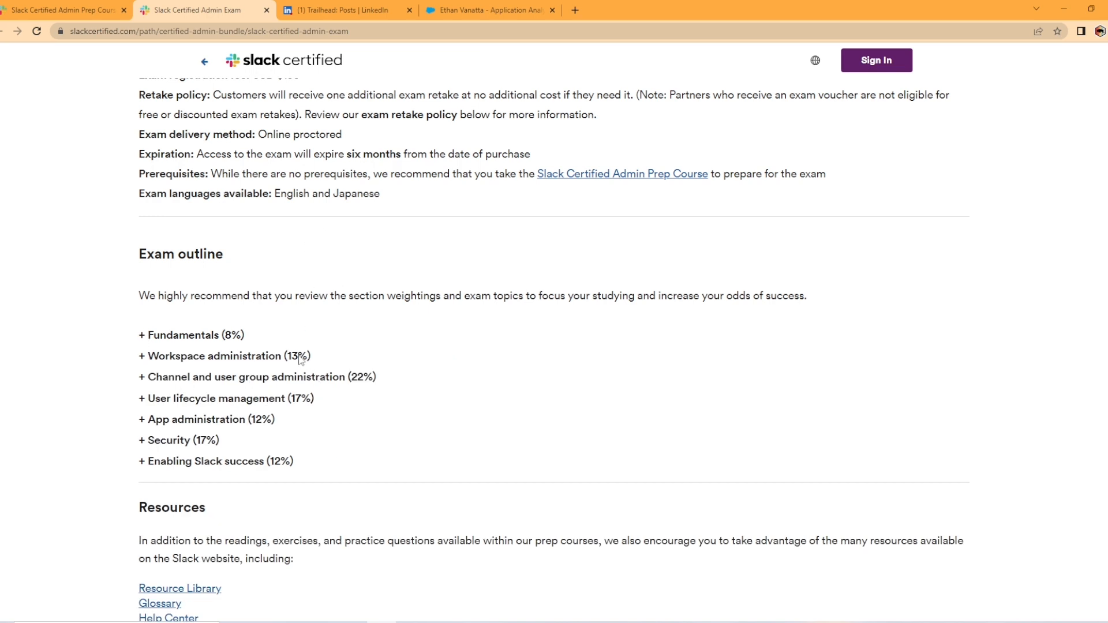
mouse_move(346, 392)
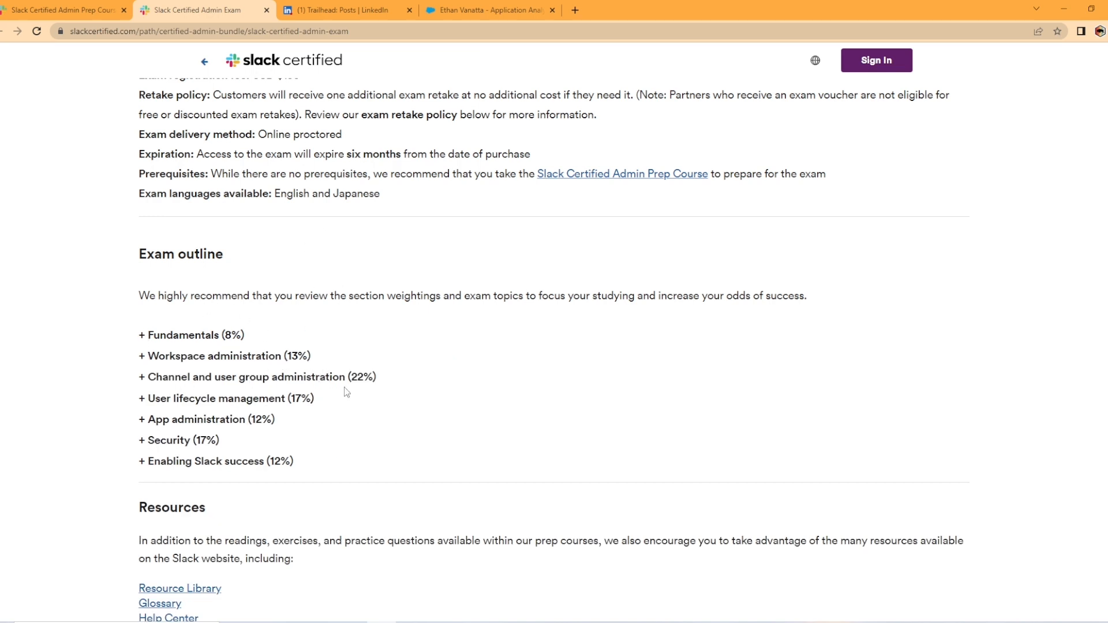
mouse_move(328, 391)
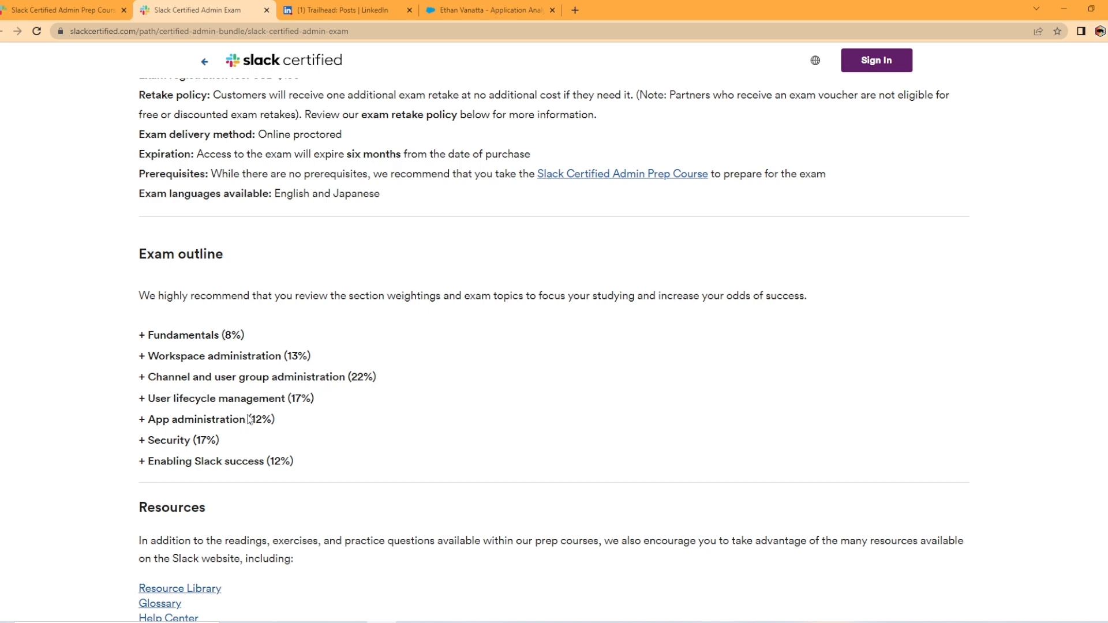
mouse_move(187, 461)
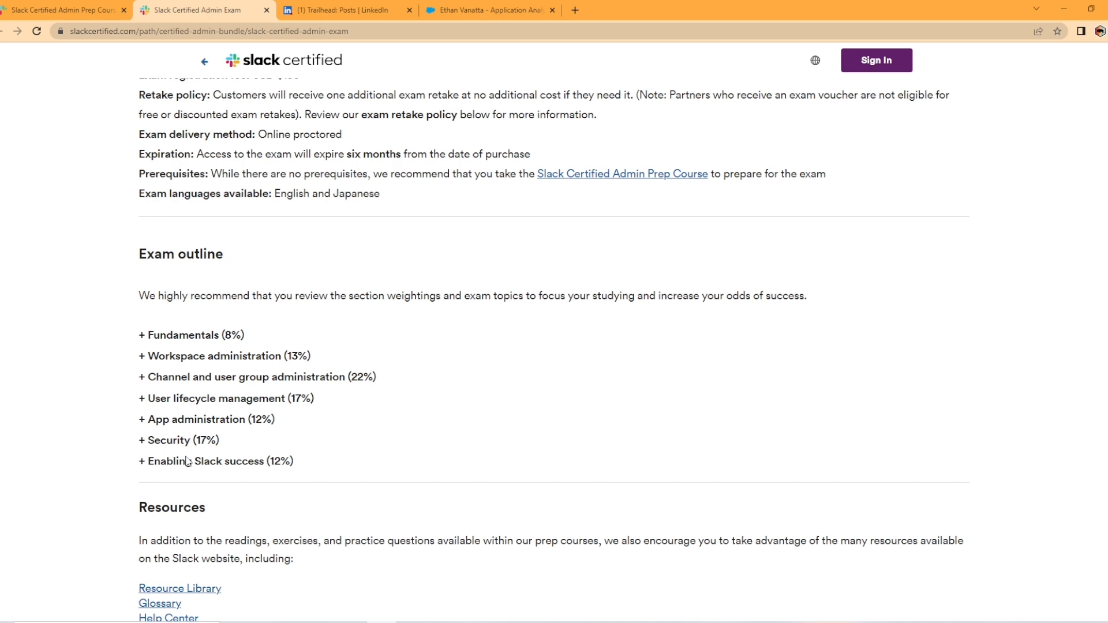
mouse_move(203, 441)
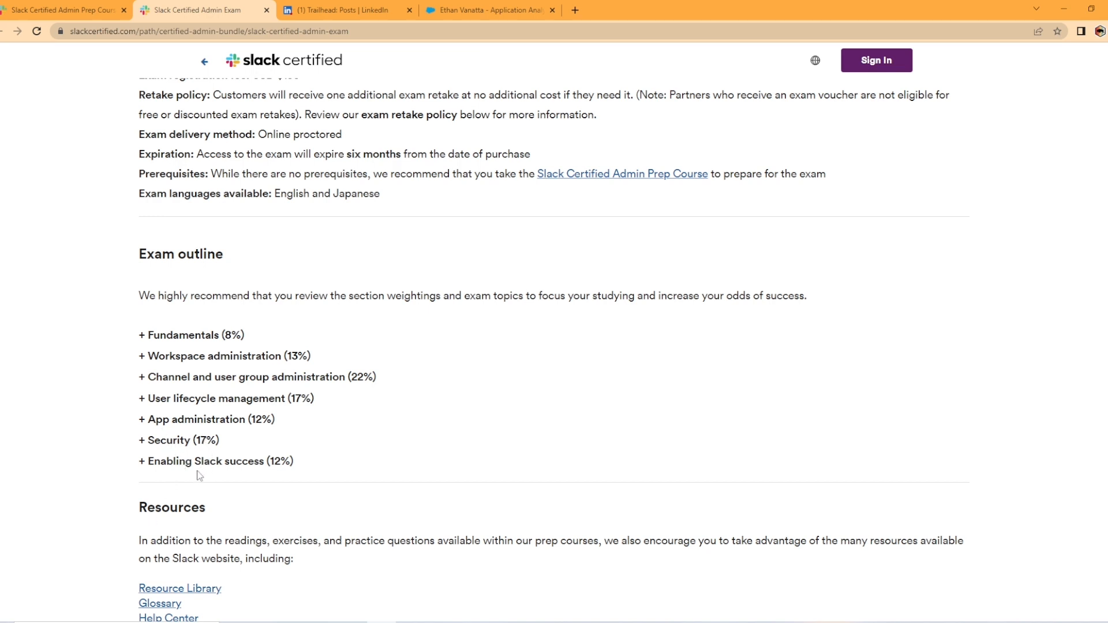
mouse_move(340, 487)
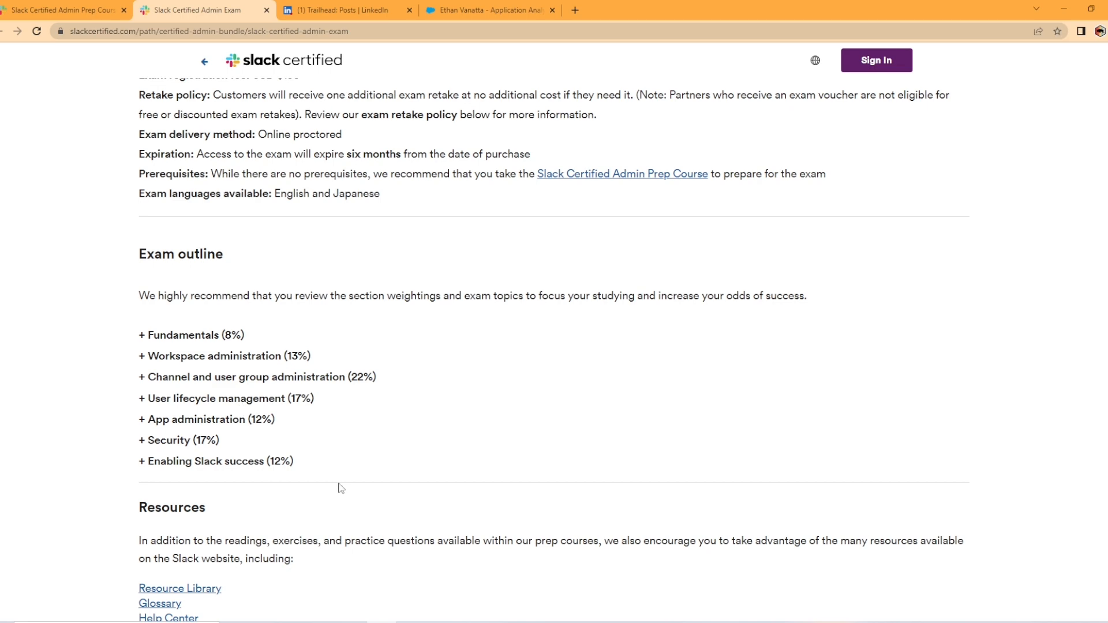
scroll("down", 3)
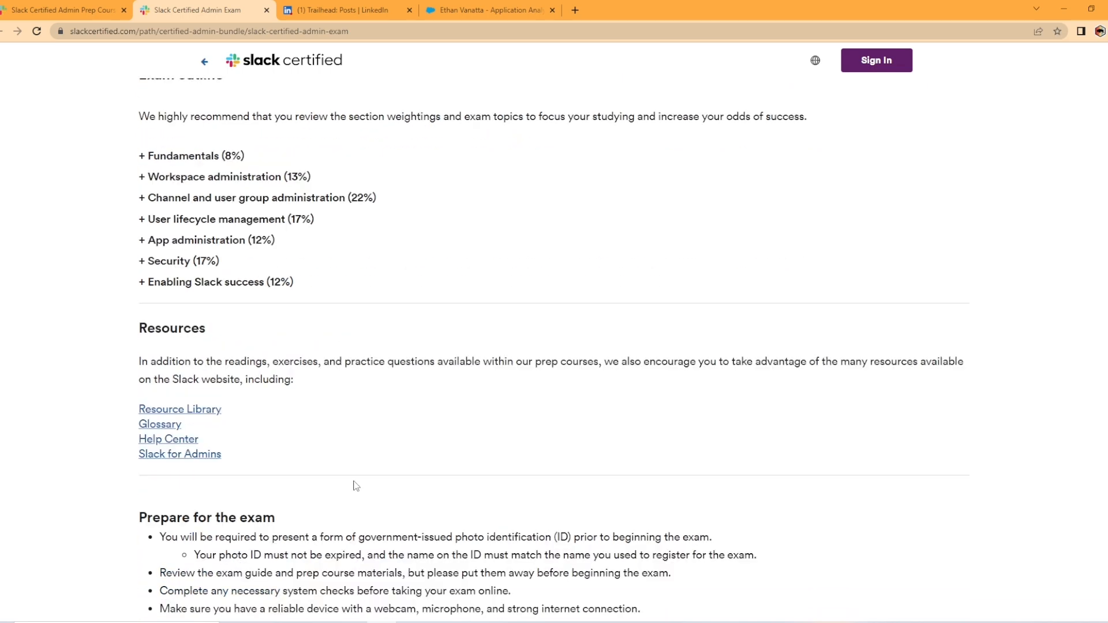
Step: Scroll past Resources and exam preparation to the agreements and retake waiting periods
scroll("down", 3)
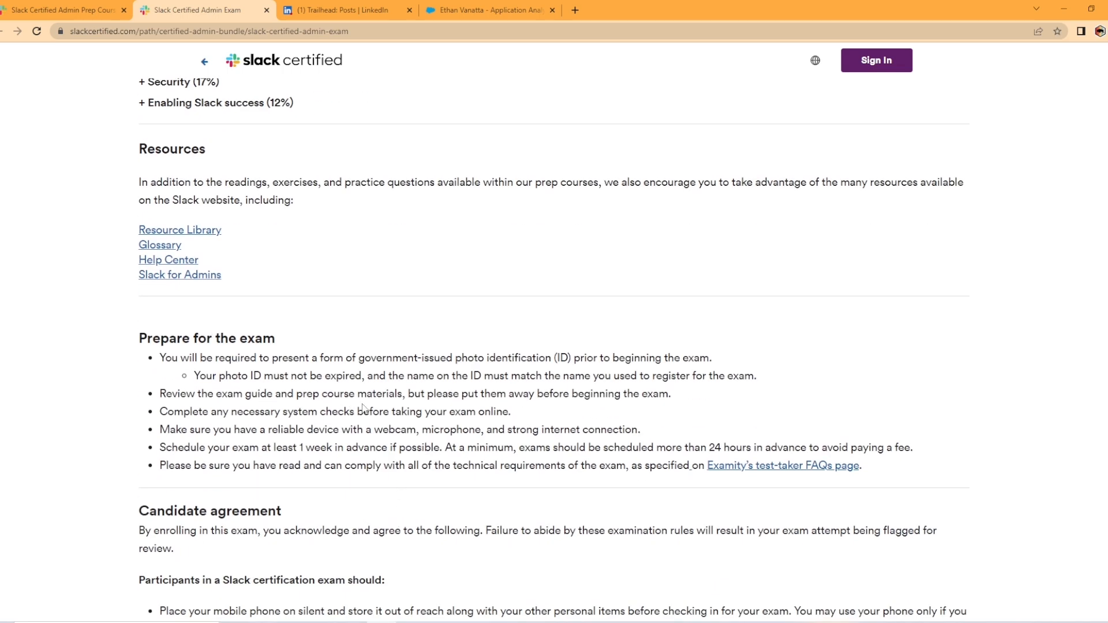
mouse_move(416, 355)
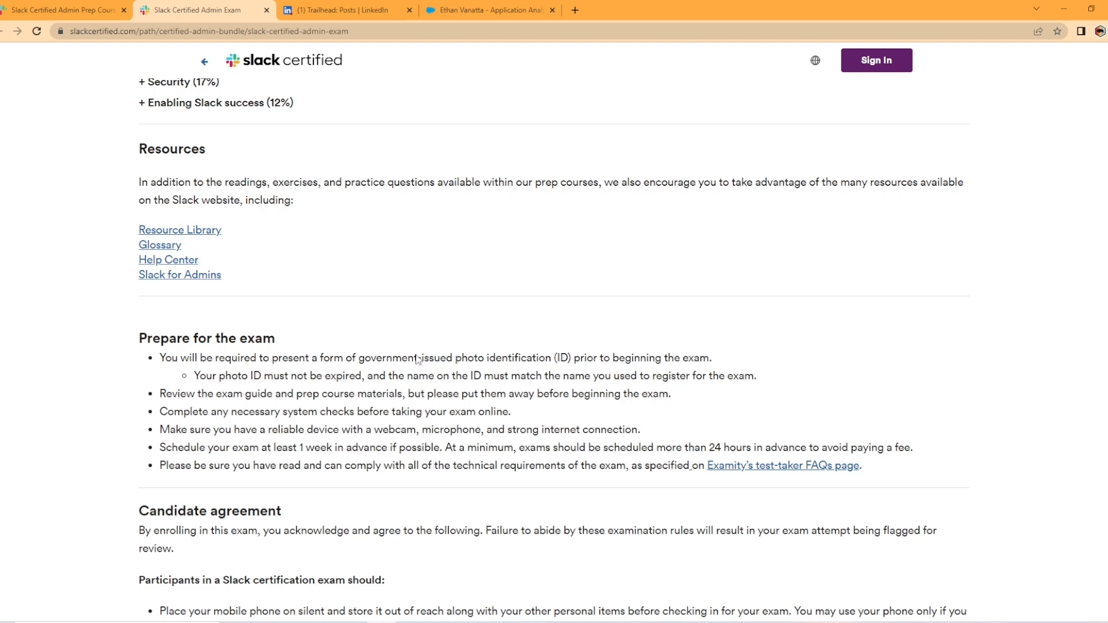
scroll("down", 3)
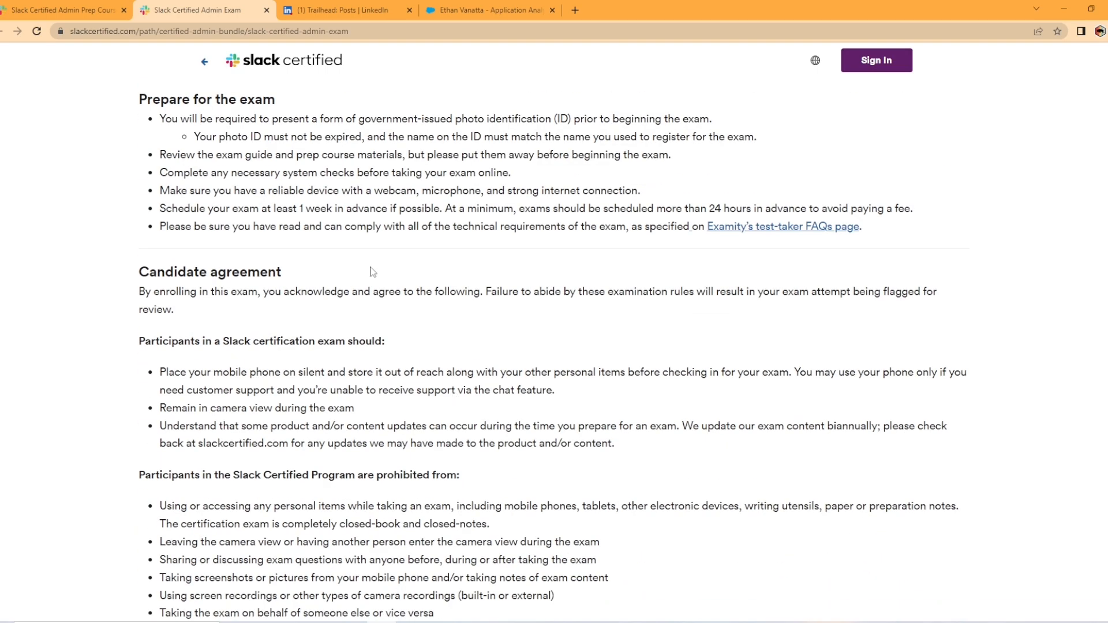
scroll("down", 3)
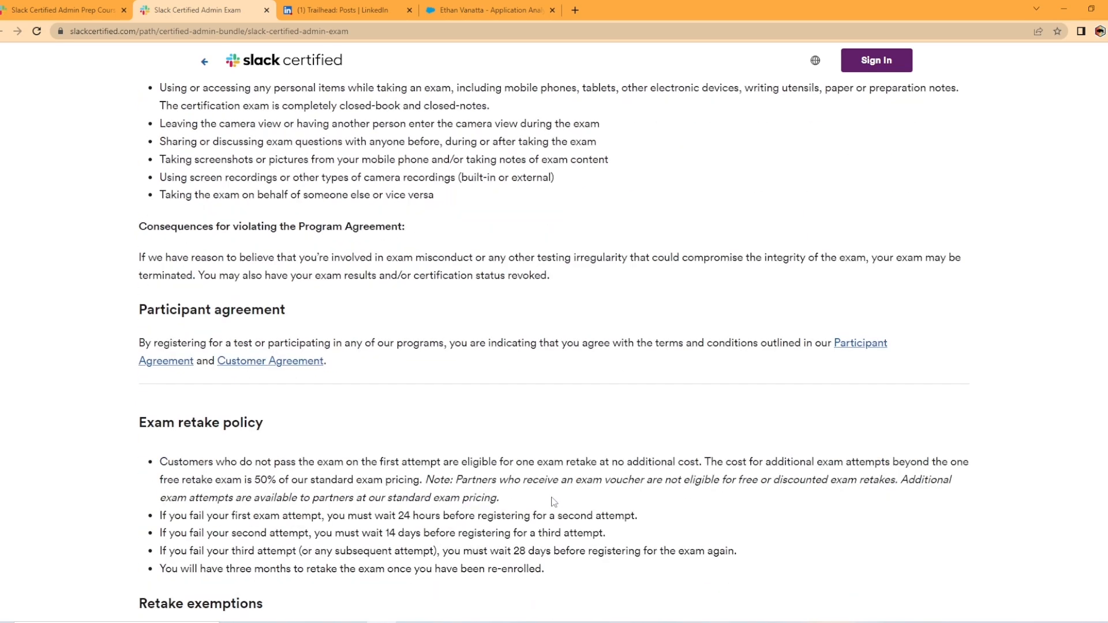
Step: Scroll to the reschedule, refund, certification maintenance and disputes policies at the bottom
scroll("down", 3)
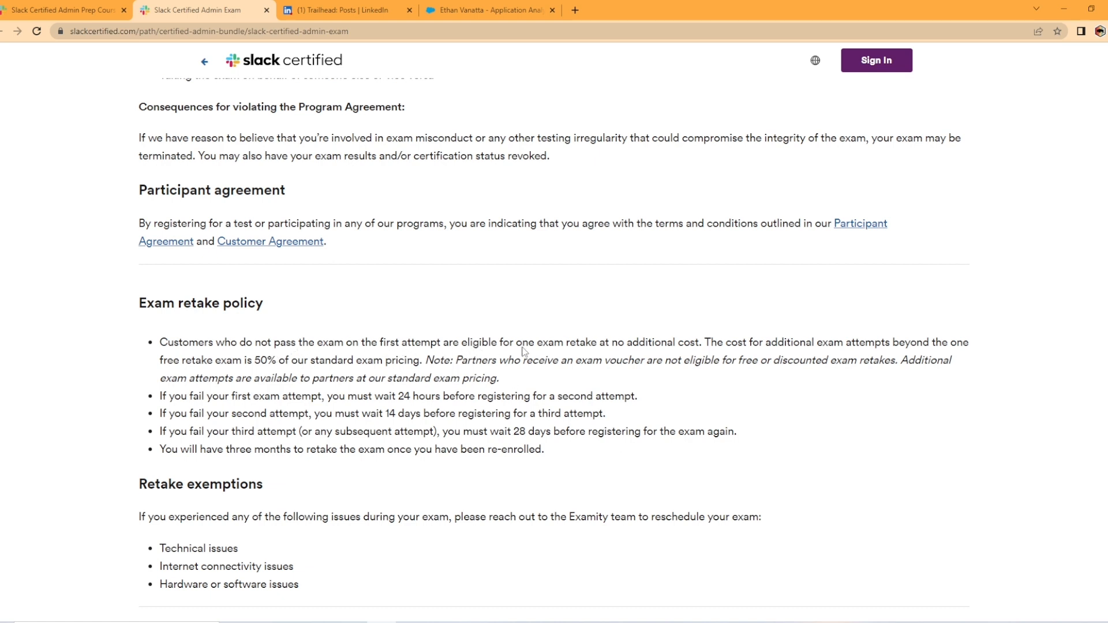
mouse_move(670, 337)
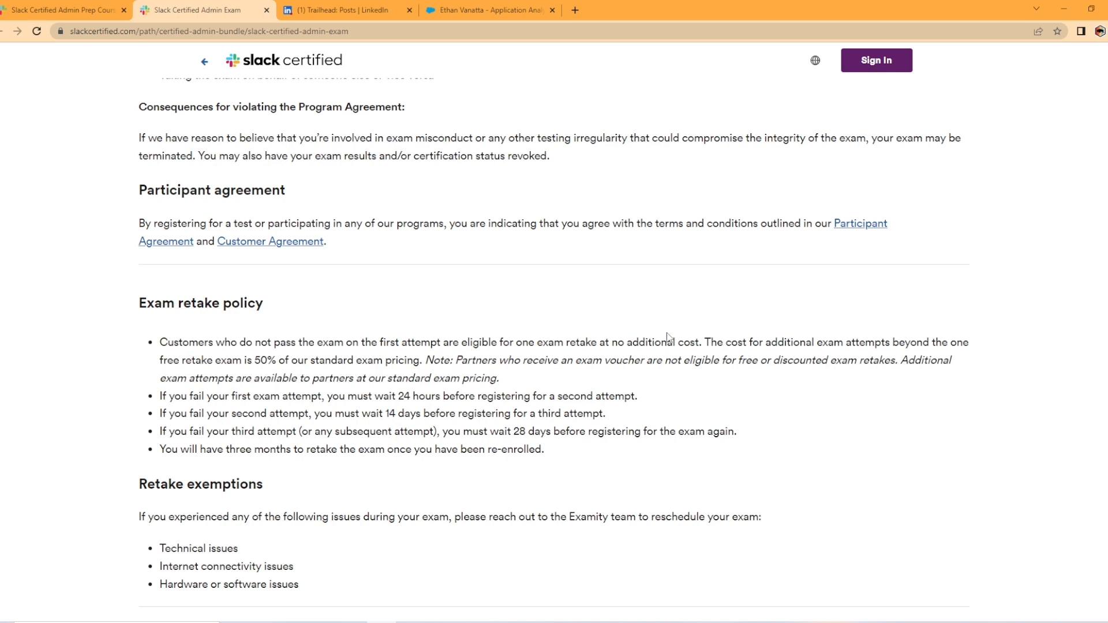
mouse_move(886, 325)
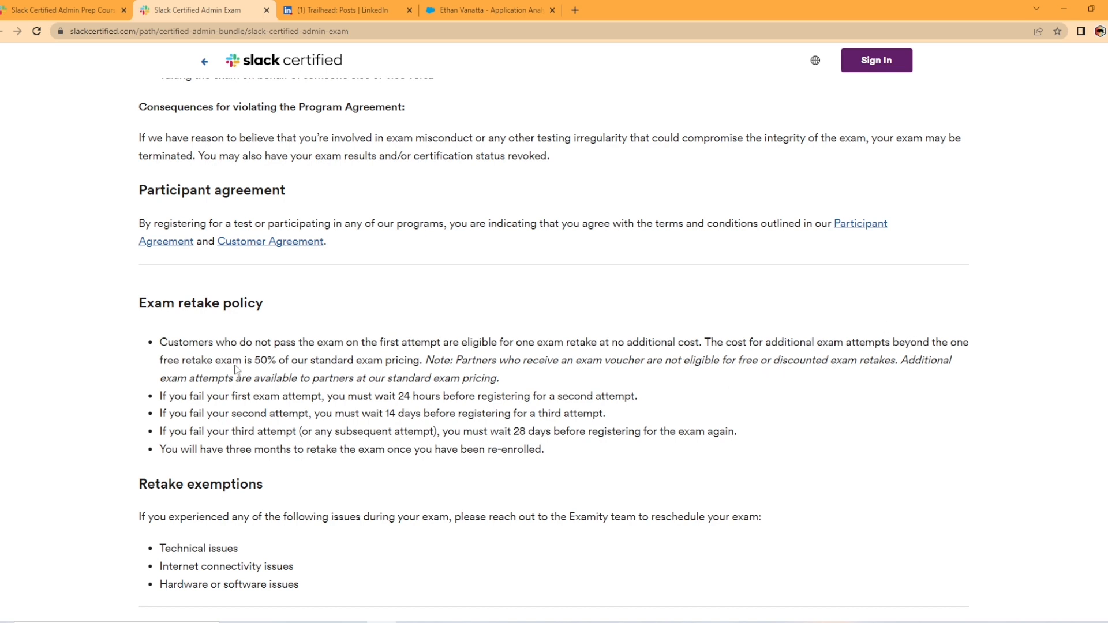
mouse_move(330, 365)
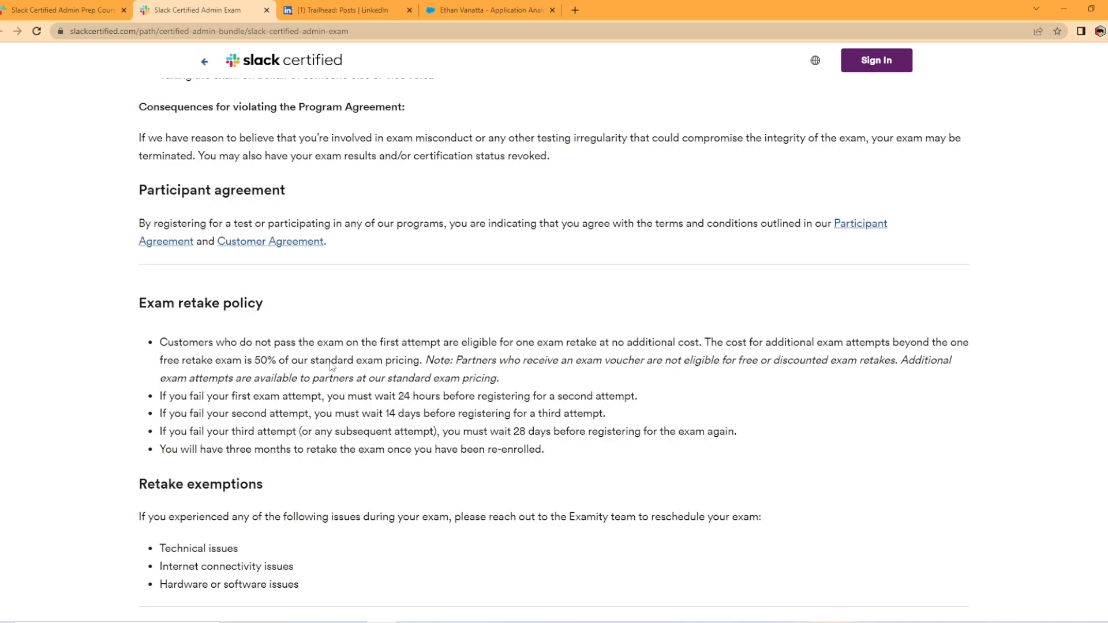
scroll("down", 3)
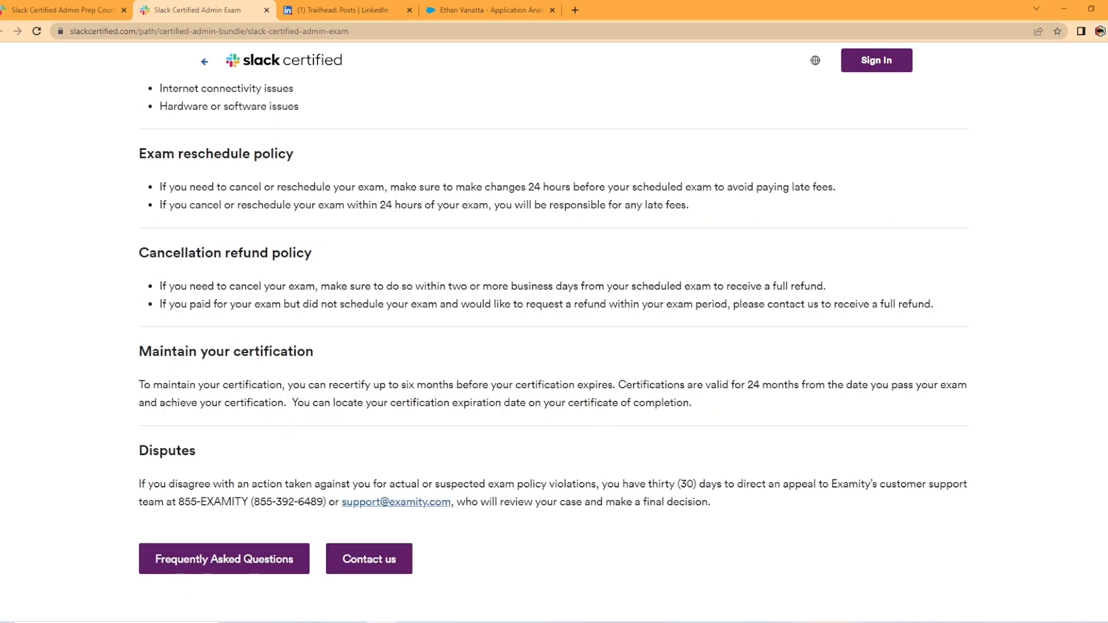
Step: Scroll up and switch to the '(1) Trailhead: Posts | LinkedIn' tab
scroll("up", 3)
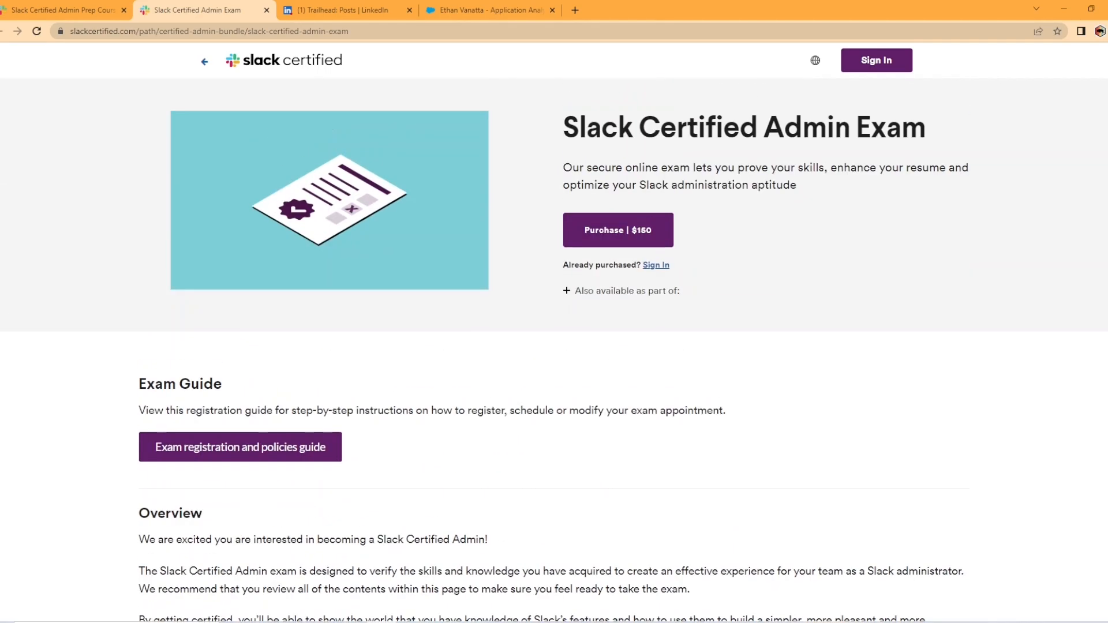
mouse_move(1003, 397)
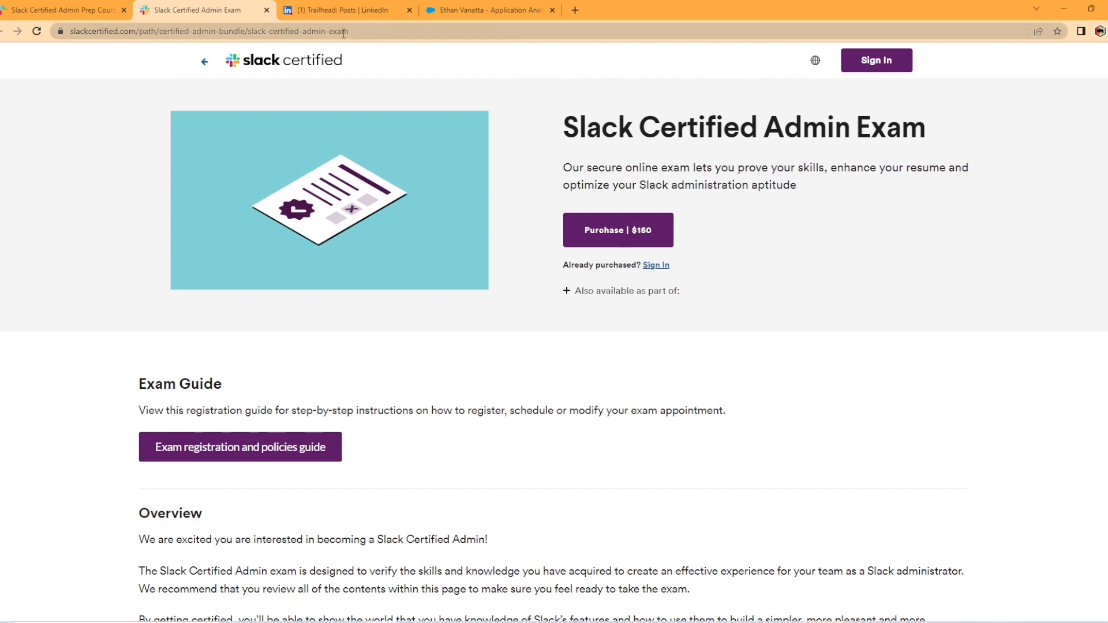
left_click(346, 10)
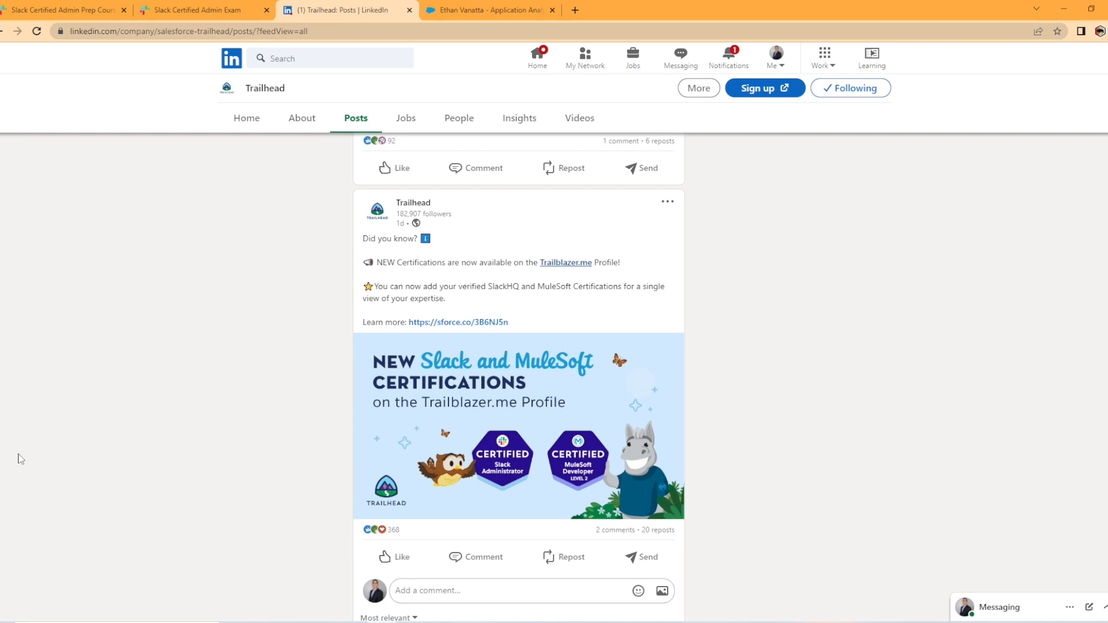